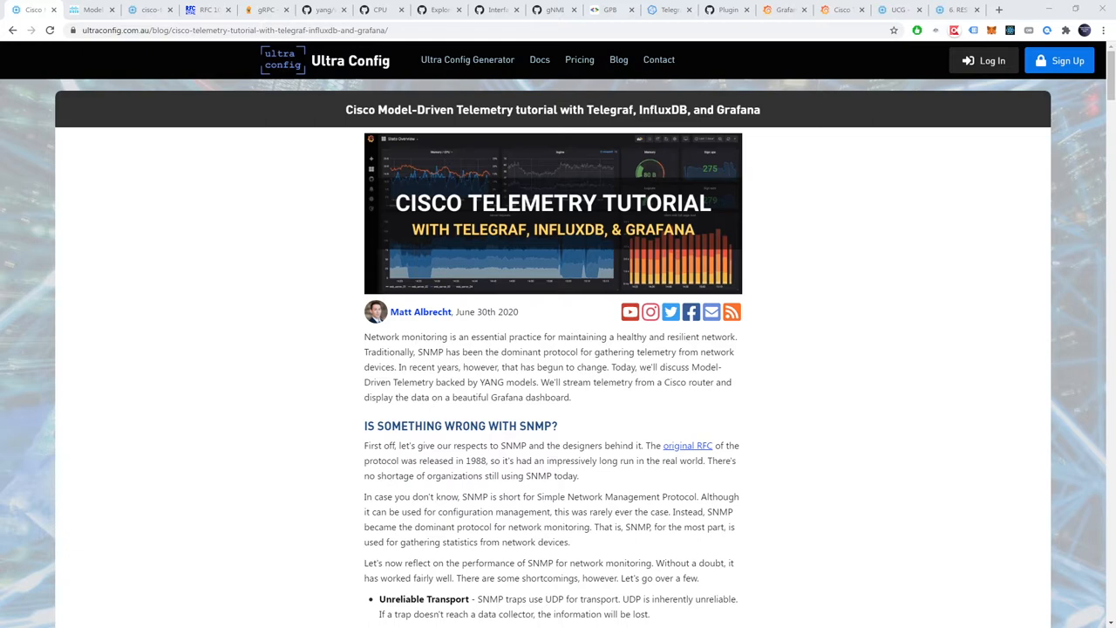
mouse_move(673, 137)
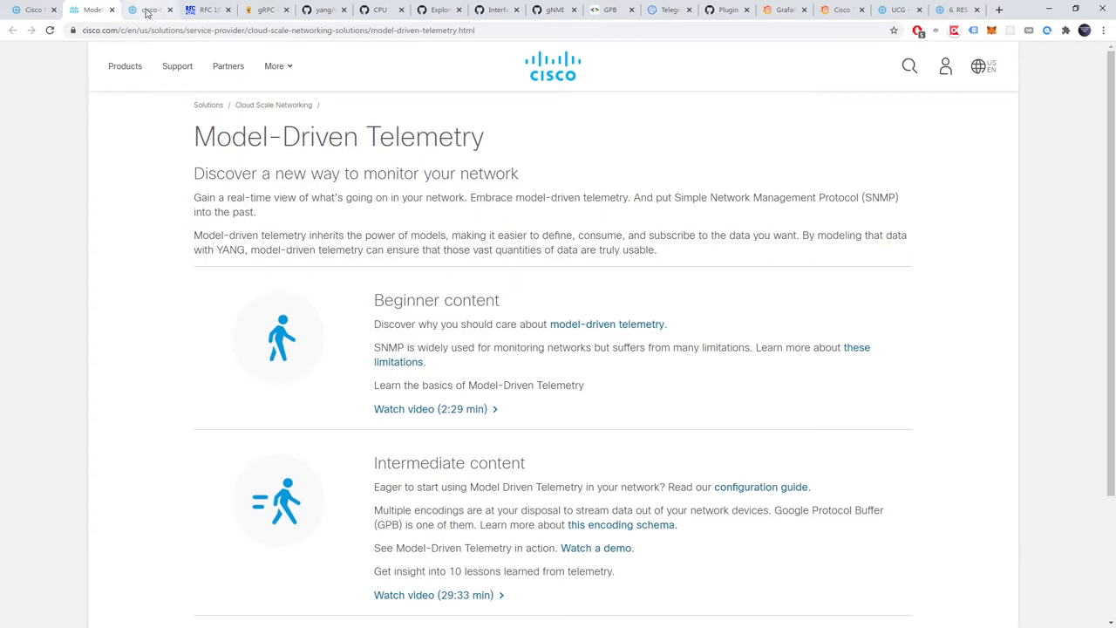
Step: Glance at the Cisco Telemetry dashboard screenshot, return to the blog and bring up SNMP RFC 1067
left_click(150, 10)
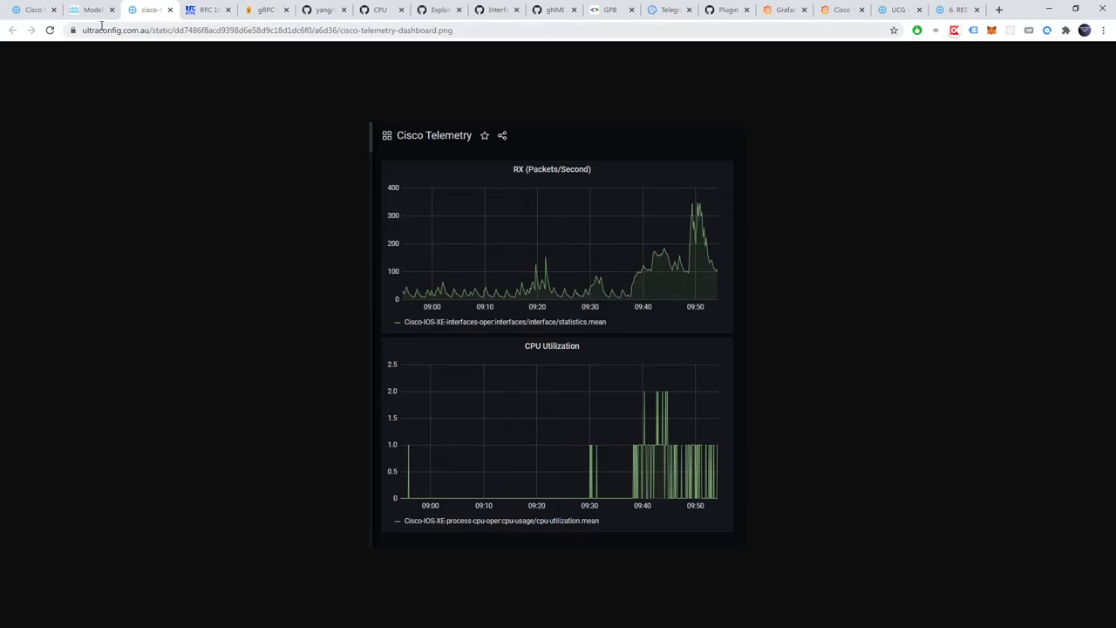
left_click(33, 11)
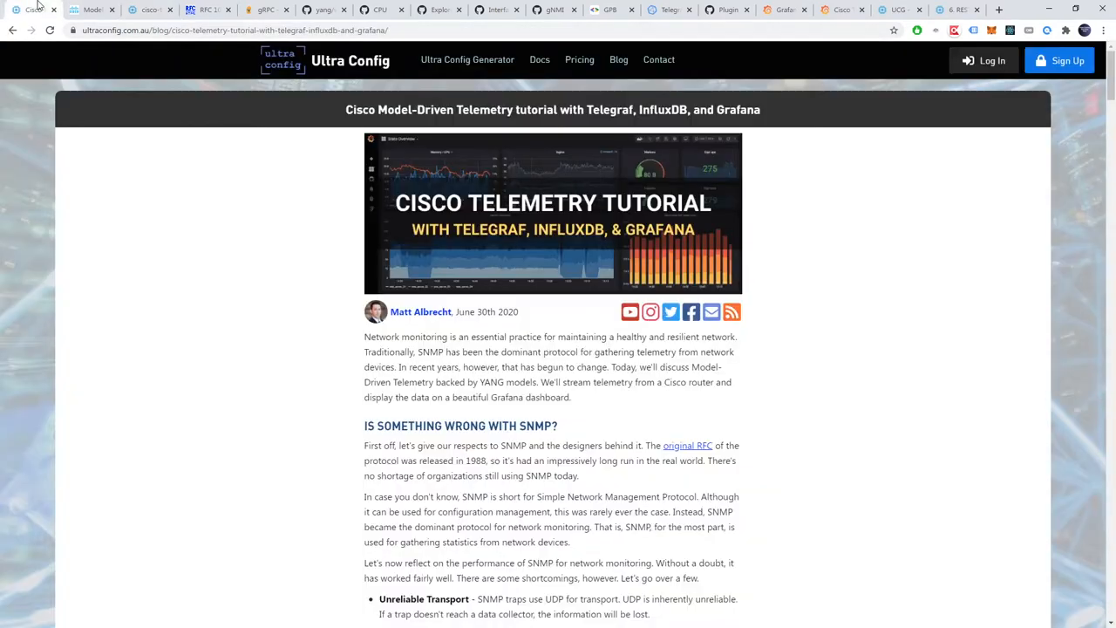
scroll("down", 3)
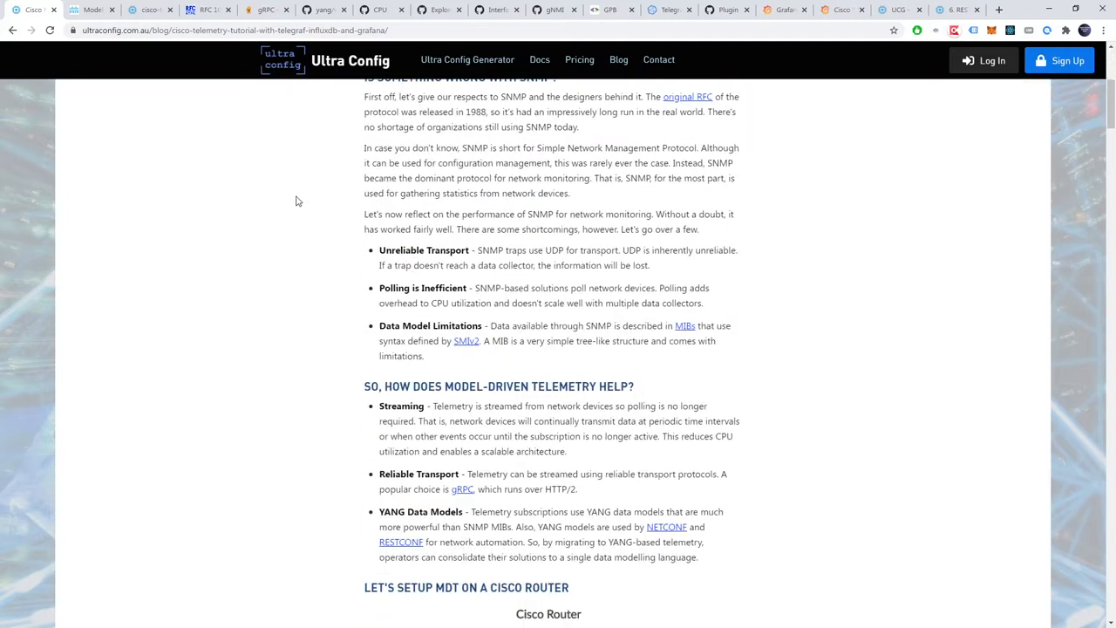
key("ctrl+plus")
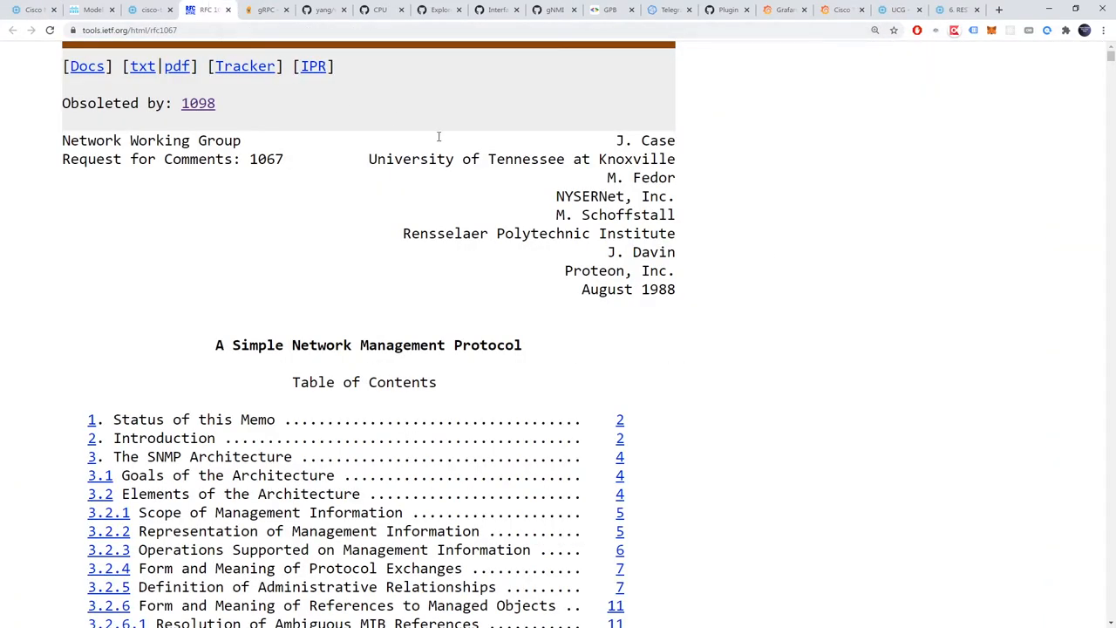
mouse_move(760, 277)
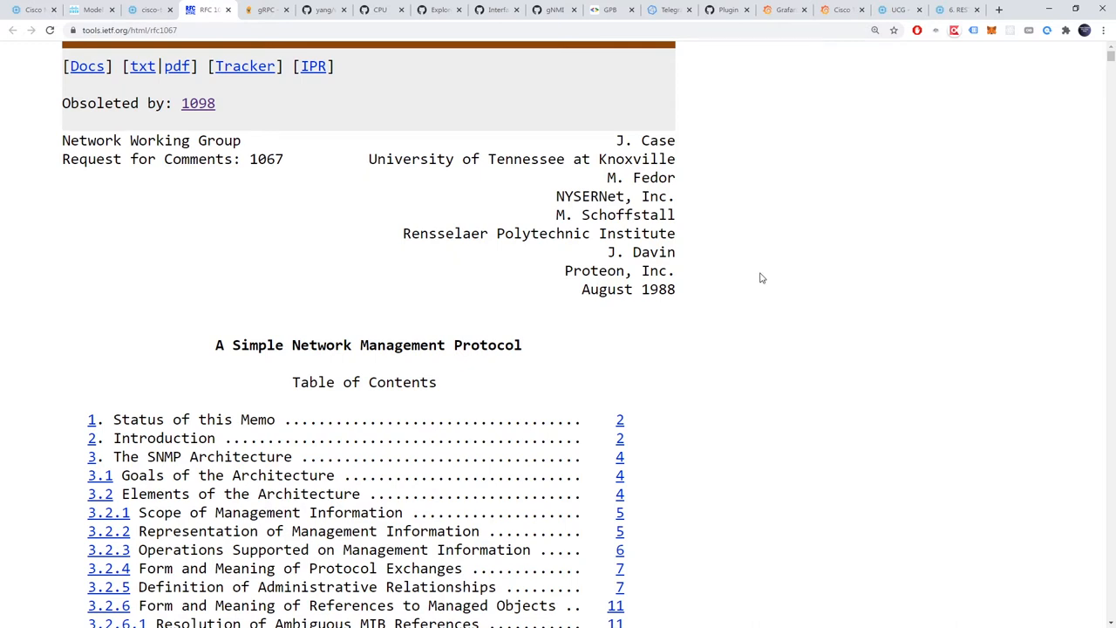
Step: Highlight RFC 1067's publication date August 1988 and its title Simple Network Management Protocol
double_click(596, 289)
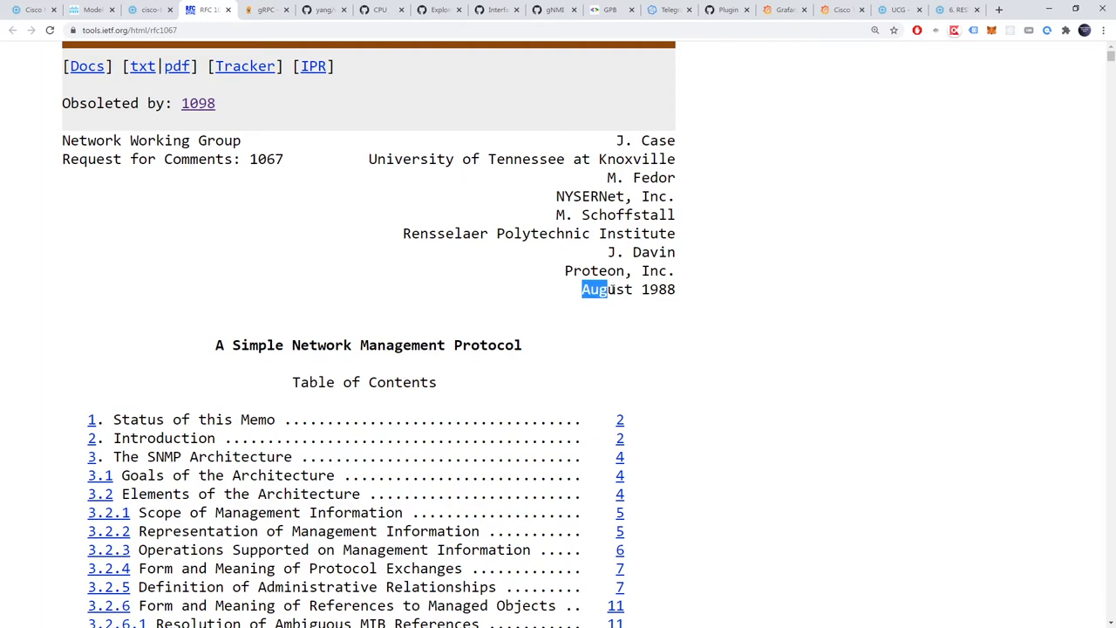
left_click_drag(596, 289, 706, 290)
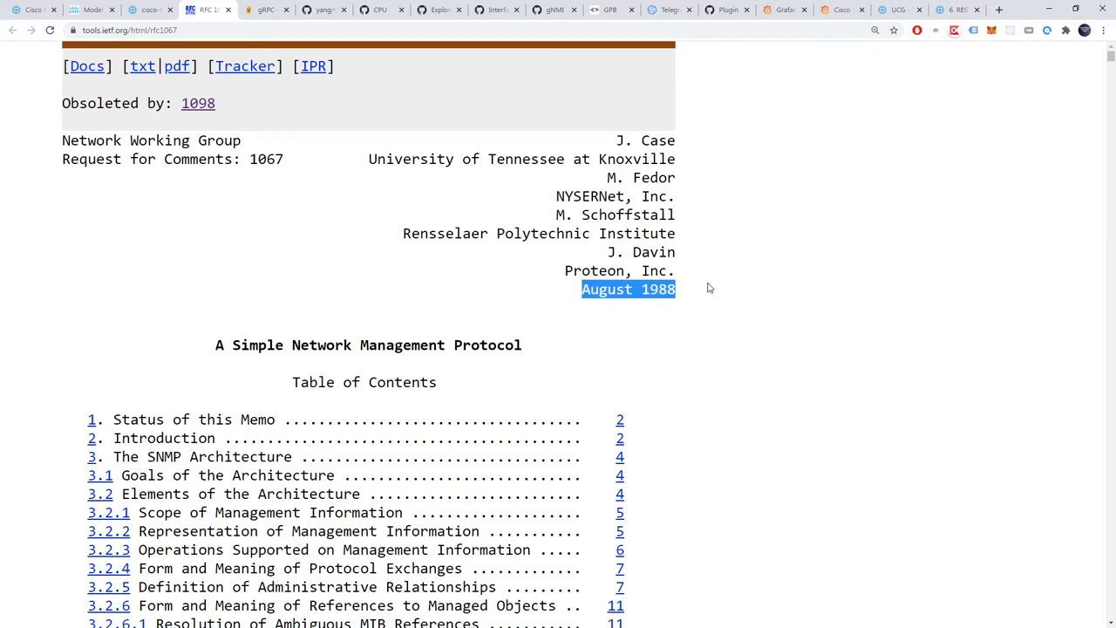
left_click(708, 290)
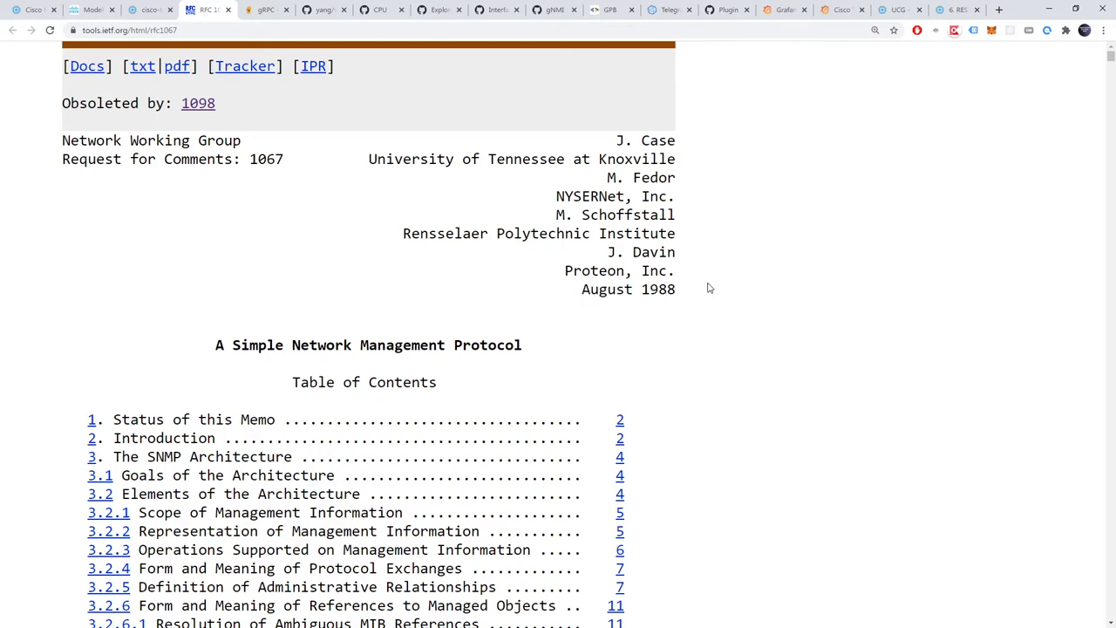
double_click(240, 345)
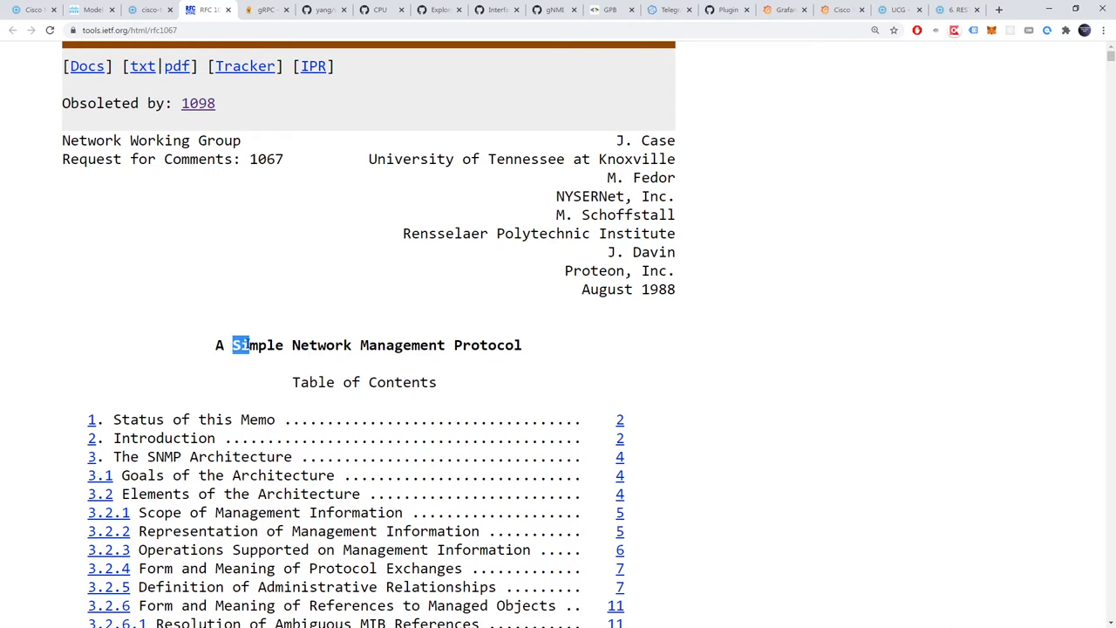
left_click_drag(241, 345, 523, 345)
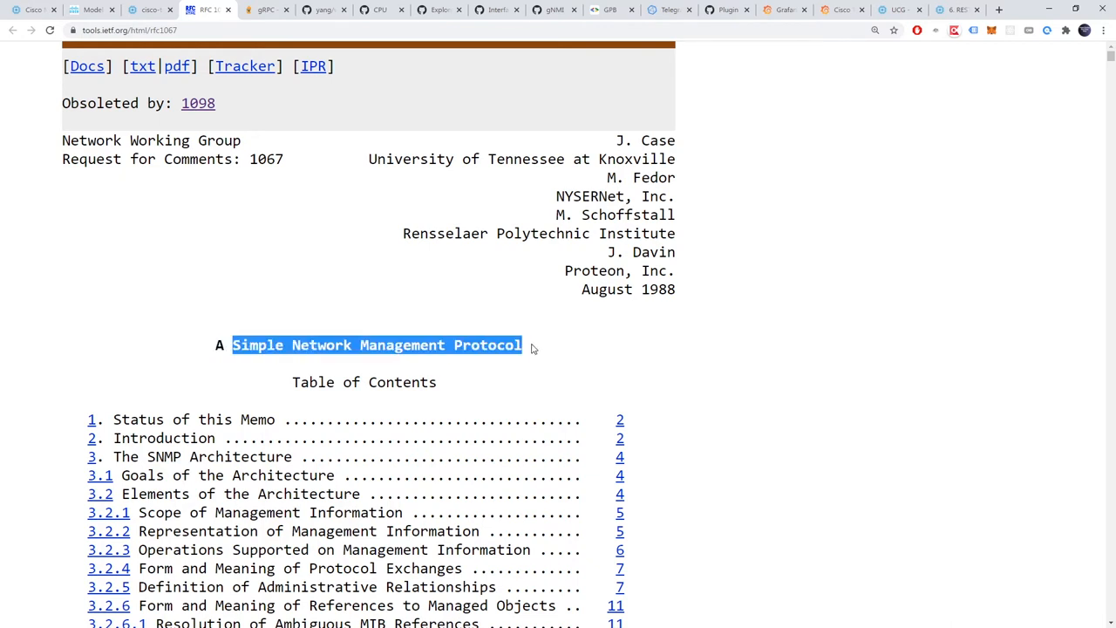
mouse_move(647, 347)
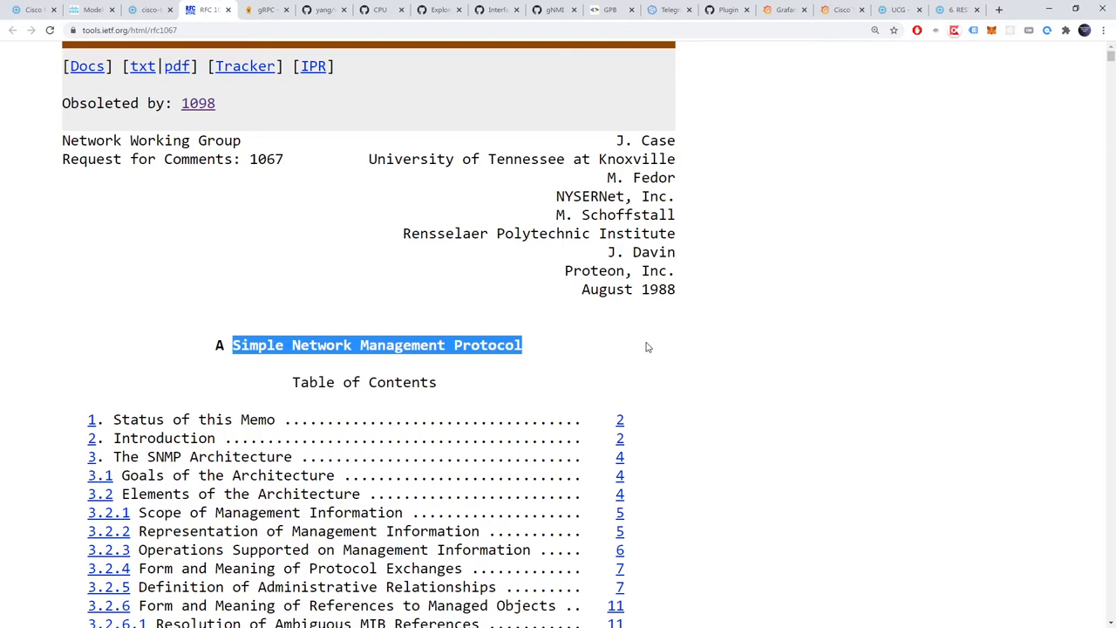
mouse_move(668, 342)
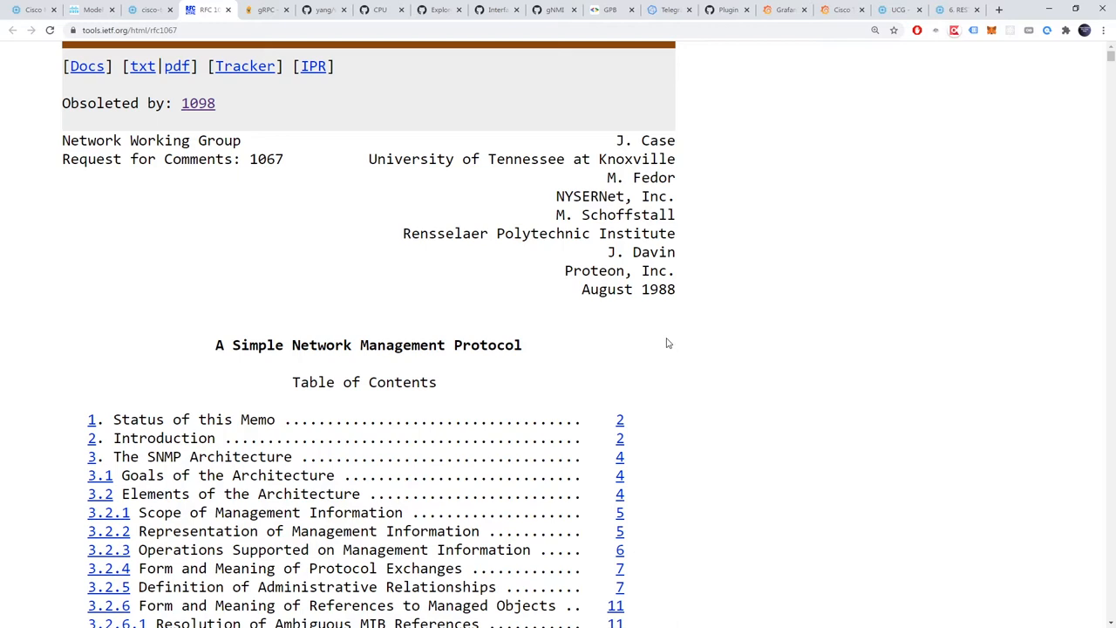
mouse_move(31, 11)
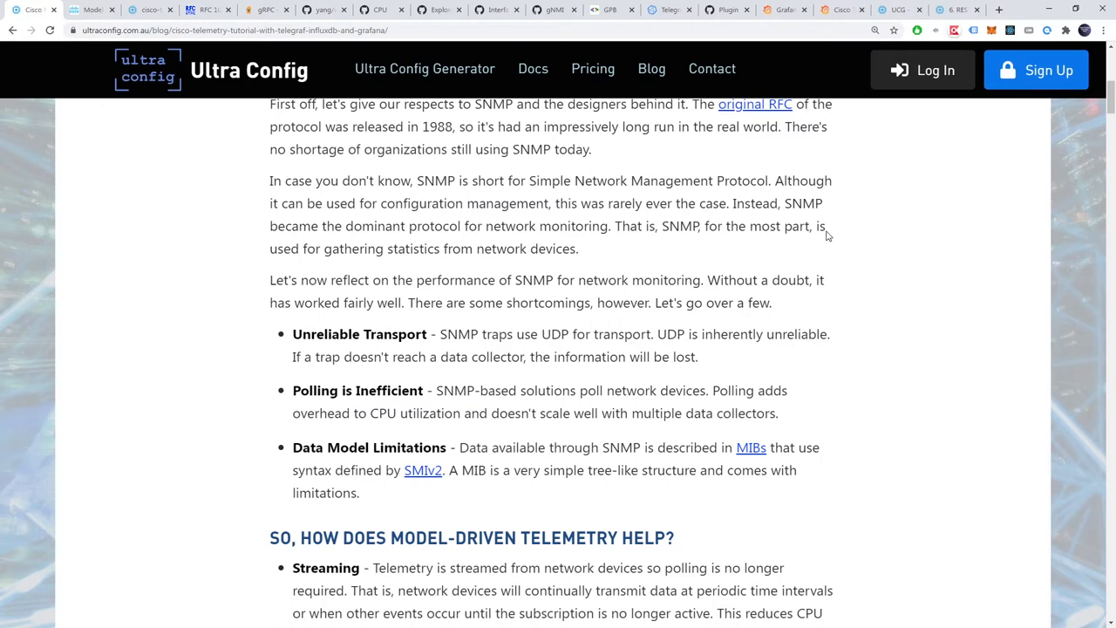
Step: Highlight the SNMP drawbacks Unreliable Transport and Polling is Inefficient, then the Streaming telemetry benefit
scroll("down", 3)
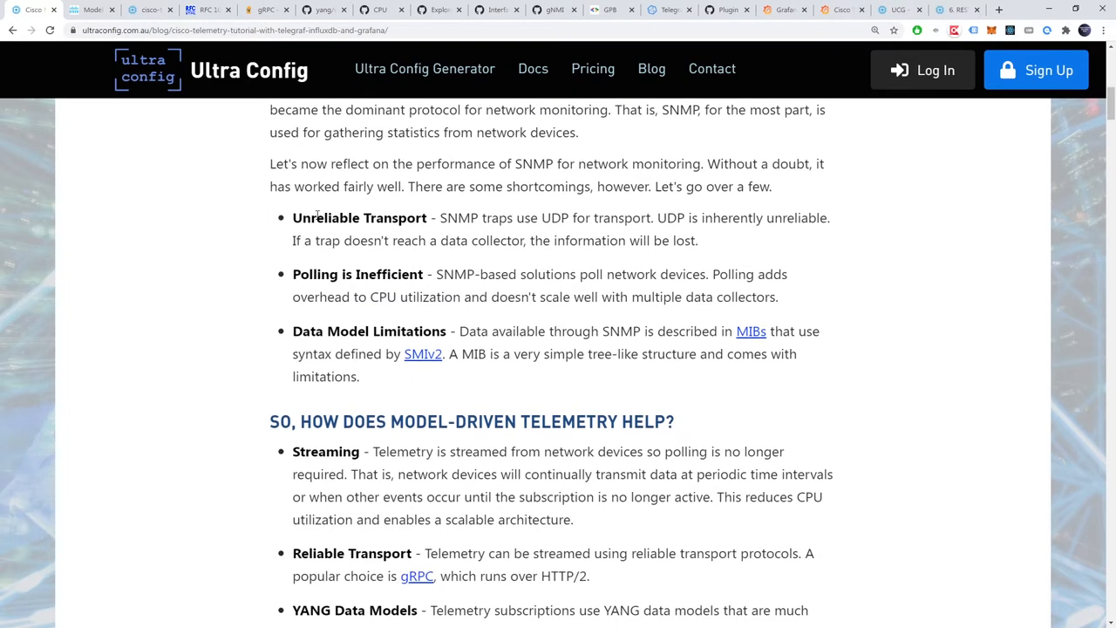
double_click(359, 216)
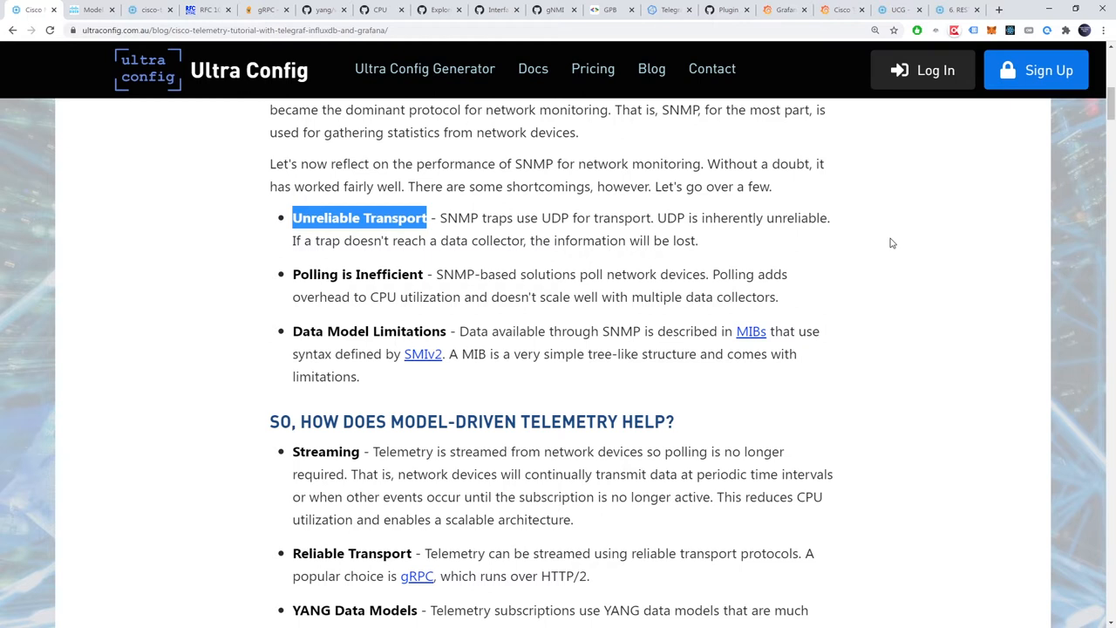
mouse_move(345, 267)
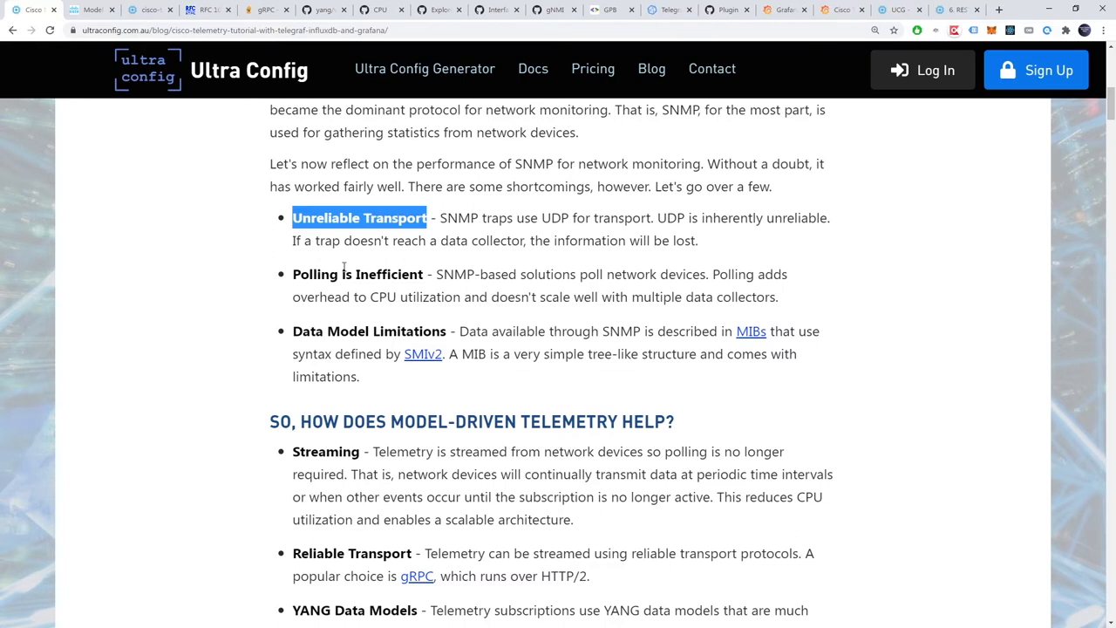
double_click(357, 273)
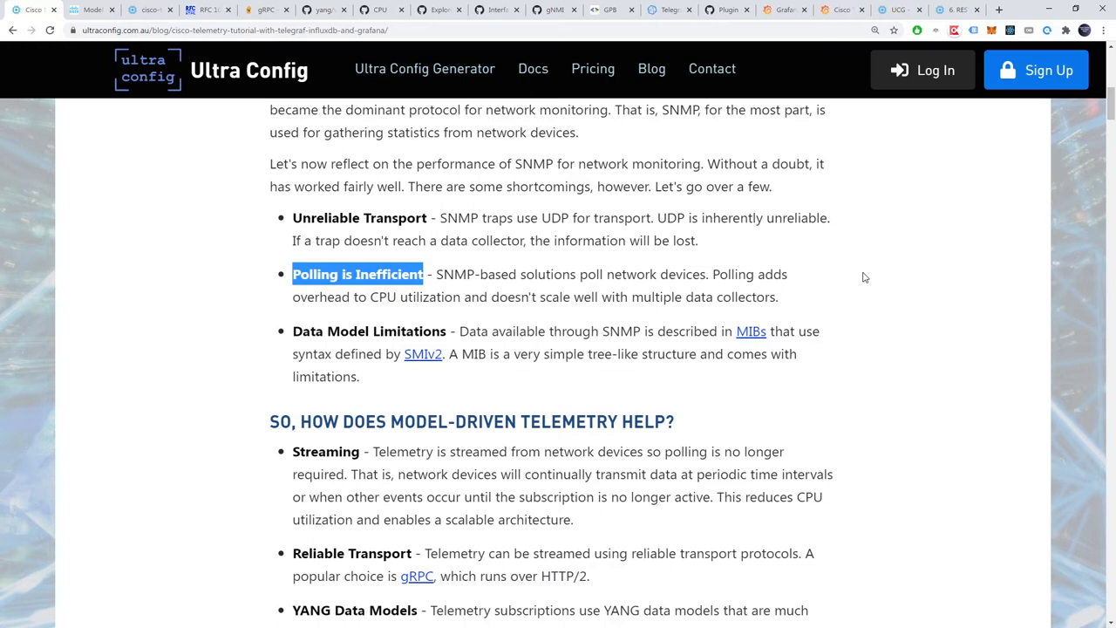
mouse_move(514, 271)
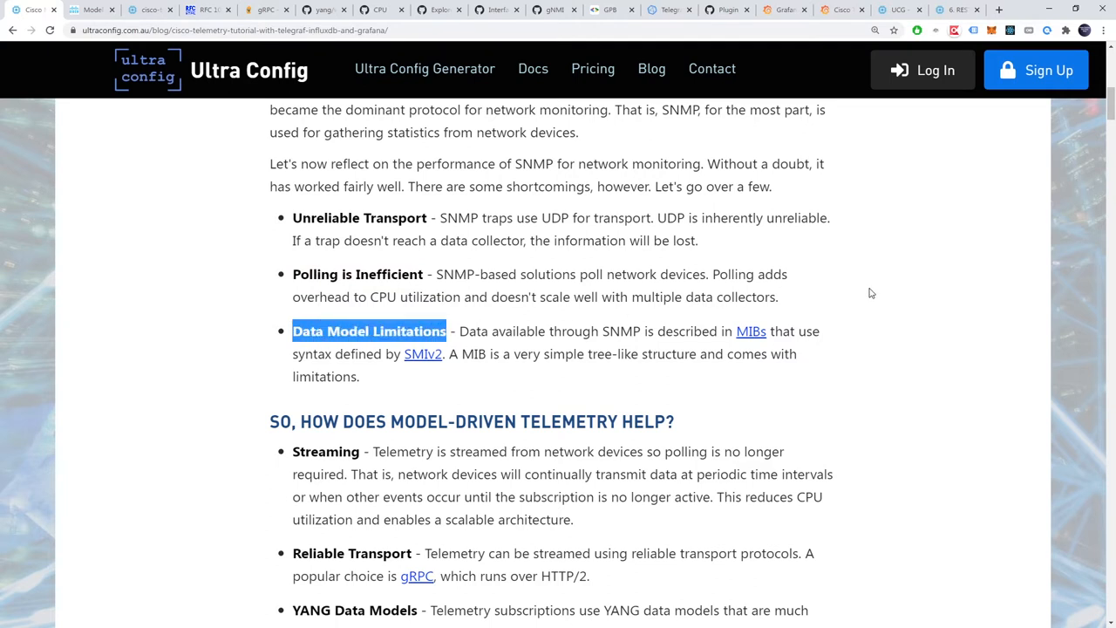
mouse_move(863, 291)
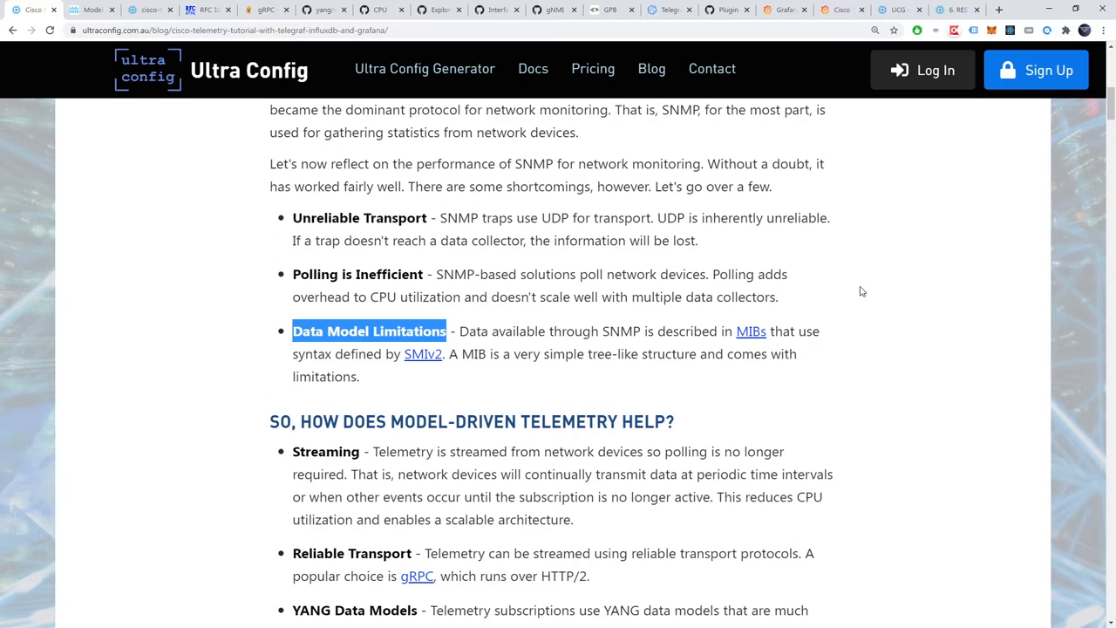
mouse_move(861, 295)
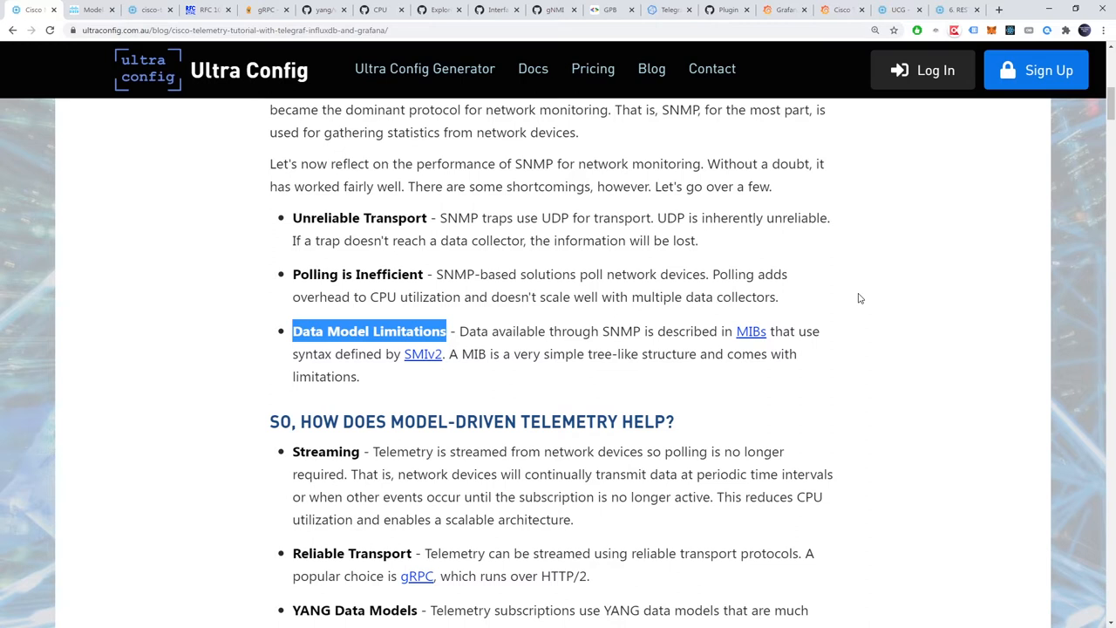
scroll("down", 3)
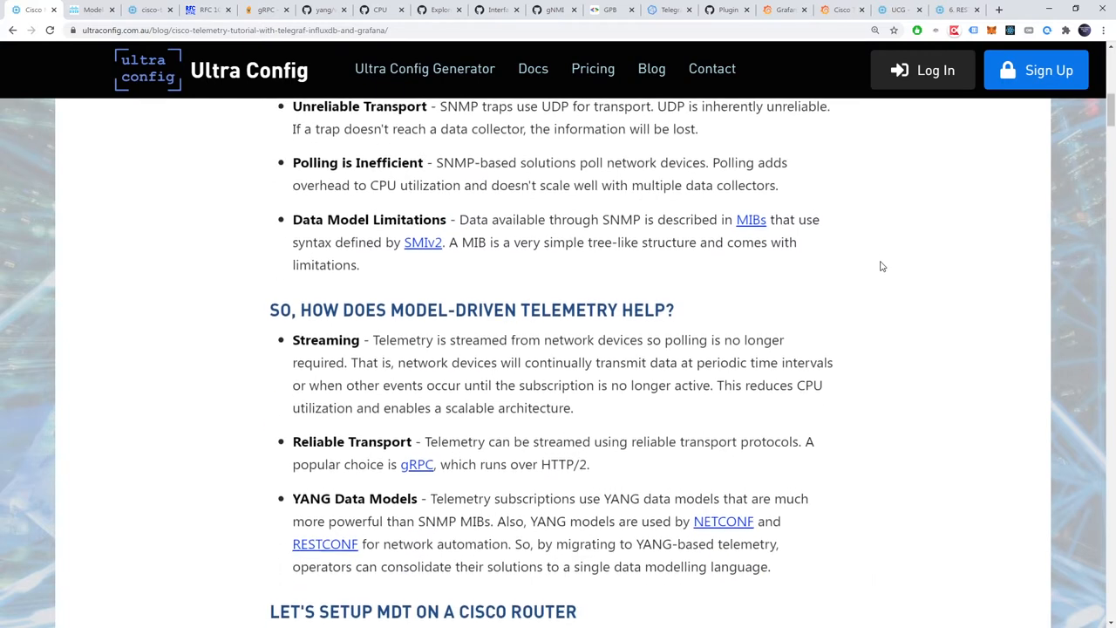
scroll("down", 3)
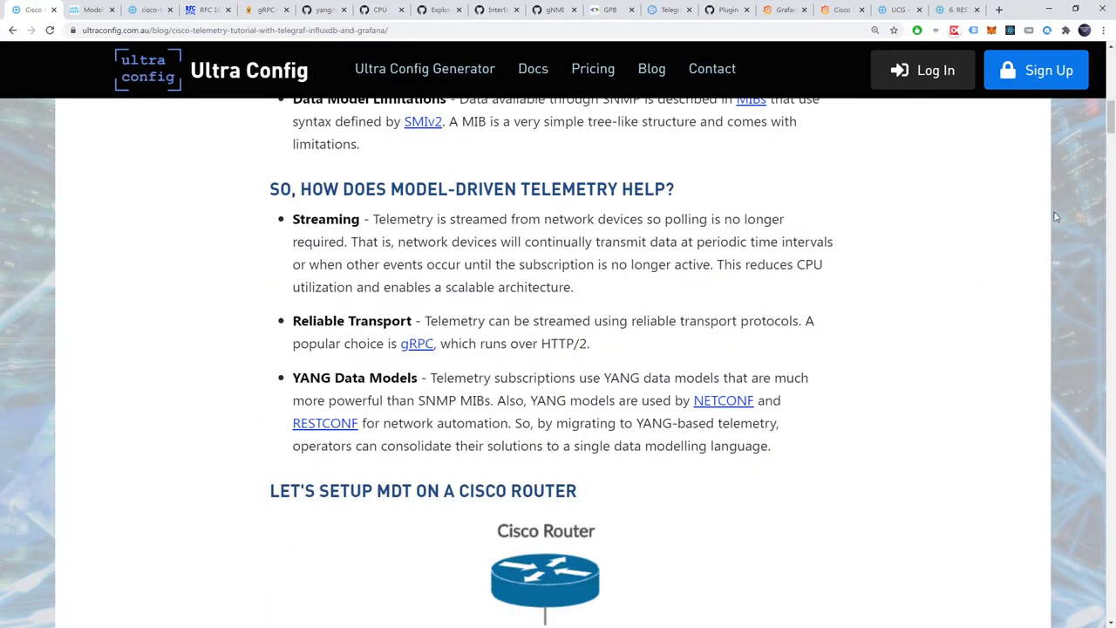
scroll("down", 3)
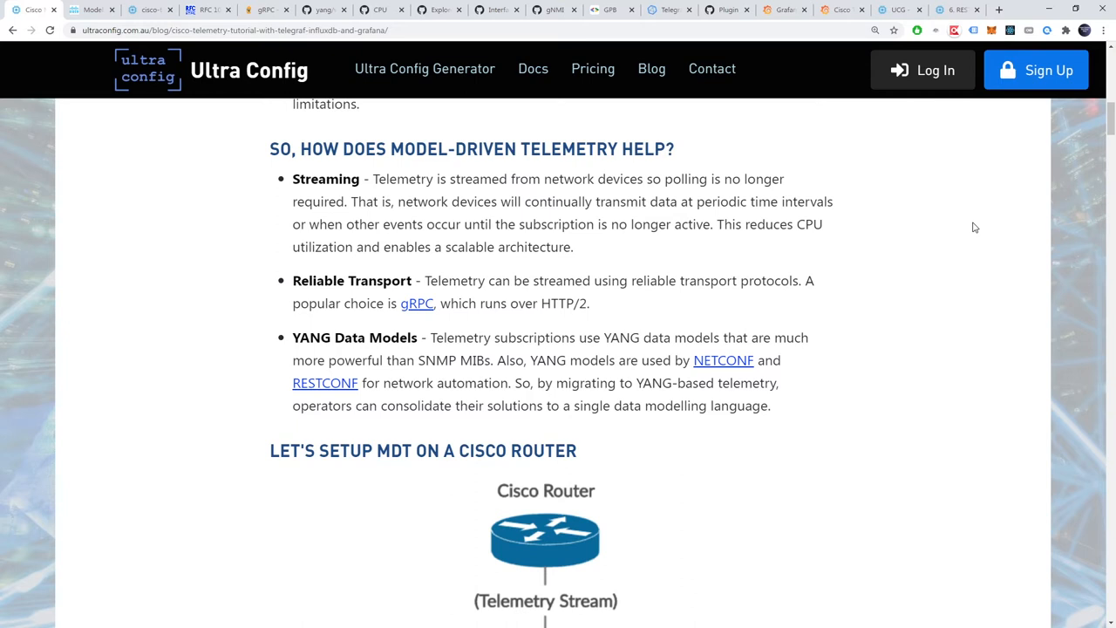
mouse_move(959, 212)
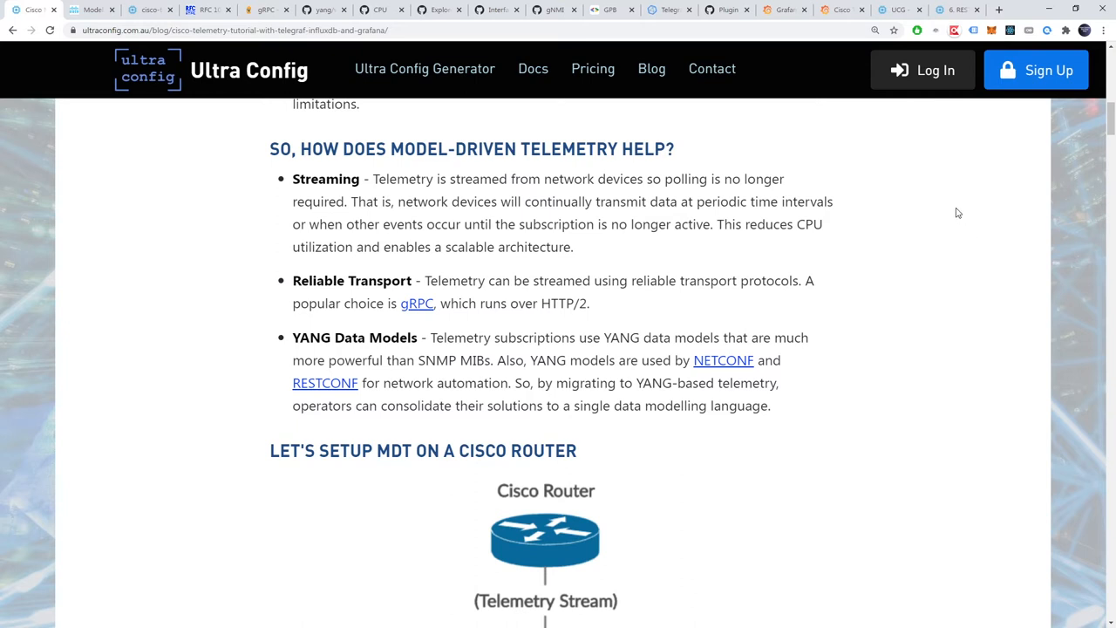
double_click(321, 178)
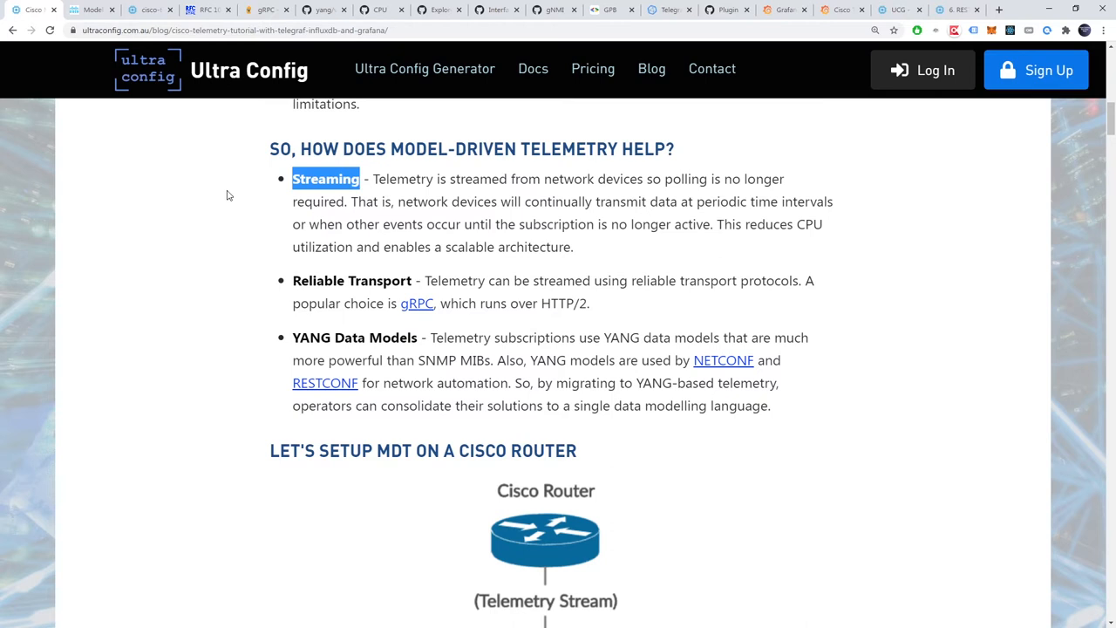
mouse_move(240, 202)
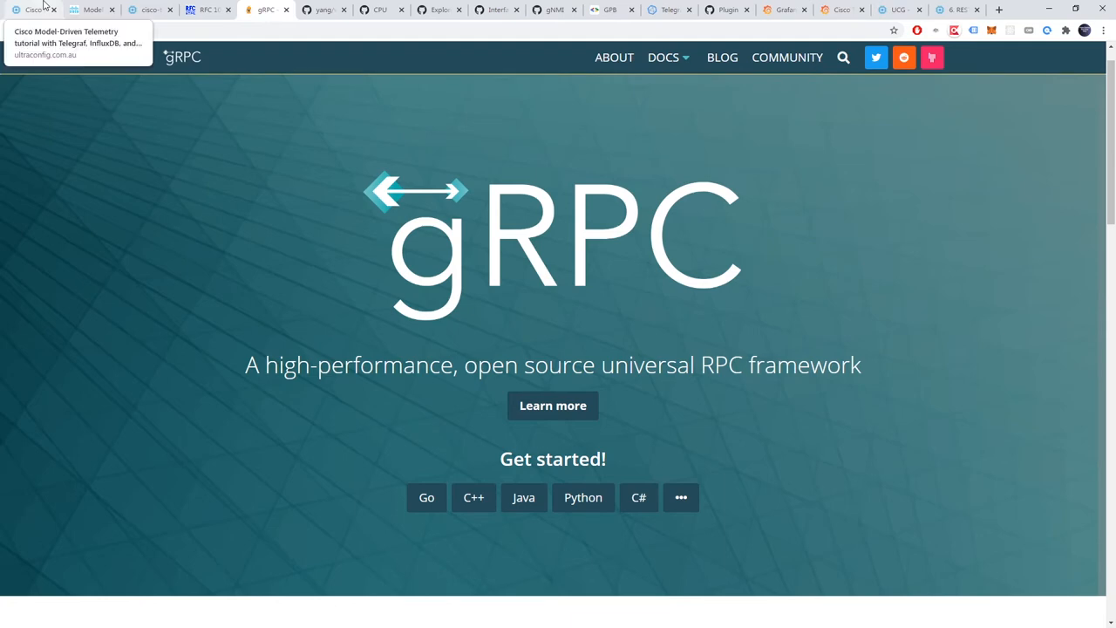
Step: Return to the blog article and scroll to the 'How to choose state data from YANG models' heading
left_click(35, 11)
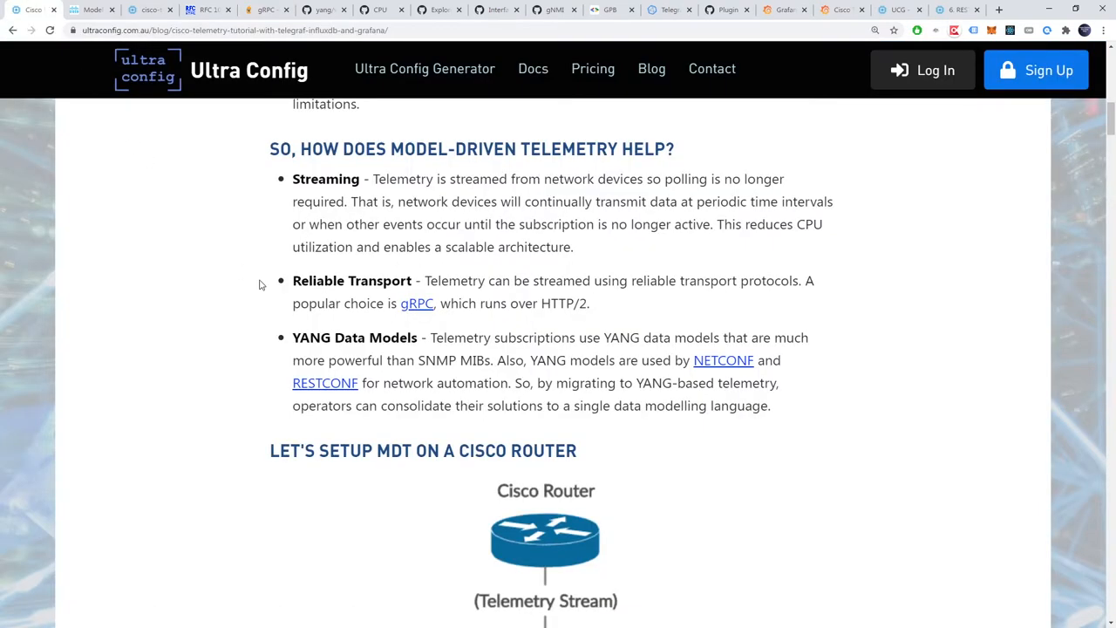
left_click_drag(293, 338, 410, 338)
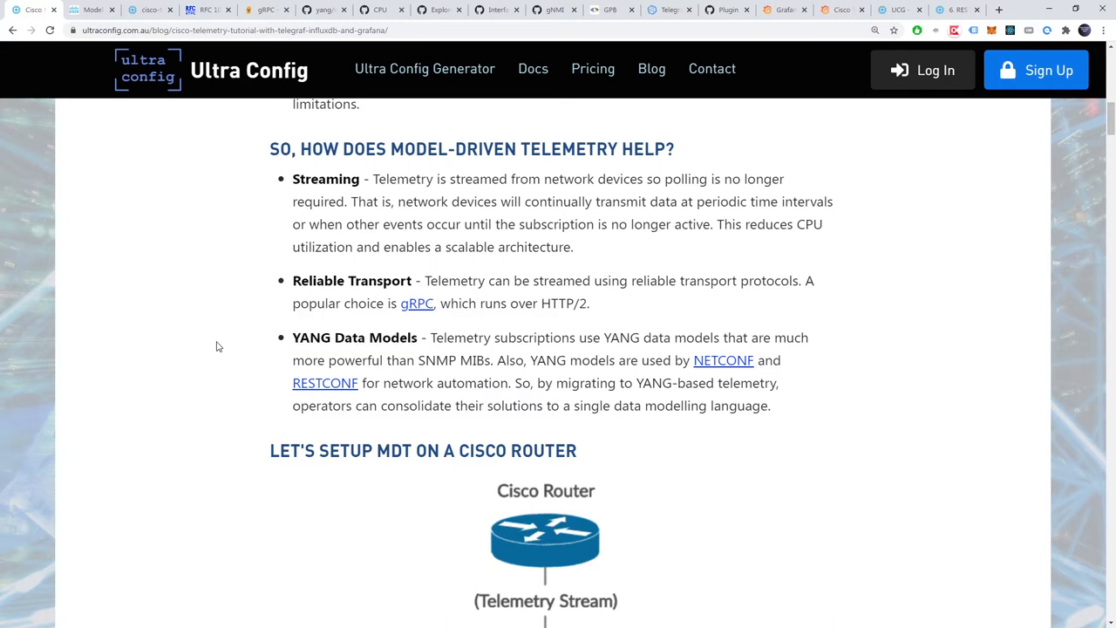
scroll("down", 3)
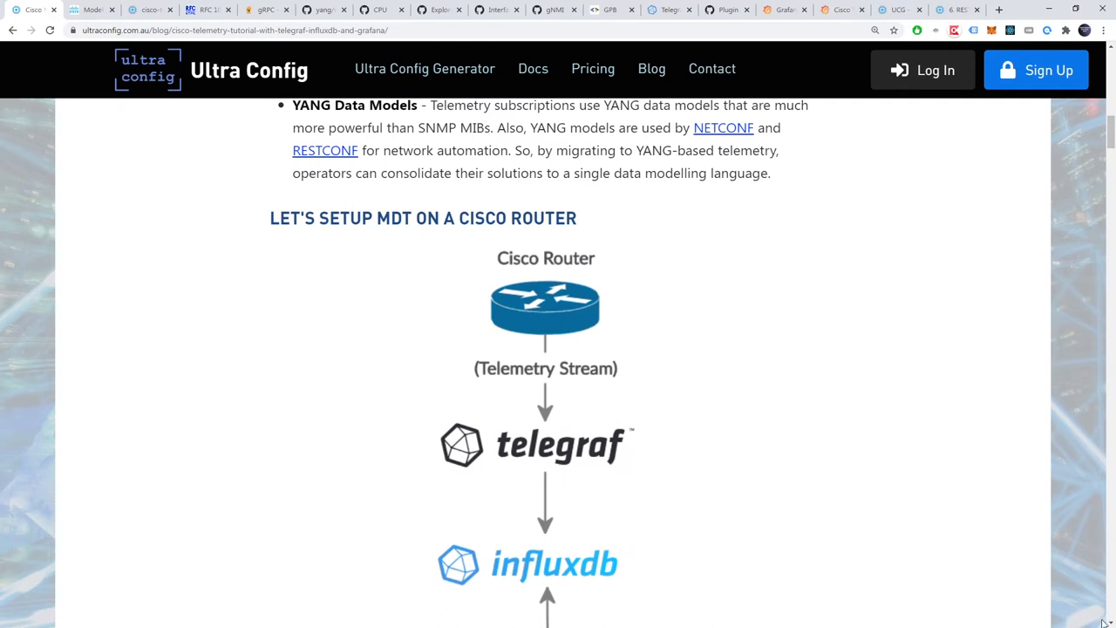
scroll("down", 3)
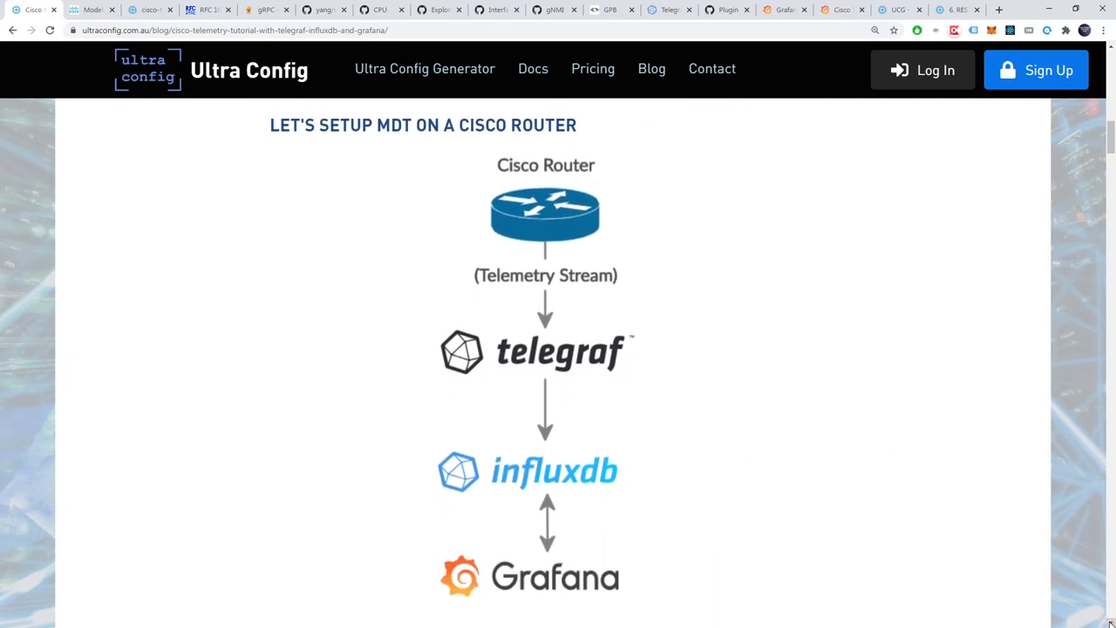
mouse_move(868, 421)
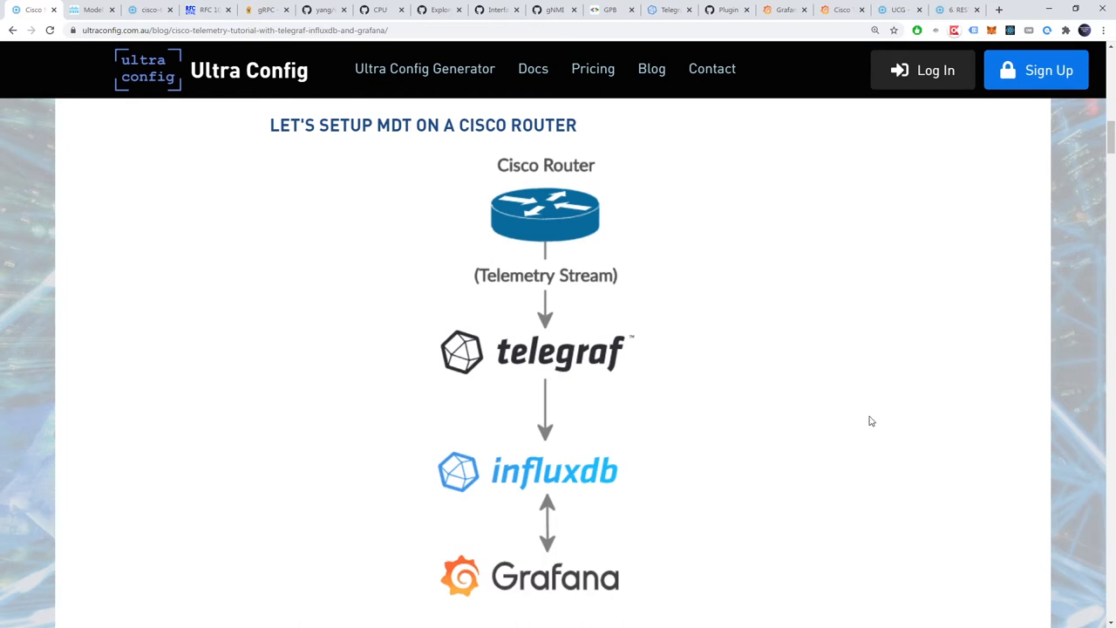
mouse_move(474, 265)
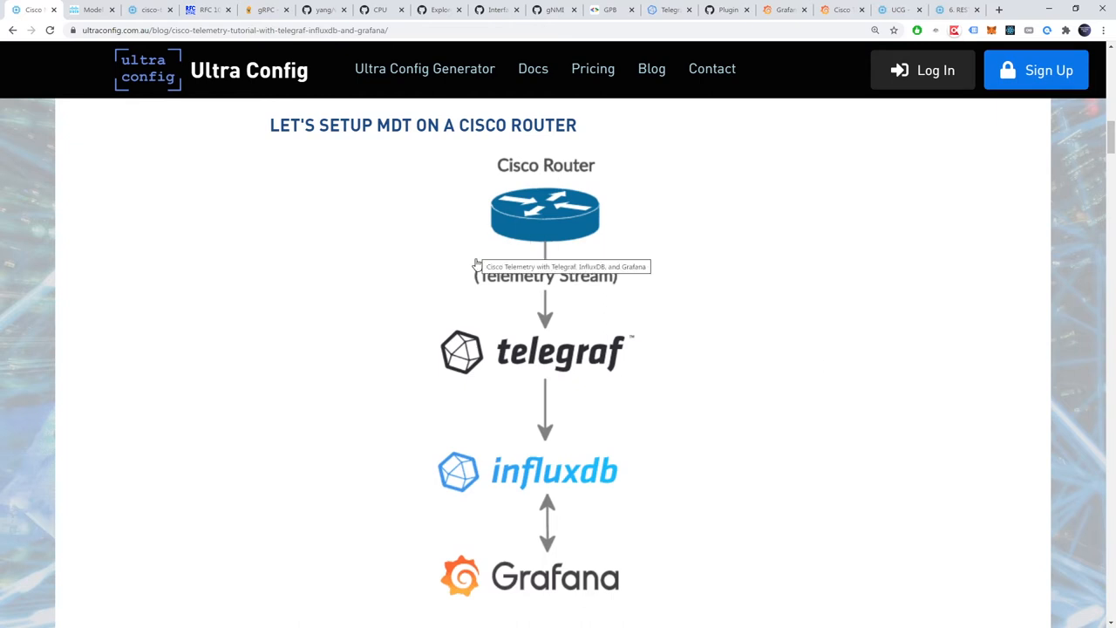
mouse_move(925, 288)
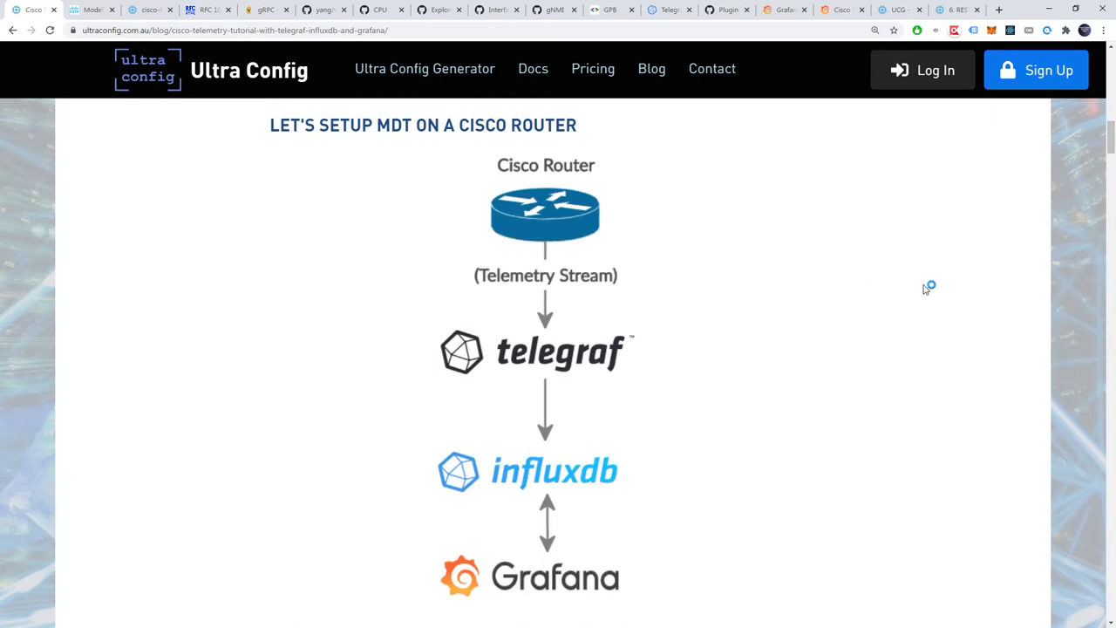
mouse_move(596, 387)
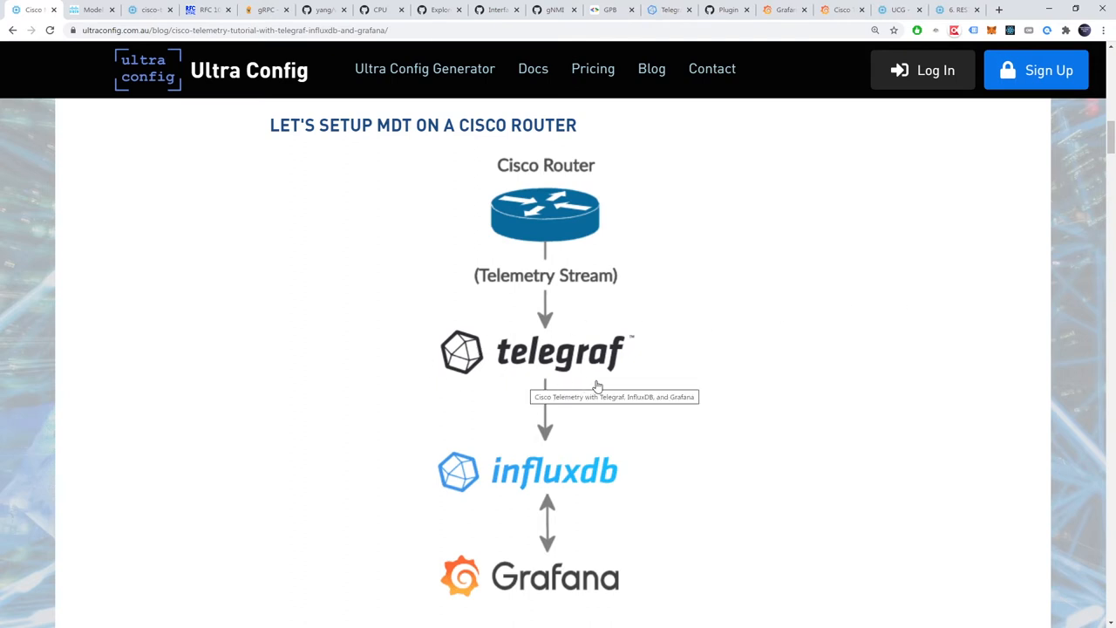
mouse_move(900, 365)
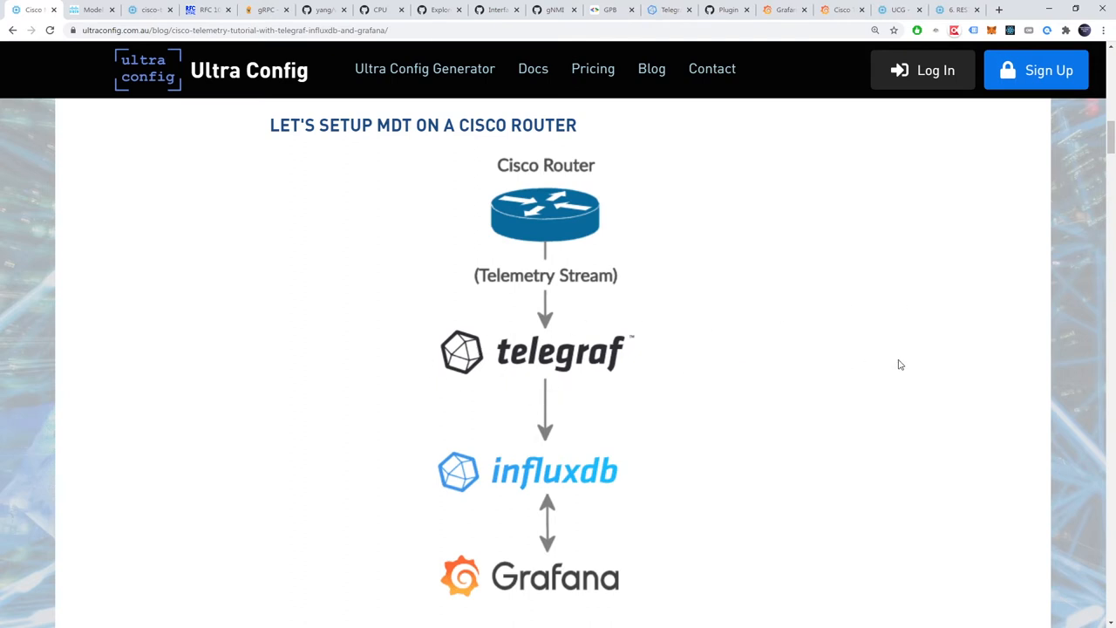
mouse_move(809, 461)
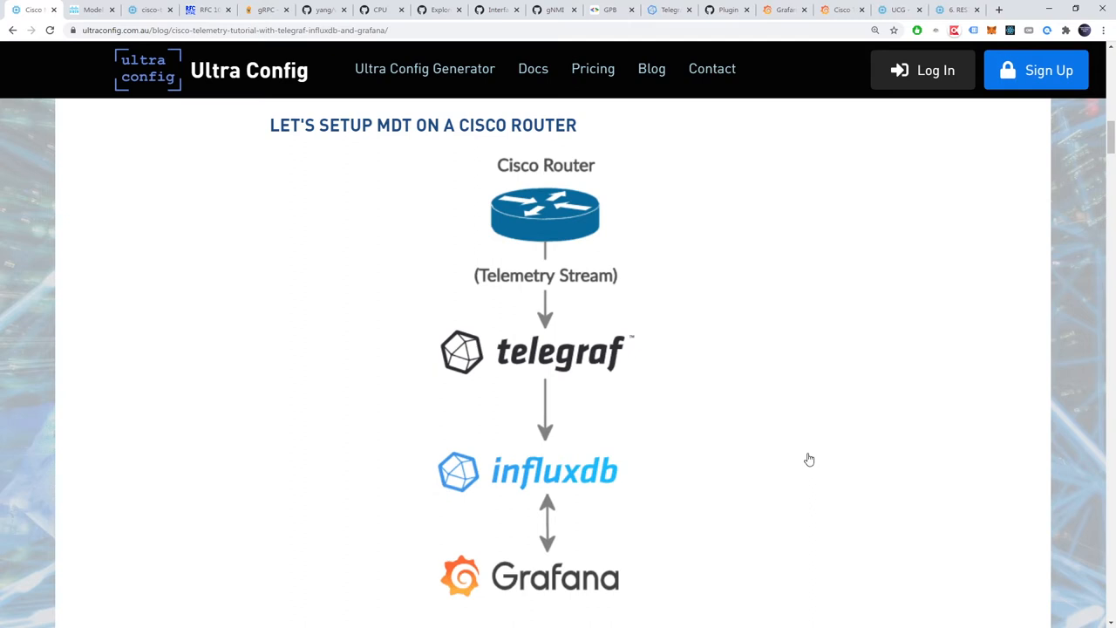
mouse_move(849, 460)
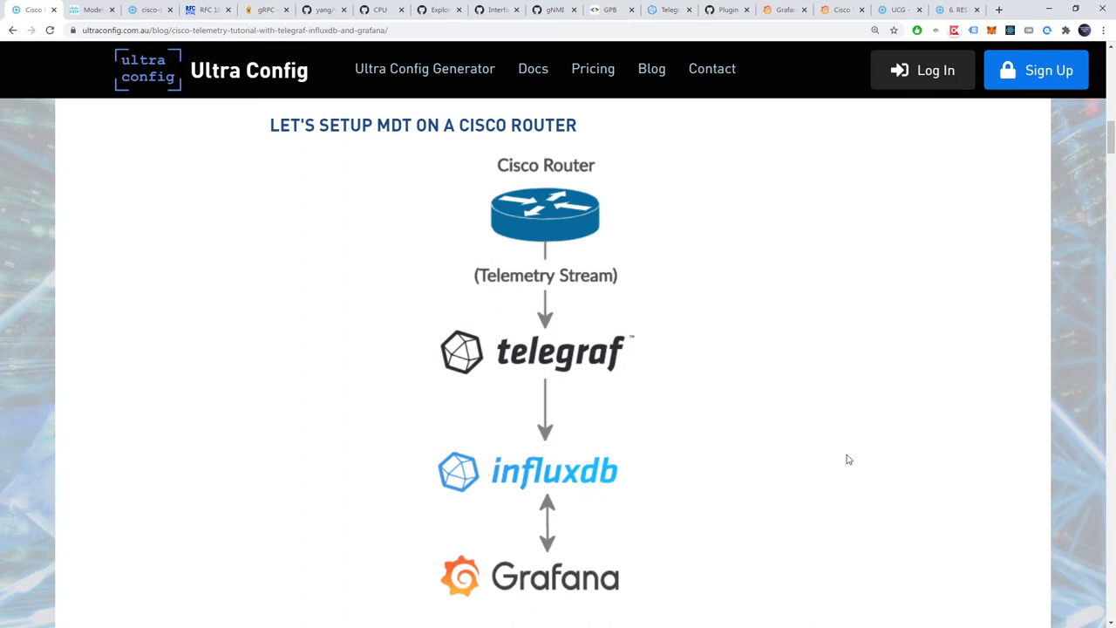
mouse_move(882, 457)
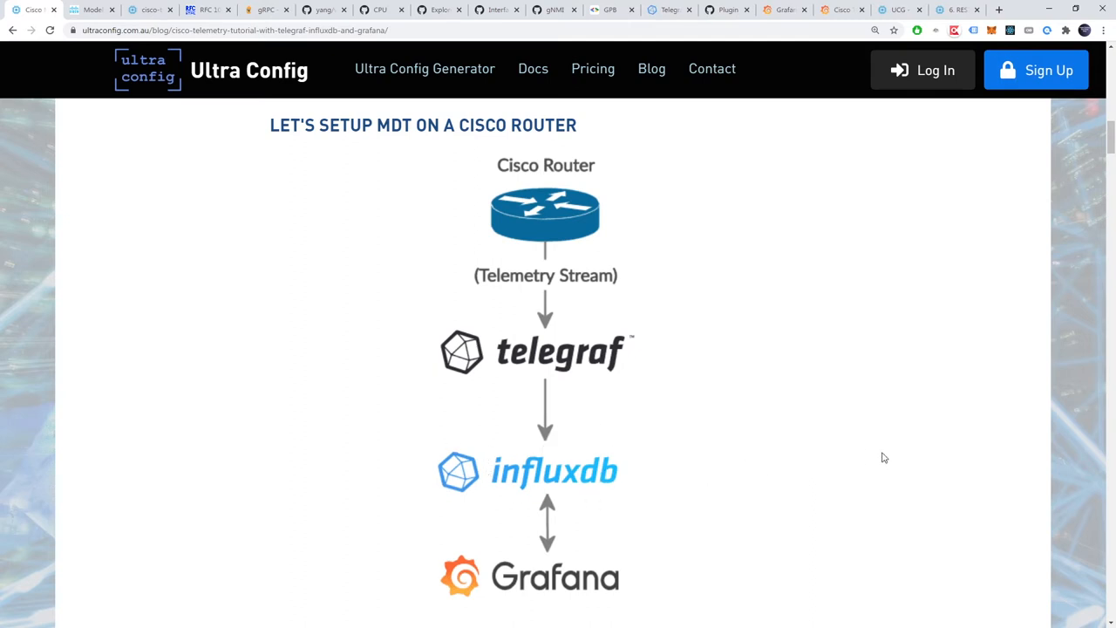
mouse_move(499, 540)
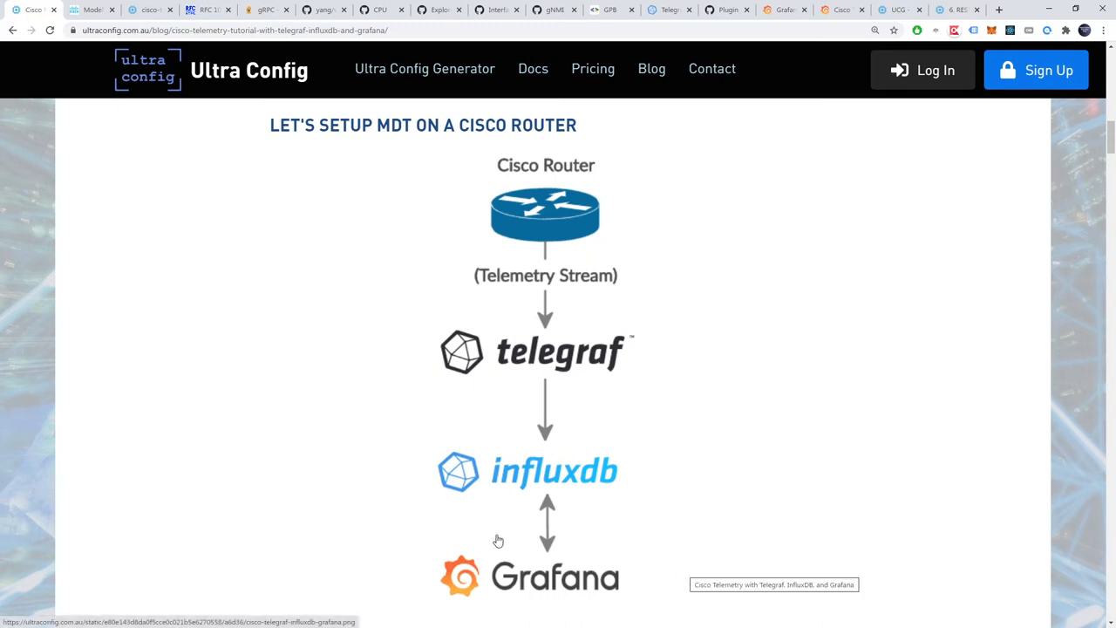
mouse_move(914, 488)
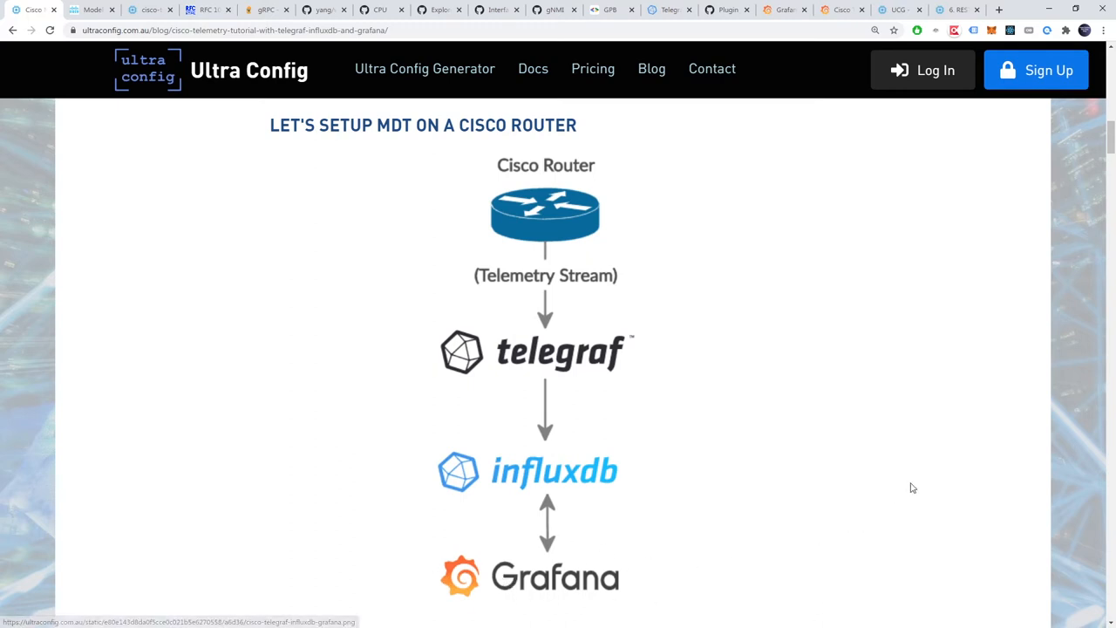
scroll("down", 3)
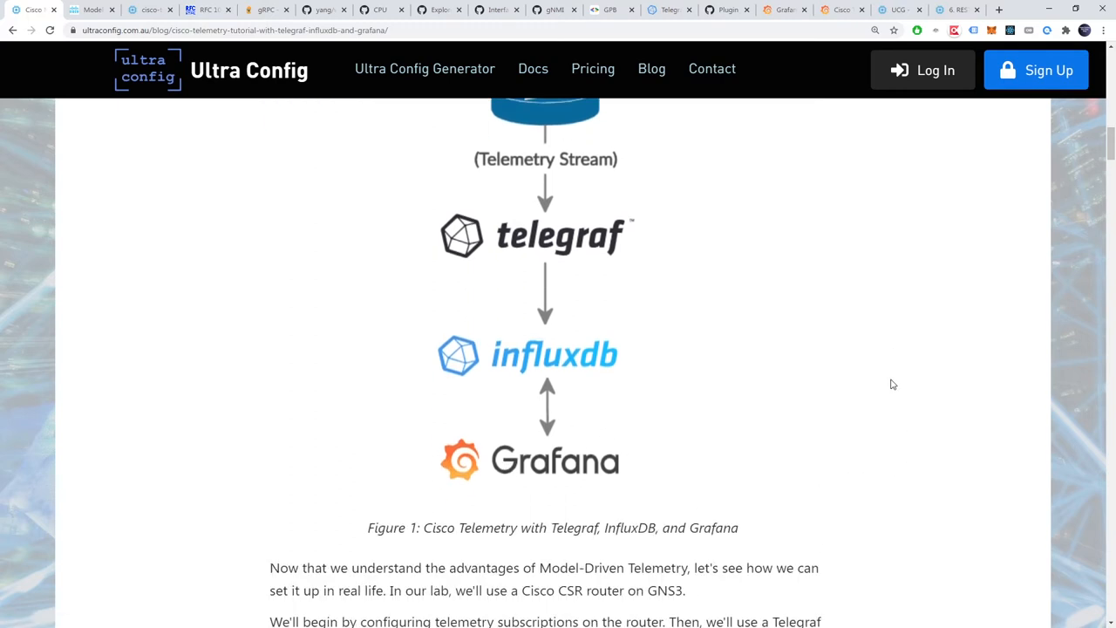
scroll("down", 3)
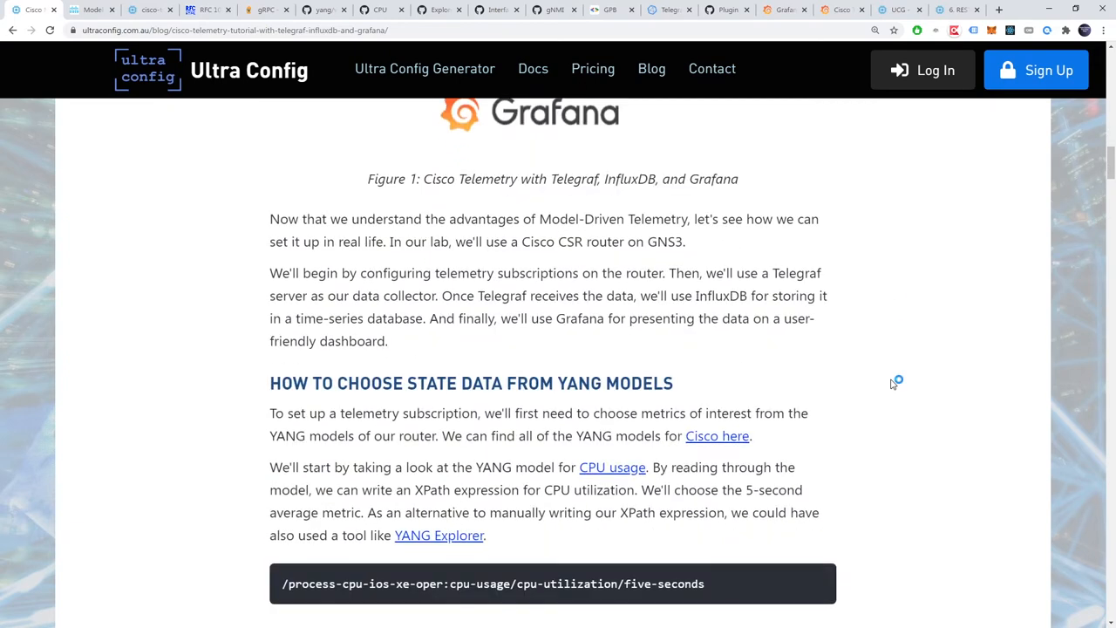
scroll("down", 3)
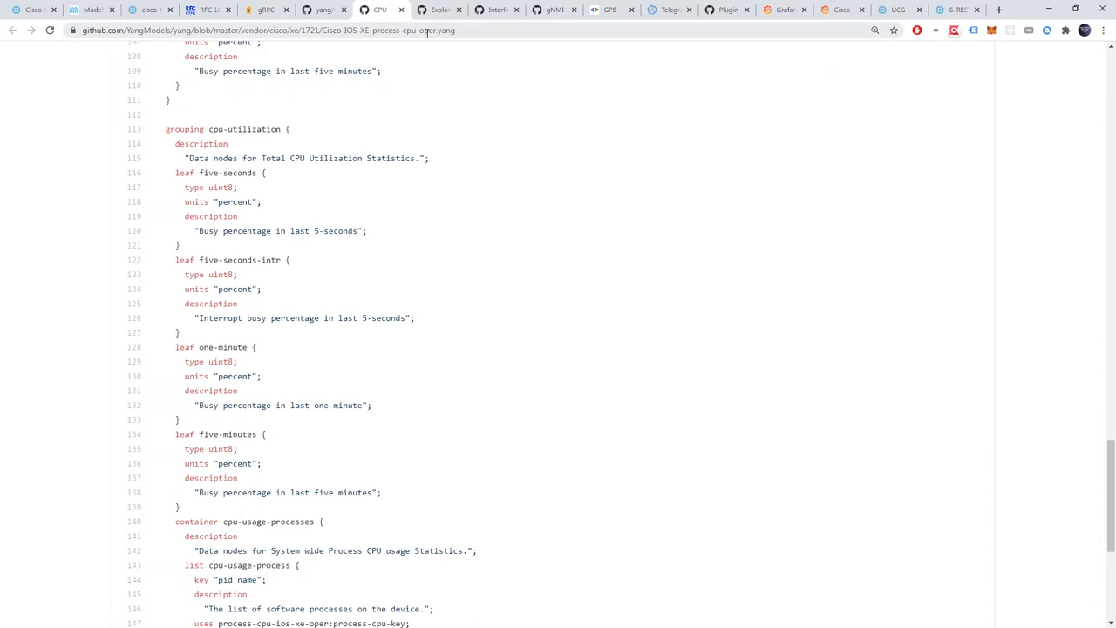
mouse_move(168, 173)
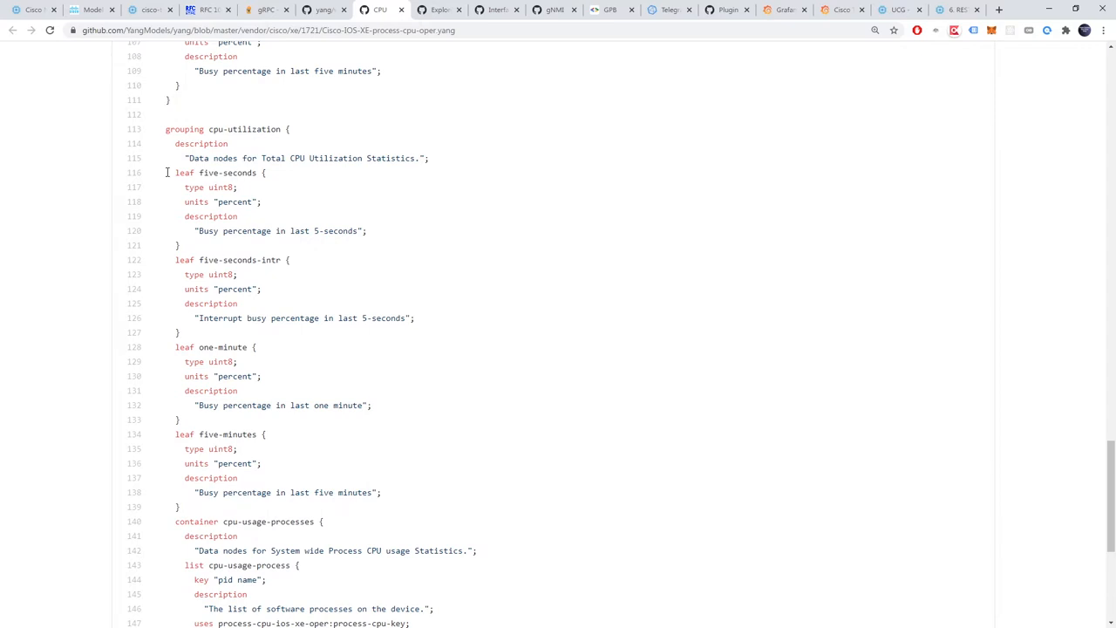
double_click(218, 173)
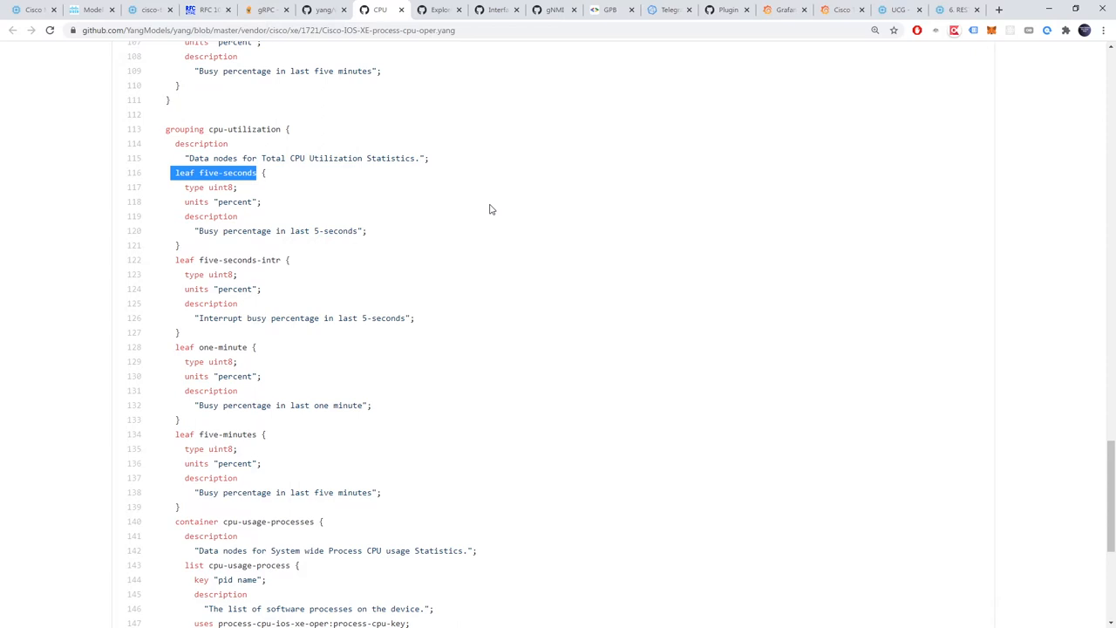
scroll("down", 3)
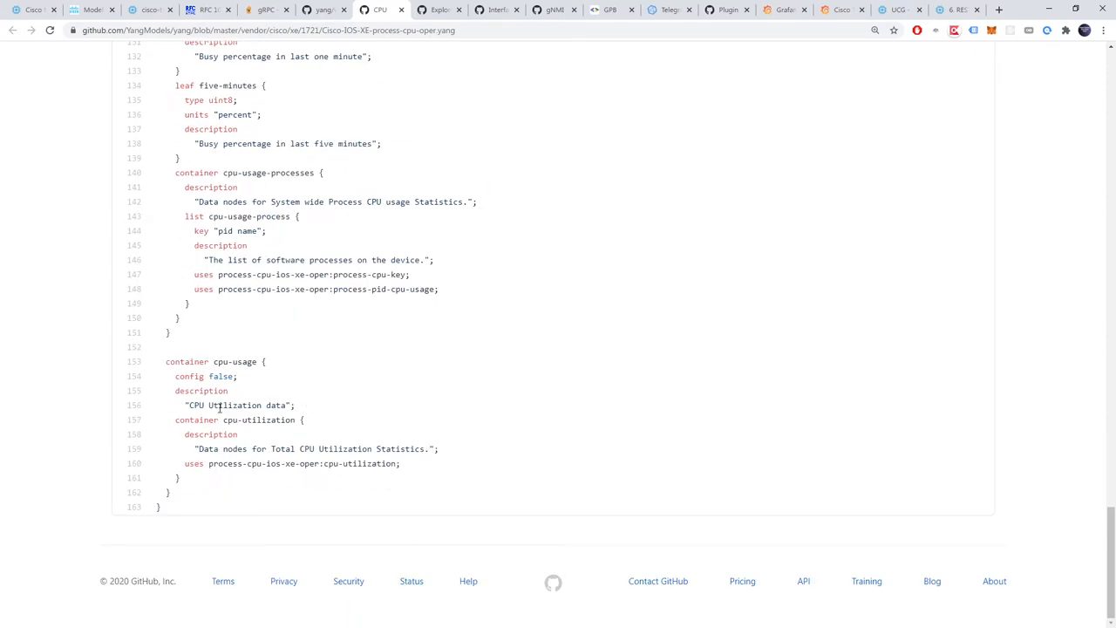
double_click(258, 418)
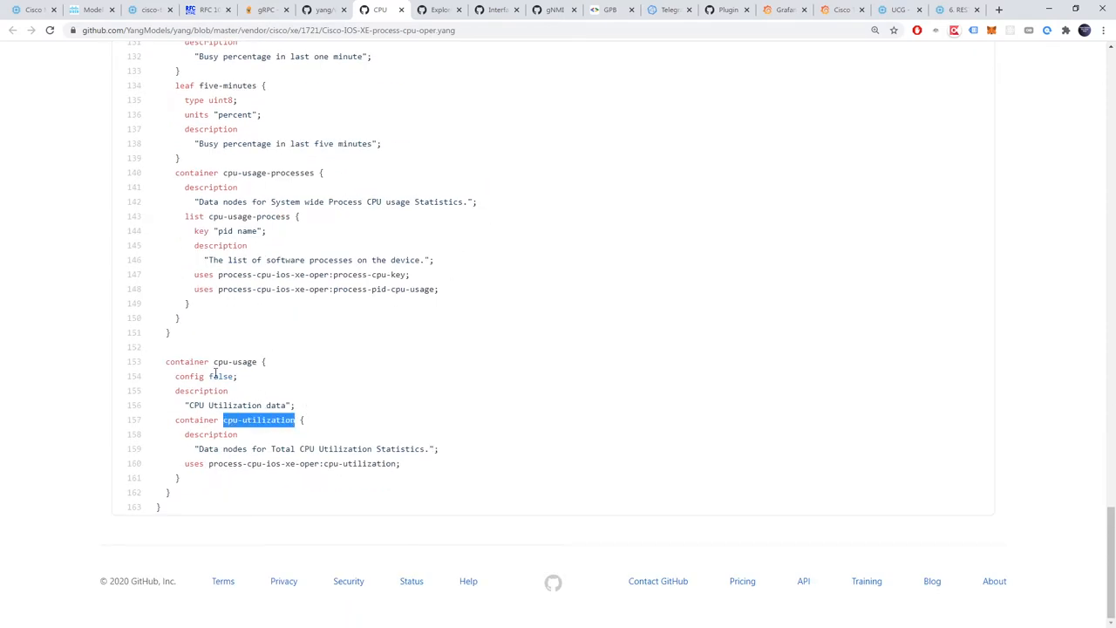
double_click(188, 361)
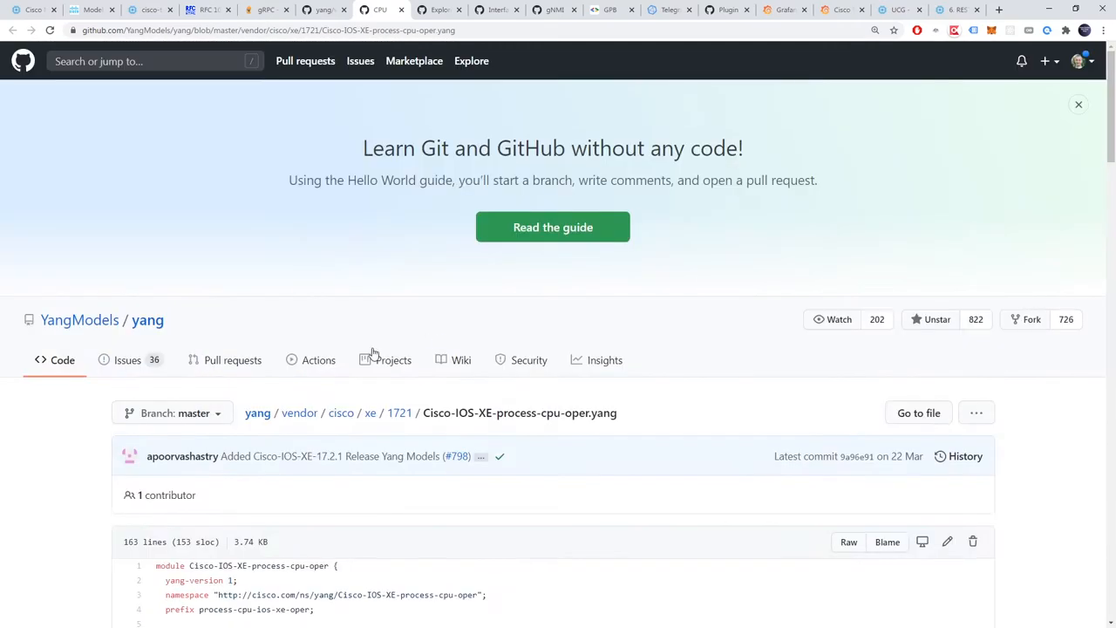
left_click(1077, 105)
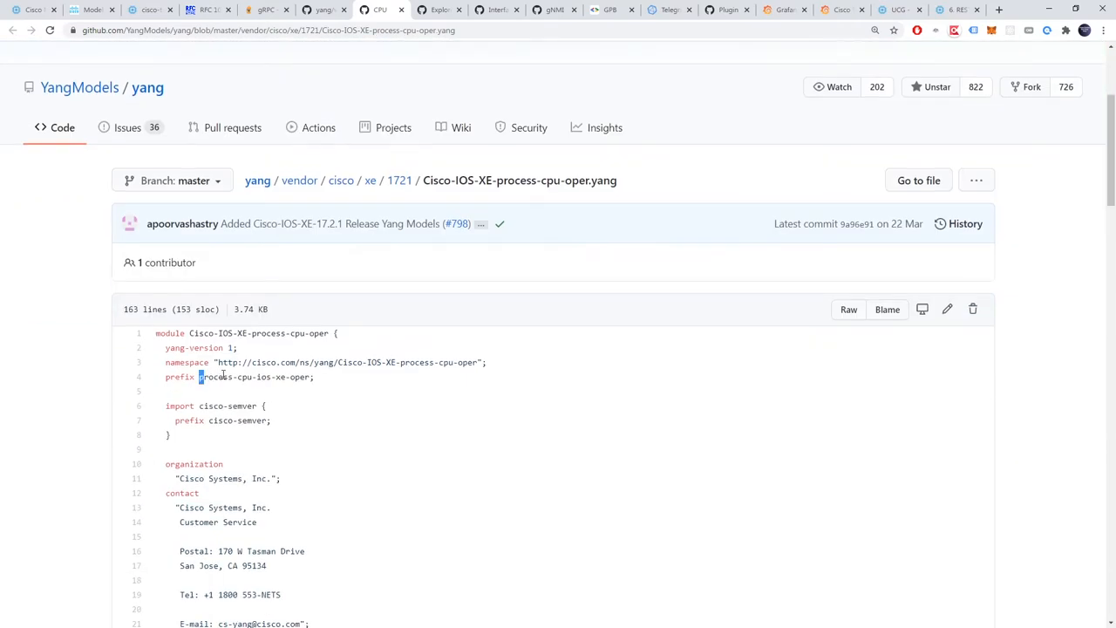
double_click(255, 376)
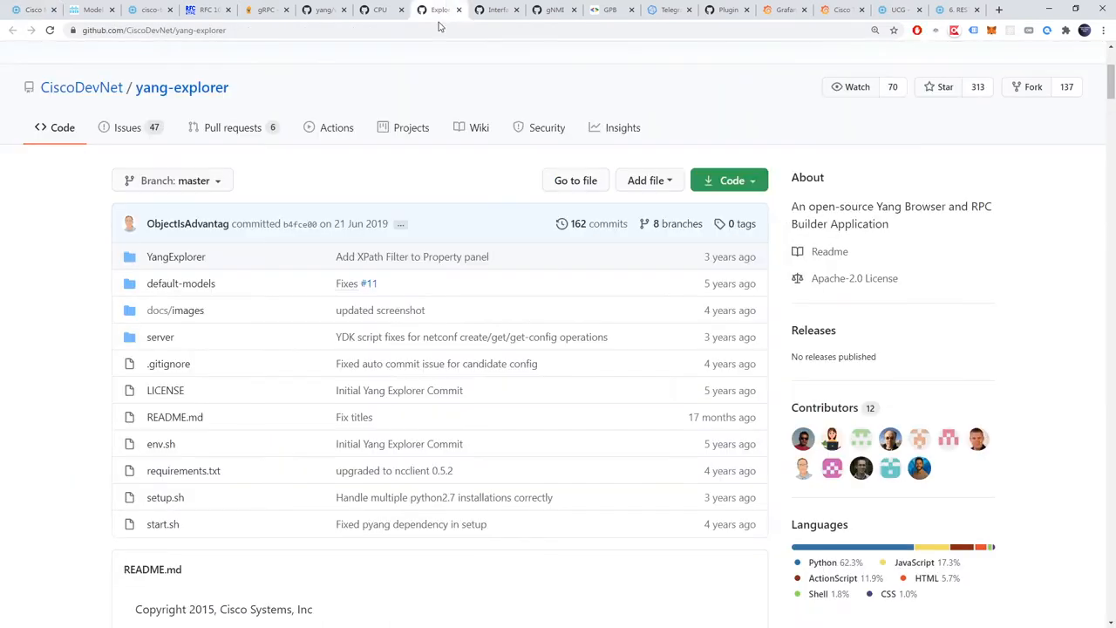
mouse_move(436, 77)
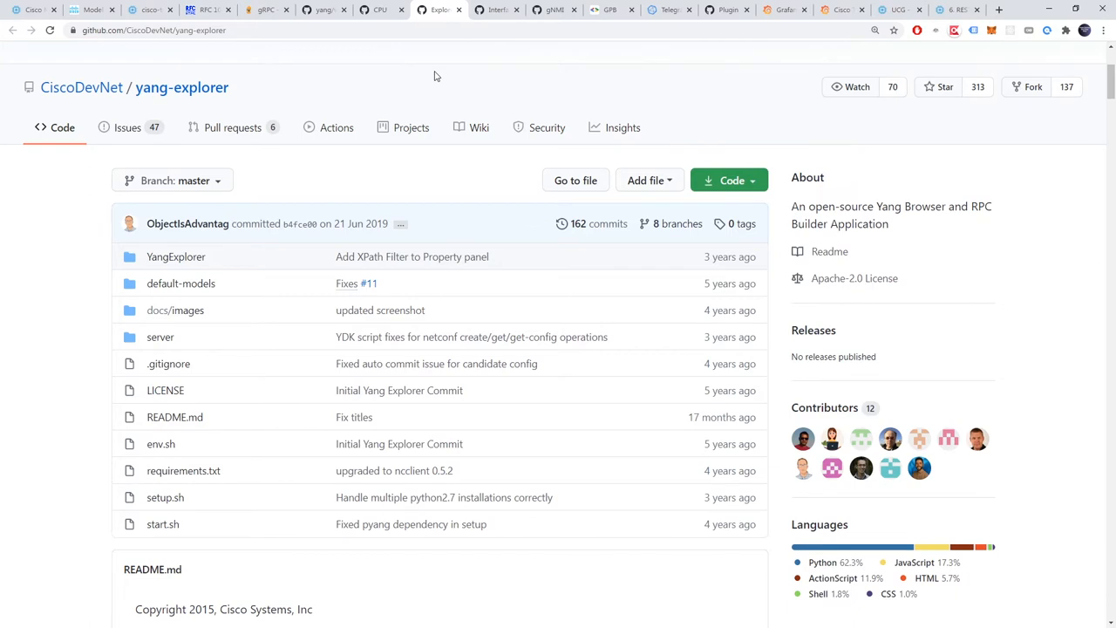
mouse_move(426, 82)
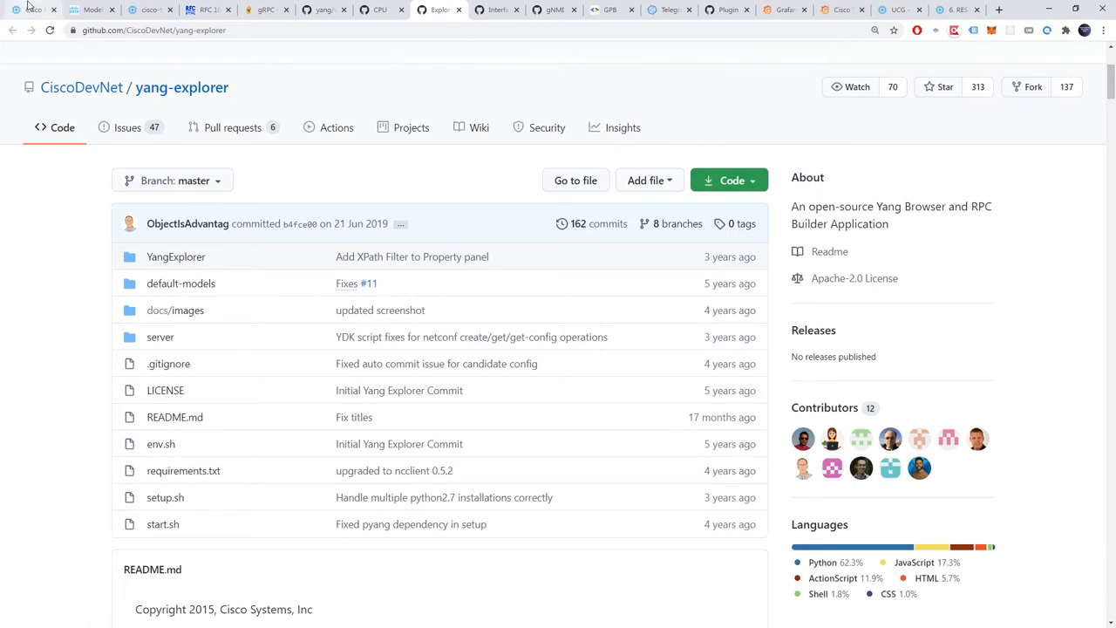
mouse_move(32, 10)
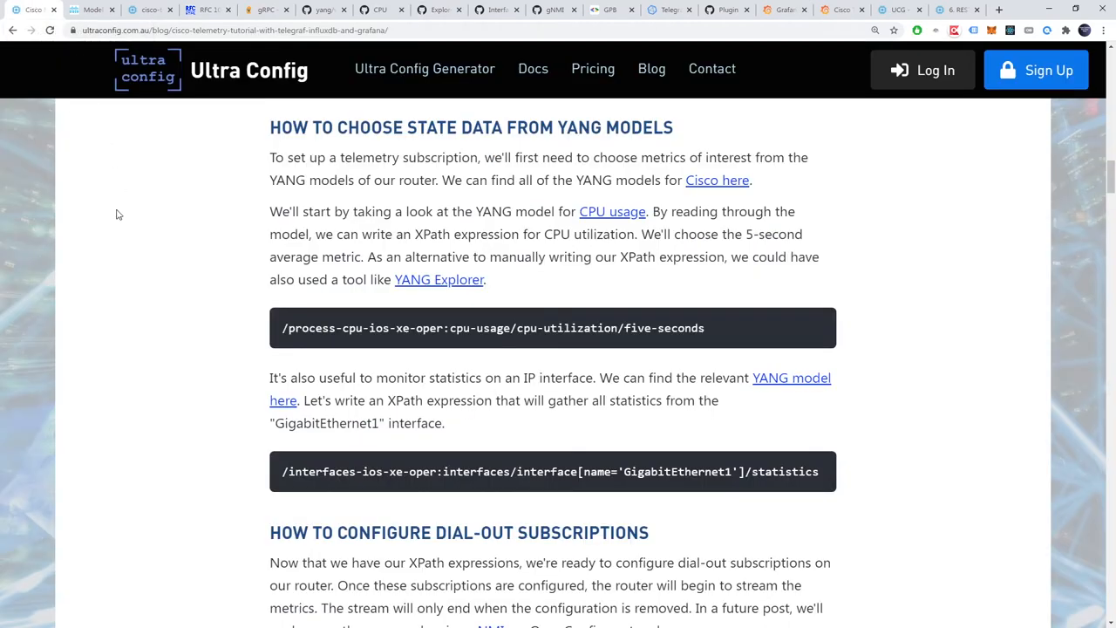
Step: Scroll to the XPath code blocks and mark the GigabitEthernet1 interface statistics XPath expression
scroll("down", 3)
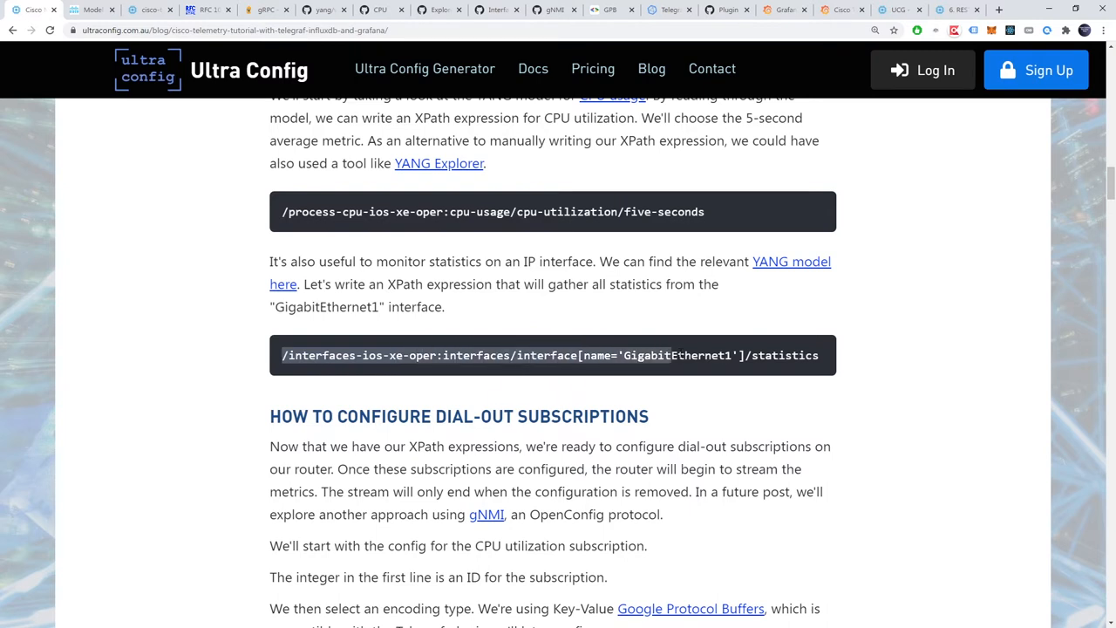
left_click_drag(671, 355, 818, 356)
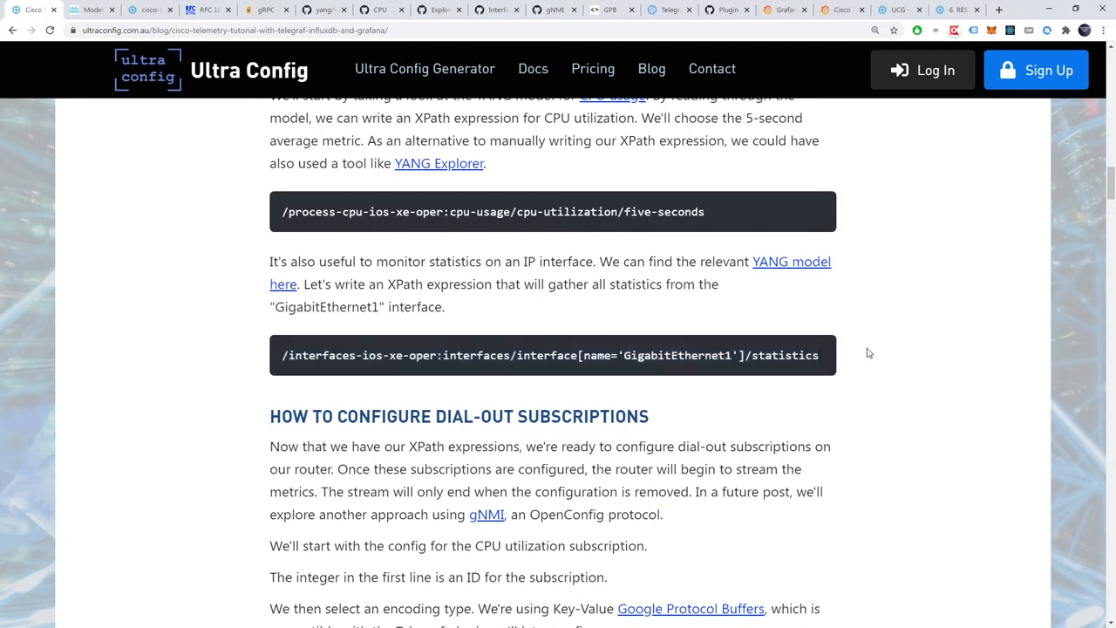
Step: Scroll to the dial-out subscriptions section and mark the 'stream yang-push' line of subscription 1
scroll("down", 3)
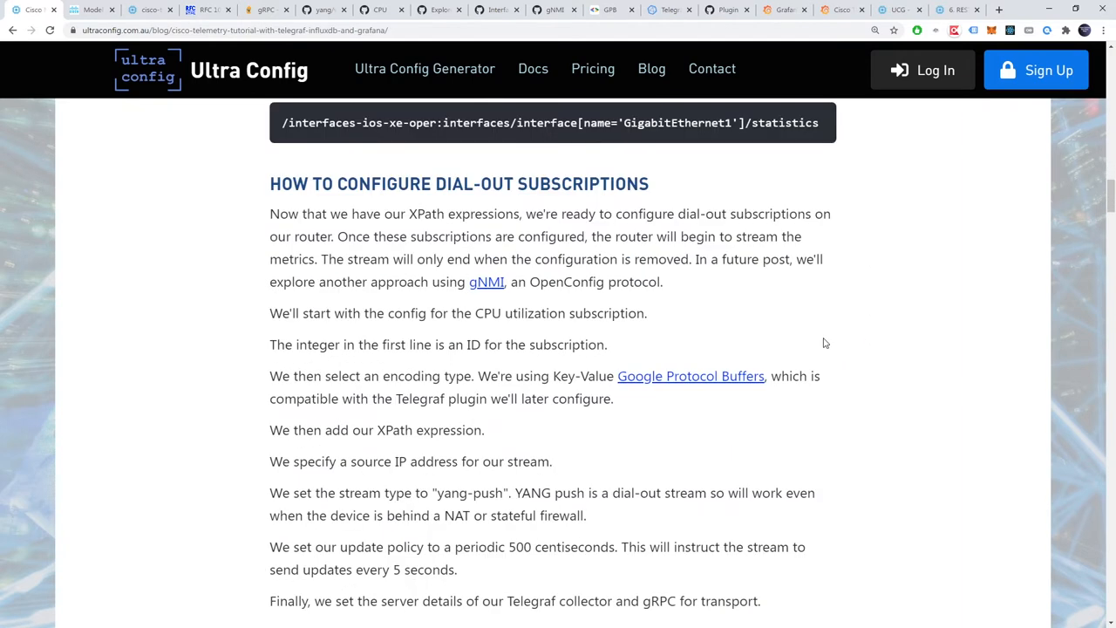
mouse_move(1067, 577)
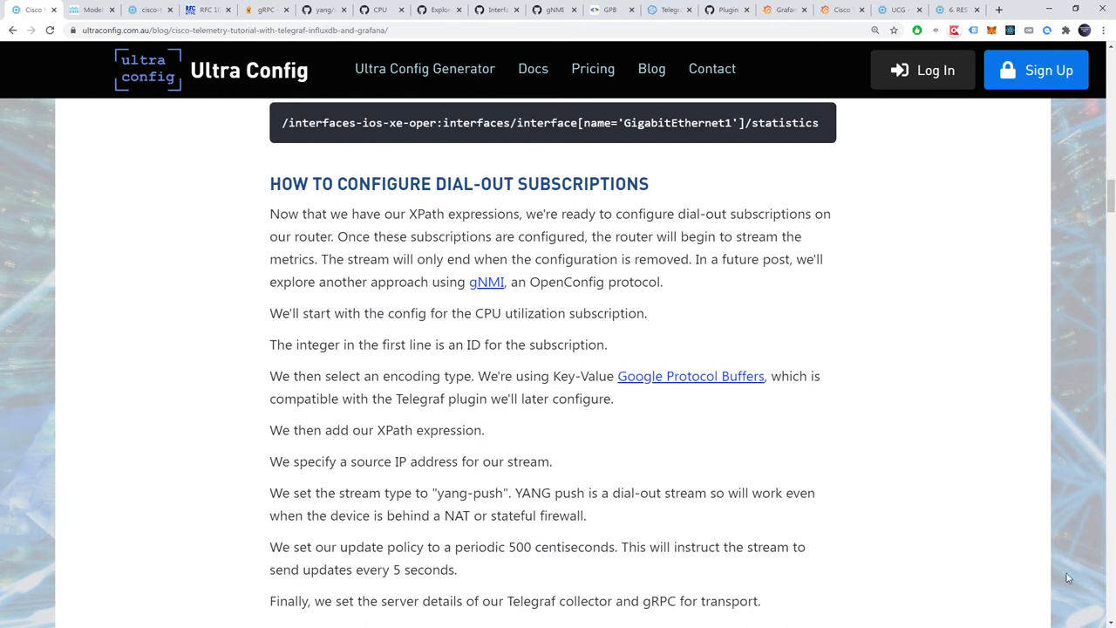
scroll("down", 3)
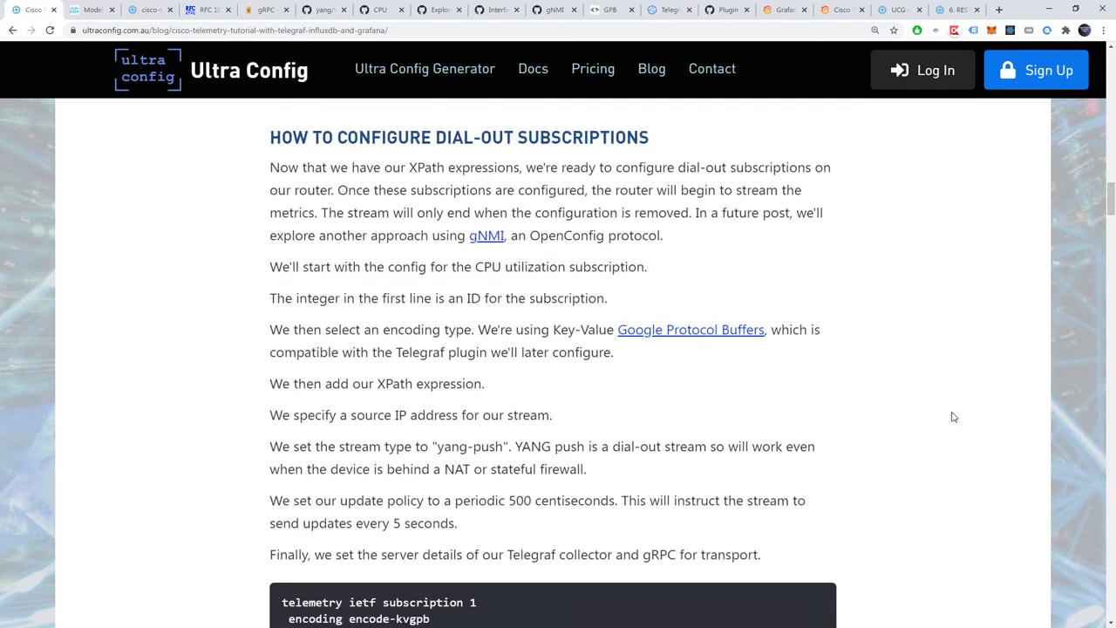
mouse_move(917, 378)
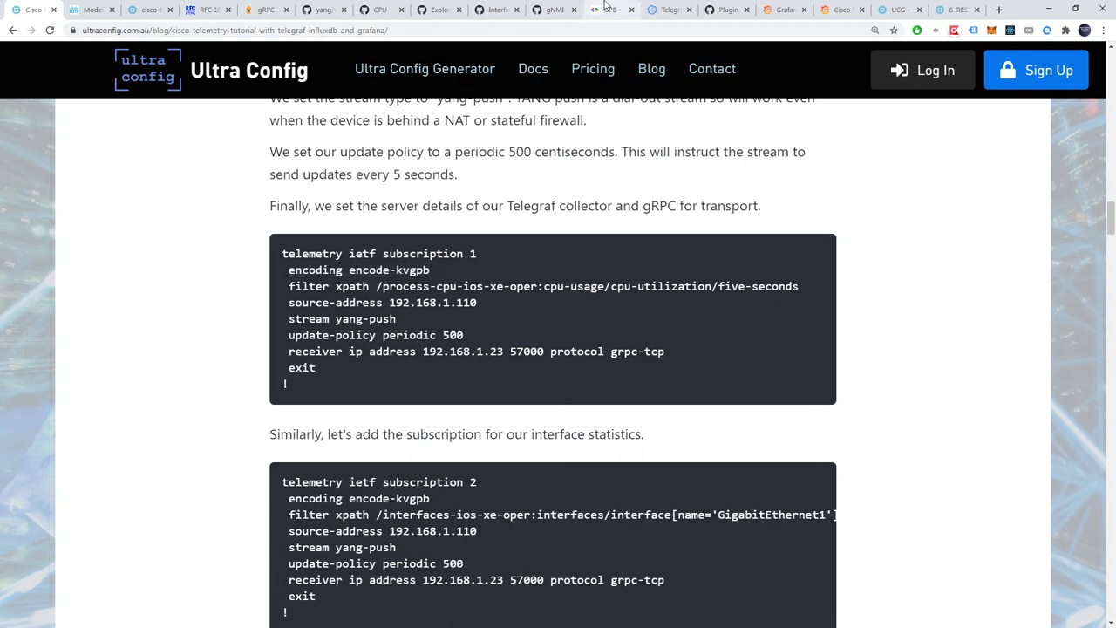
left_click(607, 10)
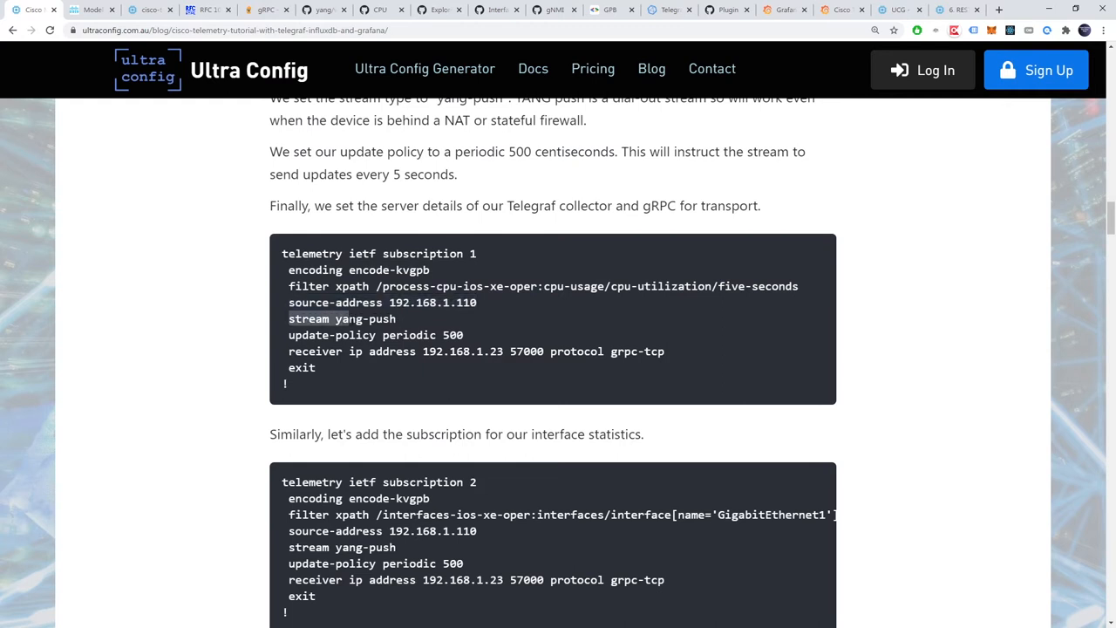
double_click(366, 318)
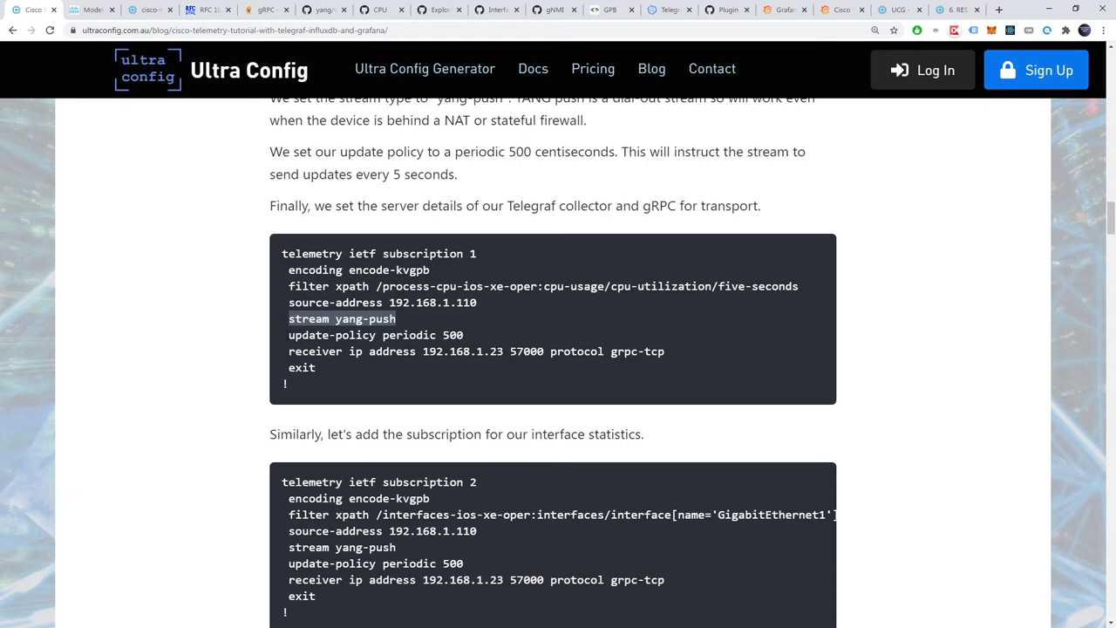
left_click_drag(289, 318, 464, 335)
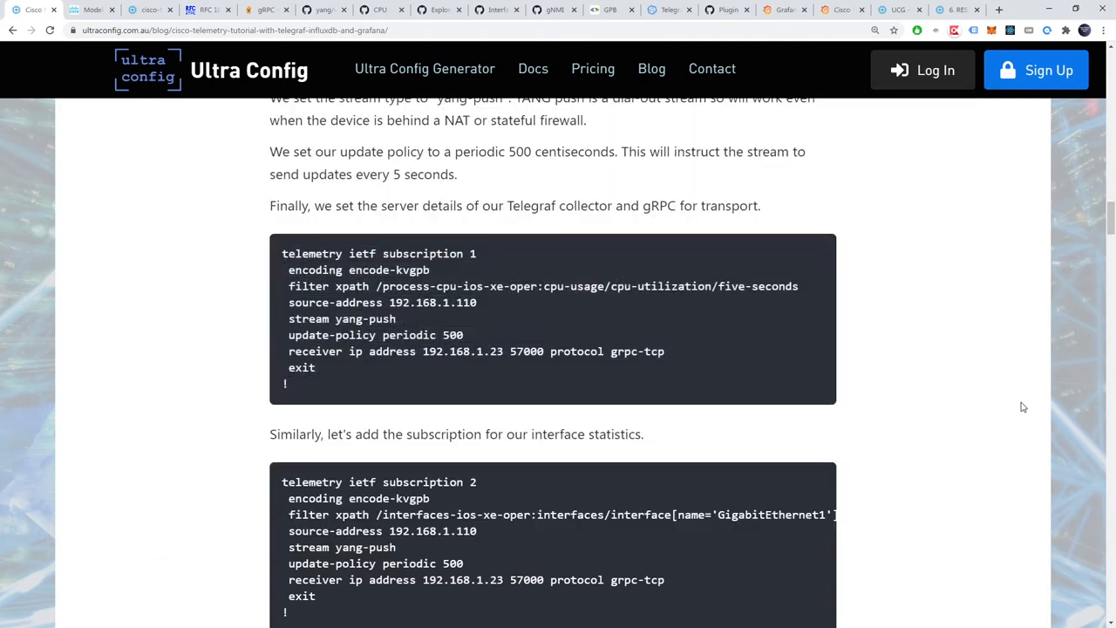
scroll("down", 3)
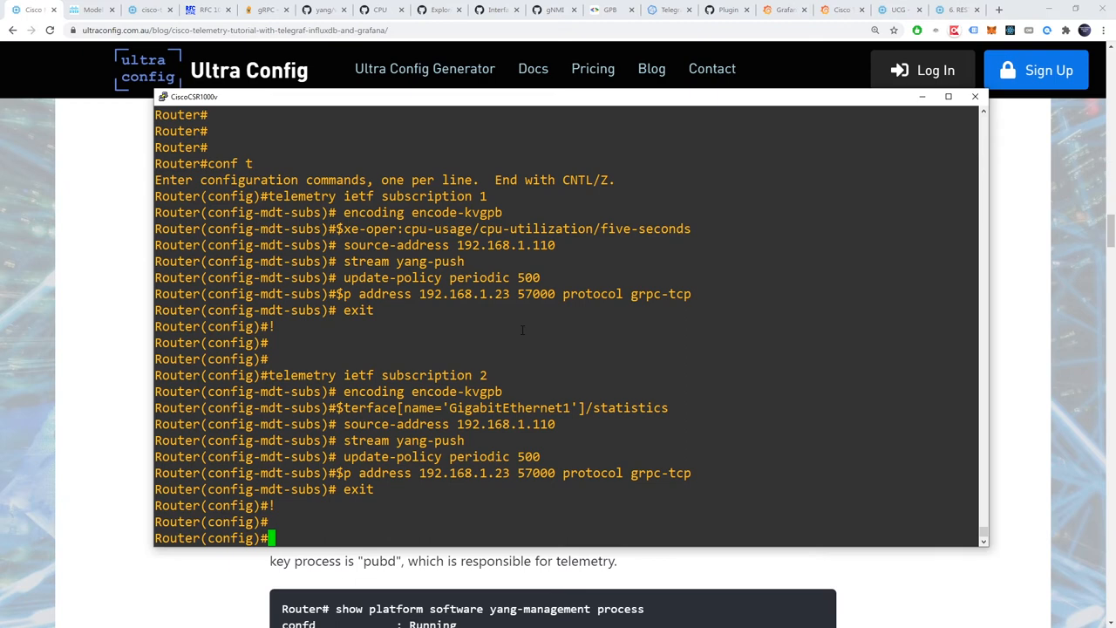
Step: Enter netconf-yang on the router and copy the show platform software yang-management process command
type("netconf-yan")
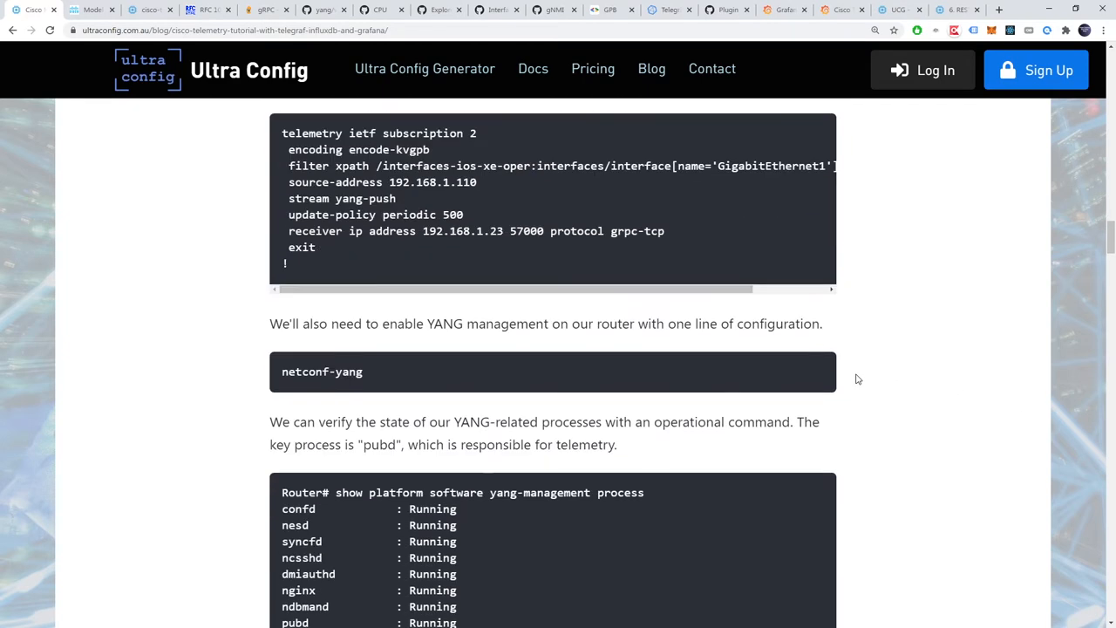
scroll("down", 3)
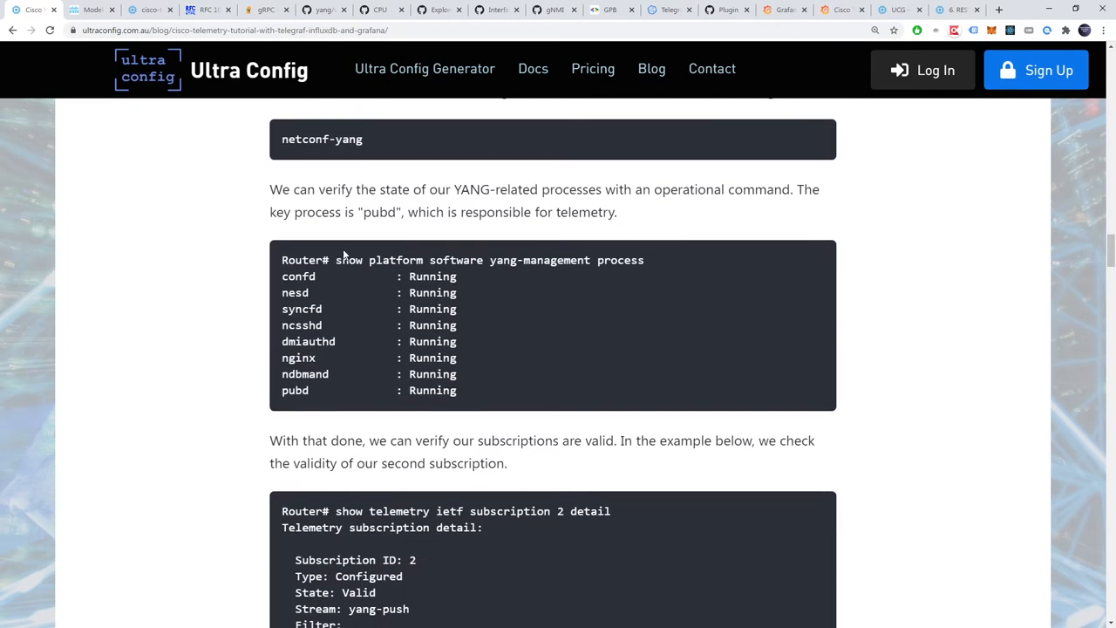
left_click_drag(334, 260, 485, 260)
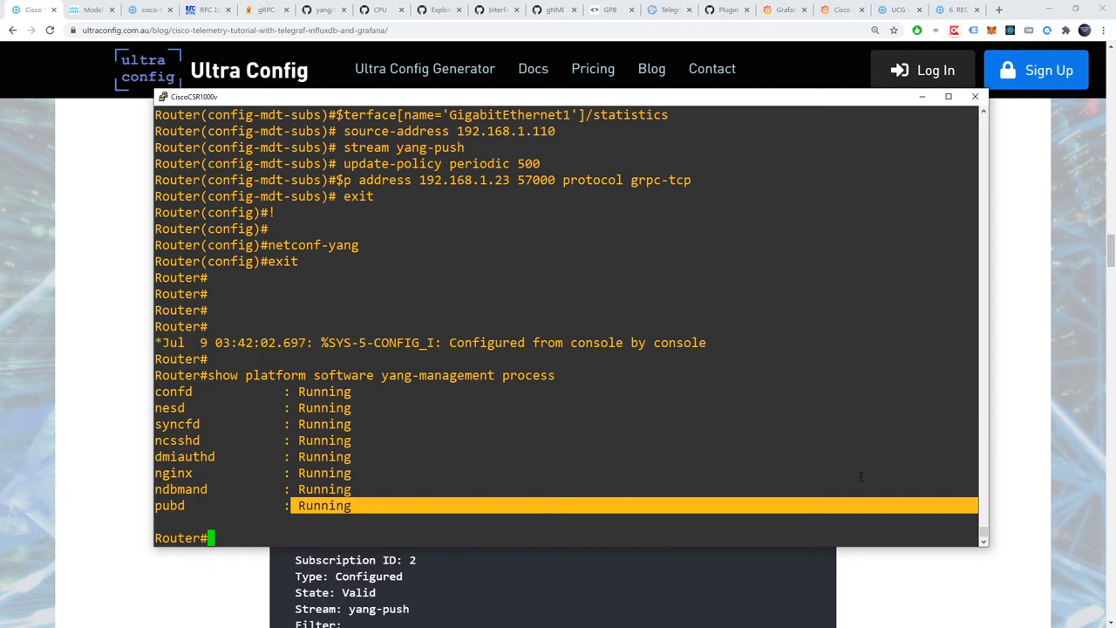
Step: Return to the tutorial and copy the subscription 2 validity check command
left_click(973, 96)
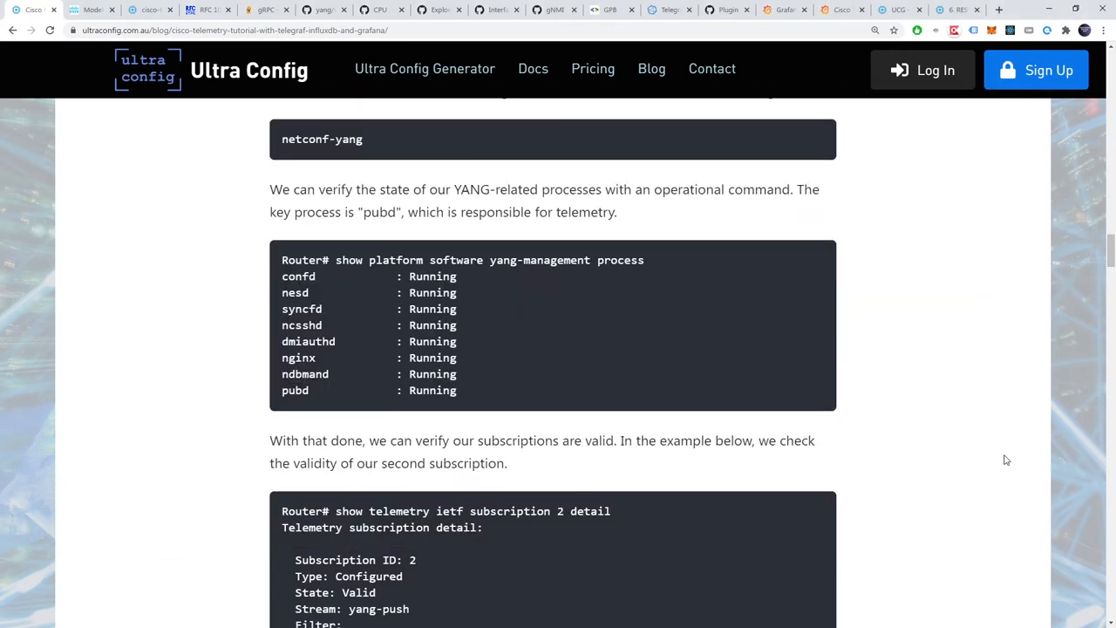
scroll("down", 3)
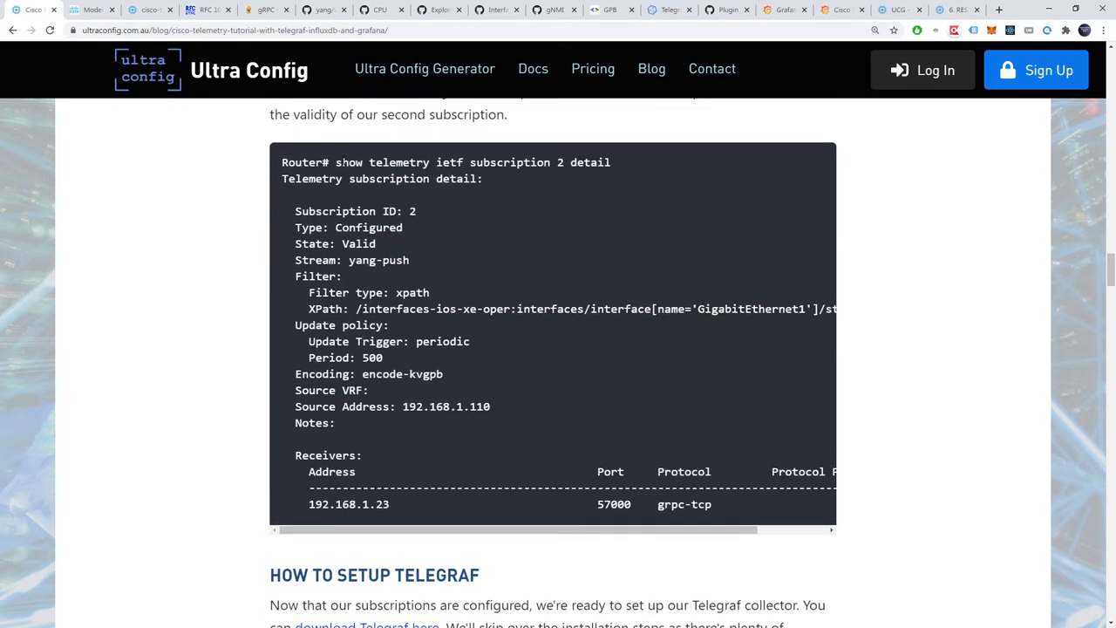
left_click_drag(335, 162, 520, 162)
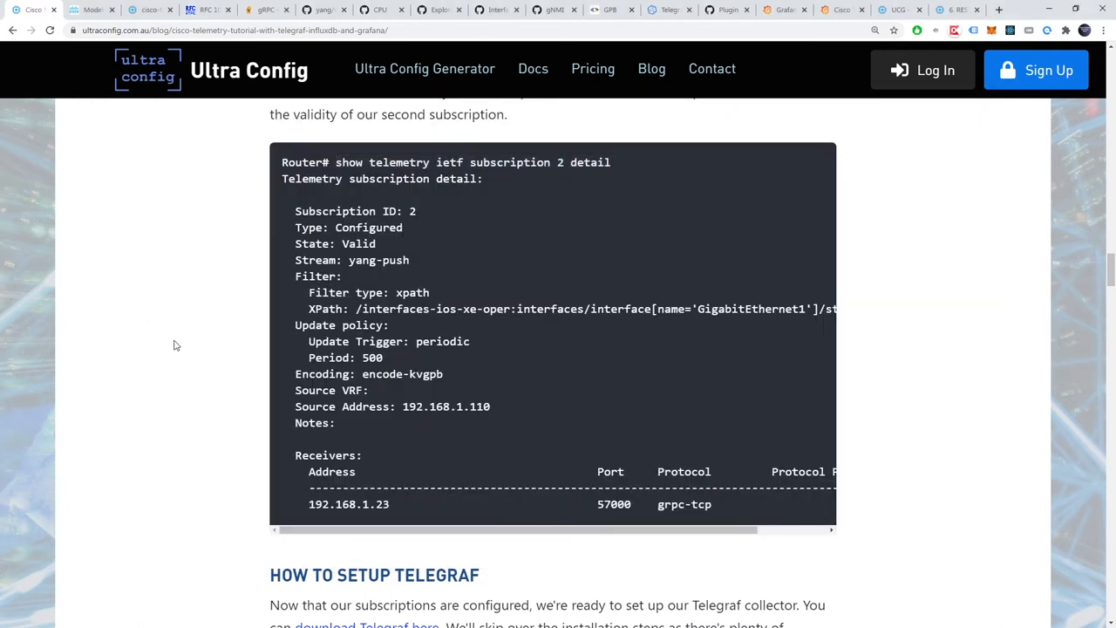
Step: Open the InfluxData downloads page listing Telegraf, InfluxDB, Chronograf and Kapacitor
left_click(670, 11)
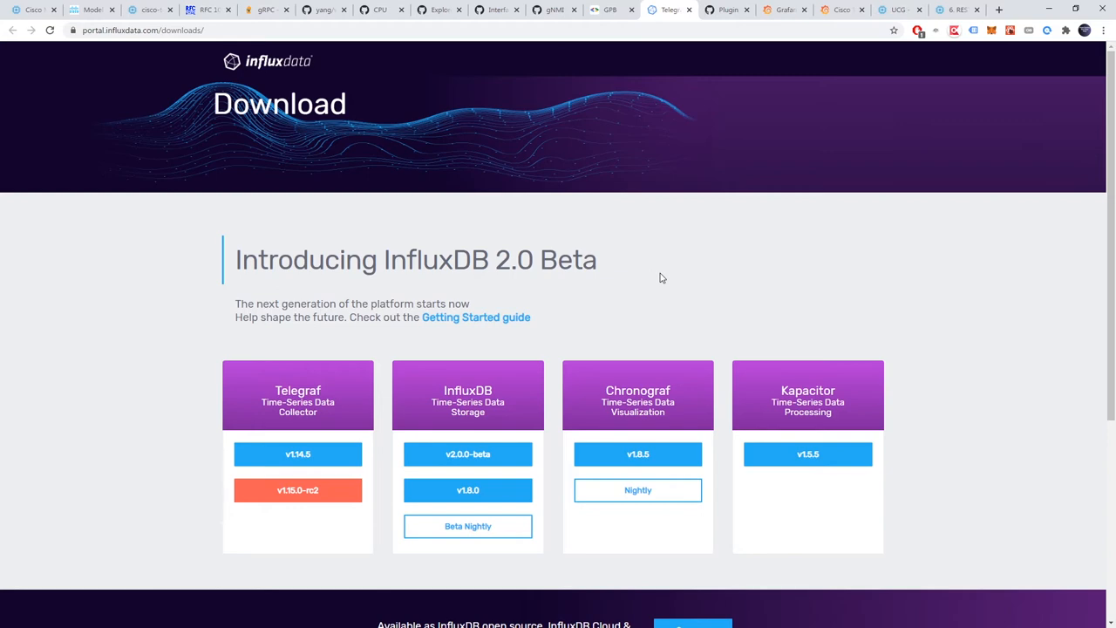
mouse_move(892, 297)
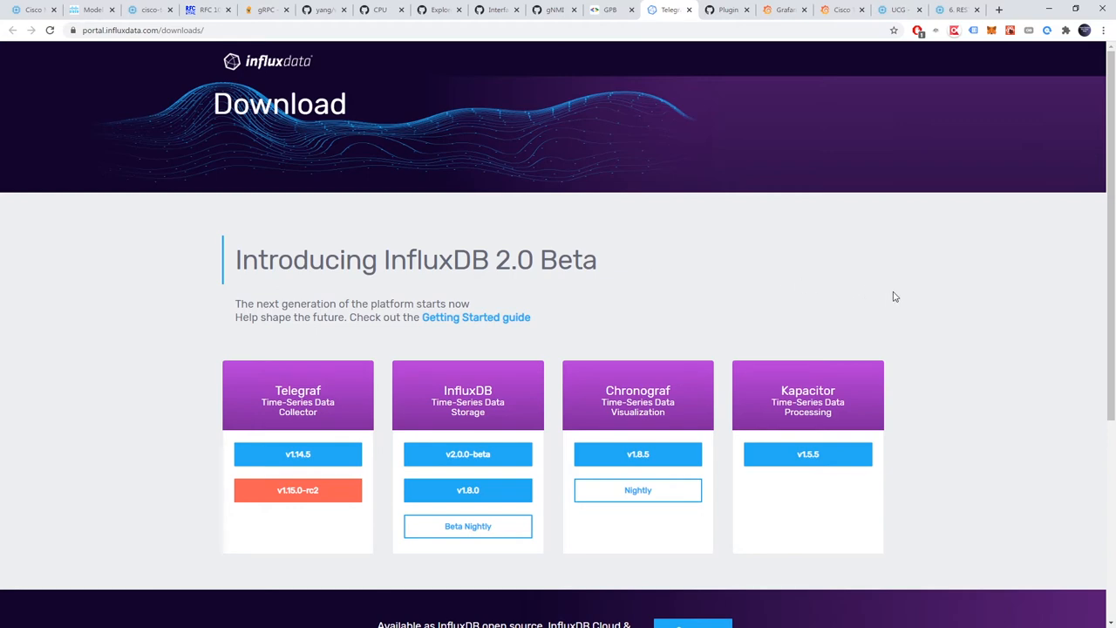
mouse_move(175, 153)
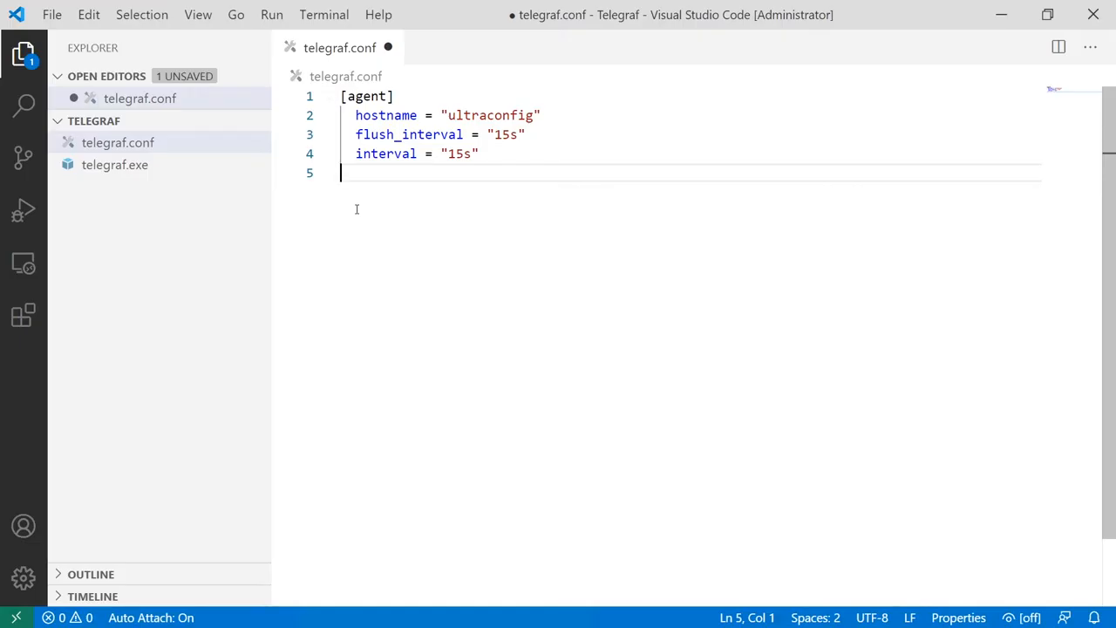
Step: Save telegraf.conf with the Cisco telemetry gRPC input on port 57000 and InfluxDB output
key("ctrl+s")
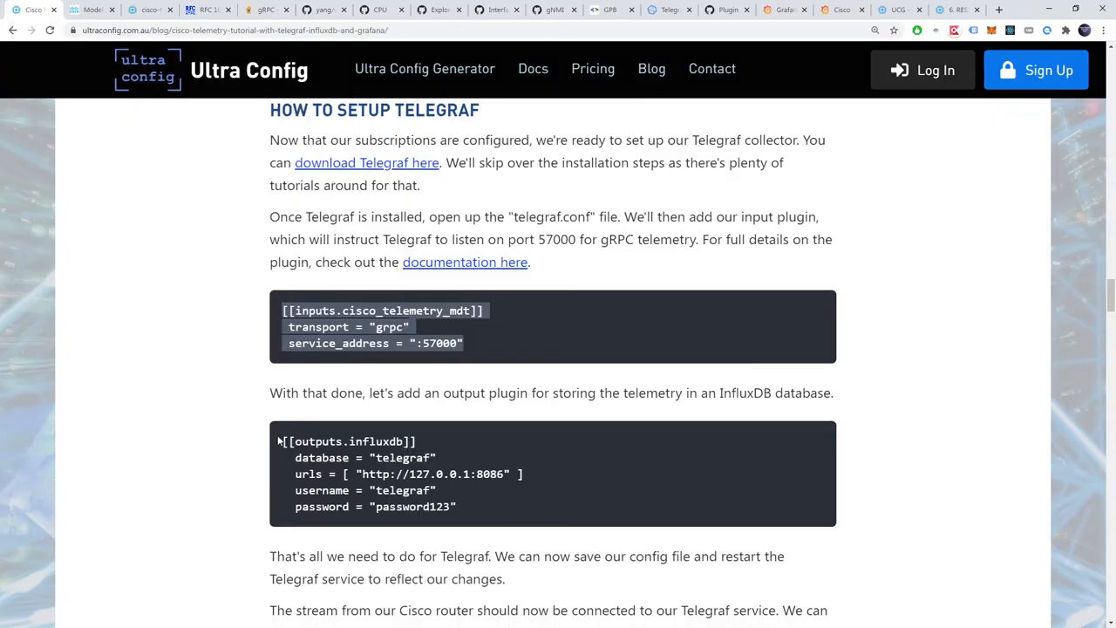
mouse_move(280, 439)
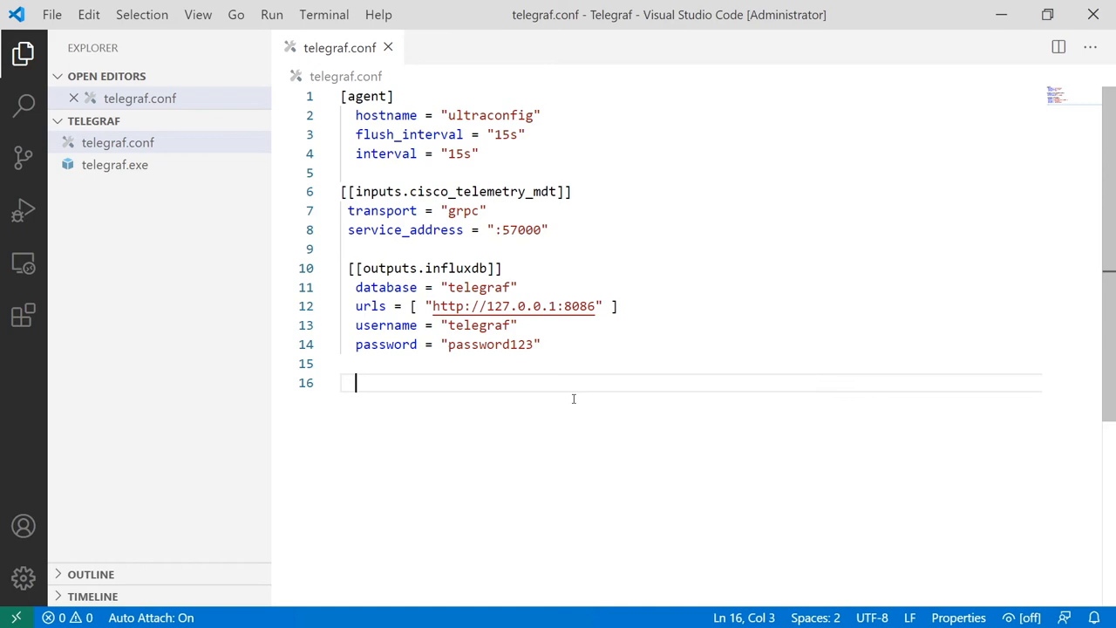
mouse_move(594, 396)
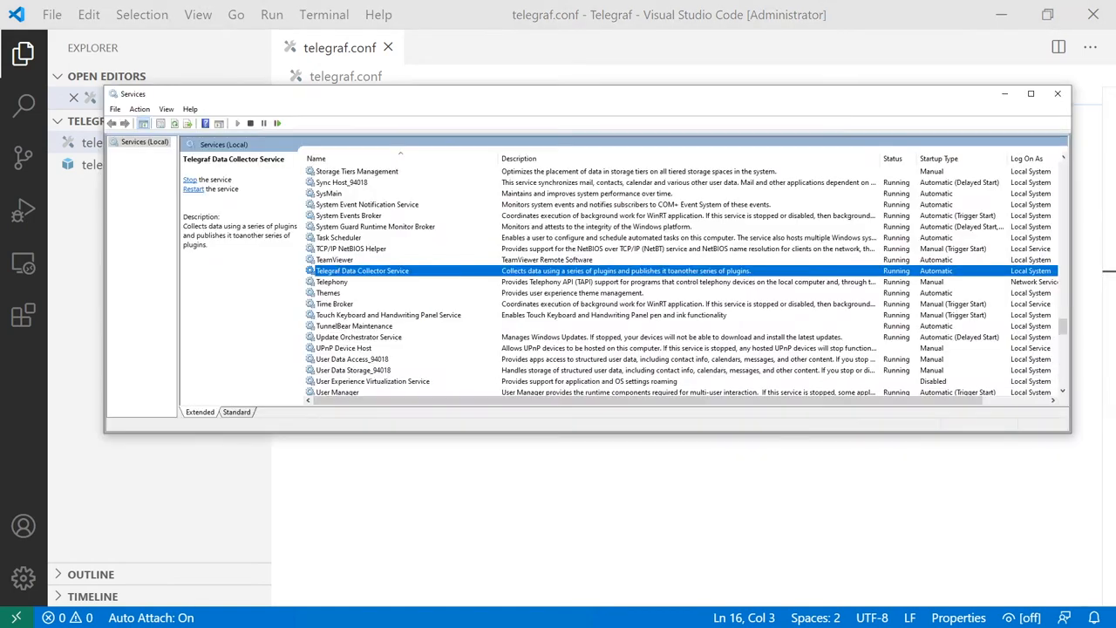
Step: Restart the Telegraf Data Collector Service from its context menu in Windows Services
right_click(363, 270)
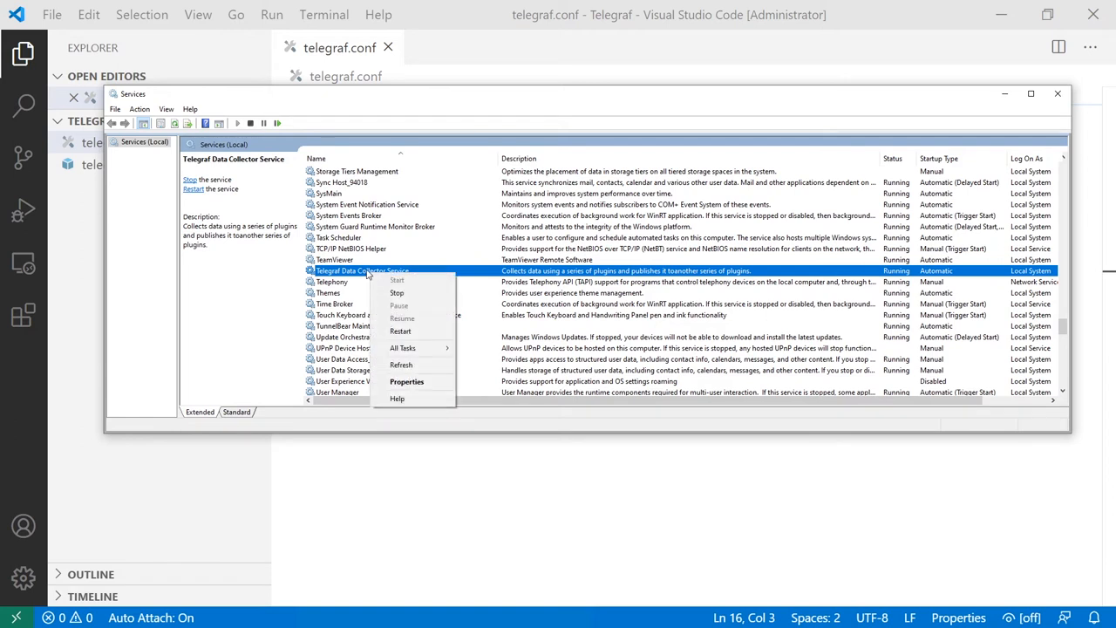
left_click(397, 293)
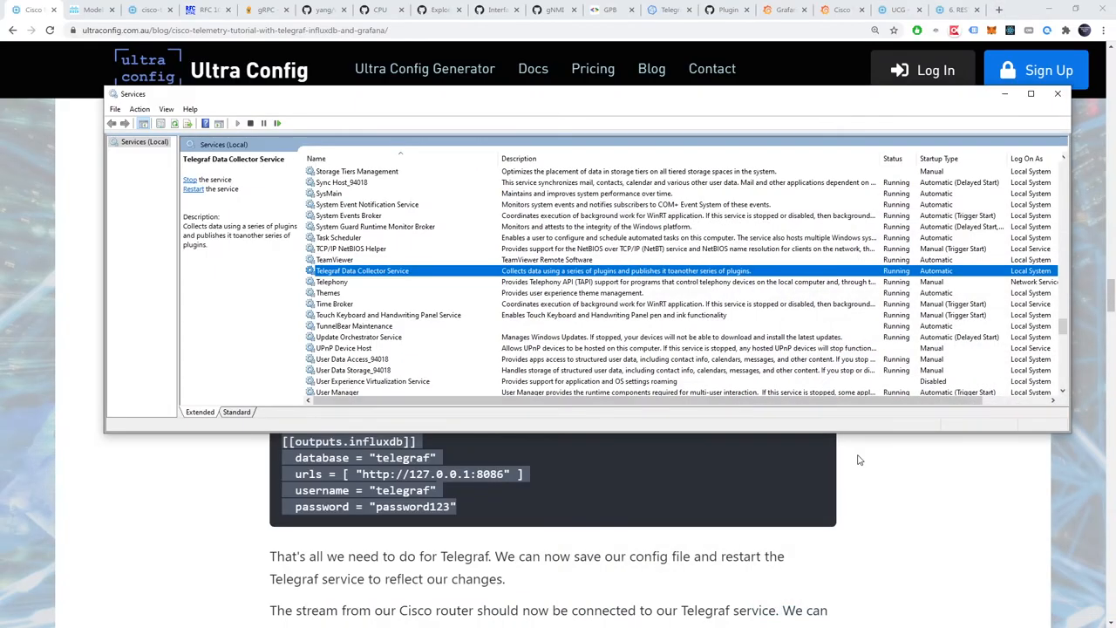
Step: Pick up the show telemetry ietf subscription 2 receiver command from the tutorial to check State: Connected
left_click(1056, 94)
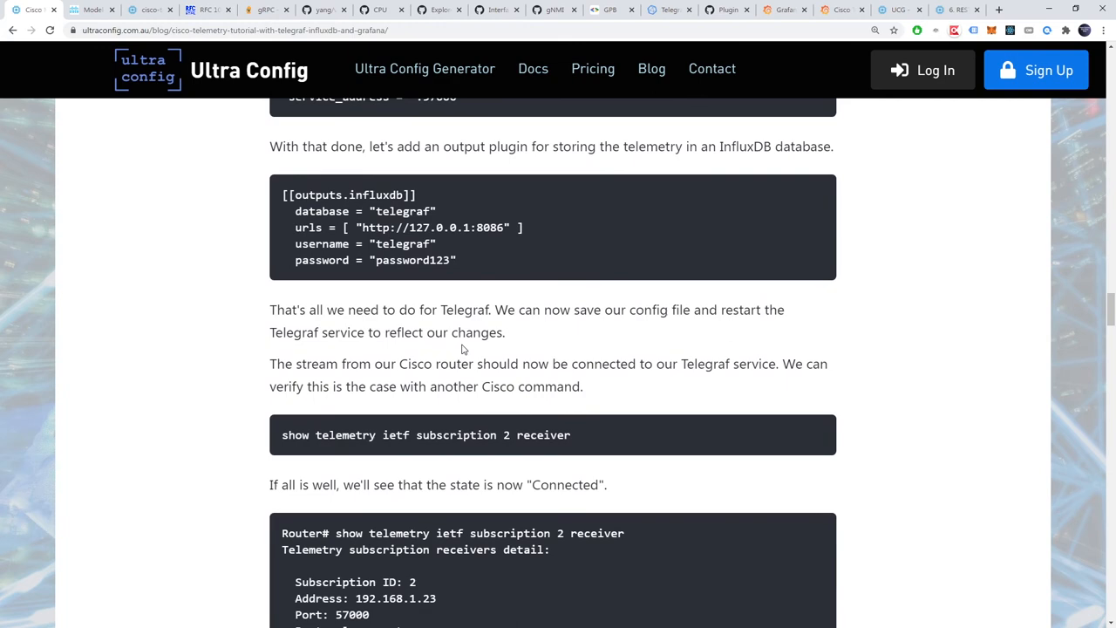
scroll("down", 3)
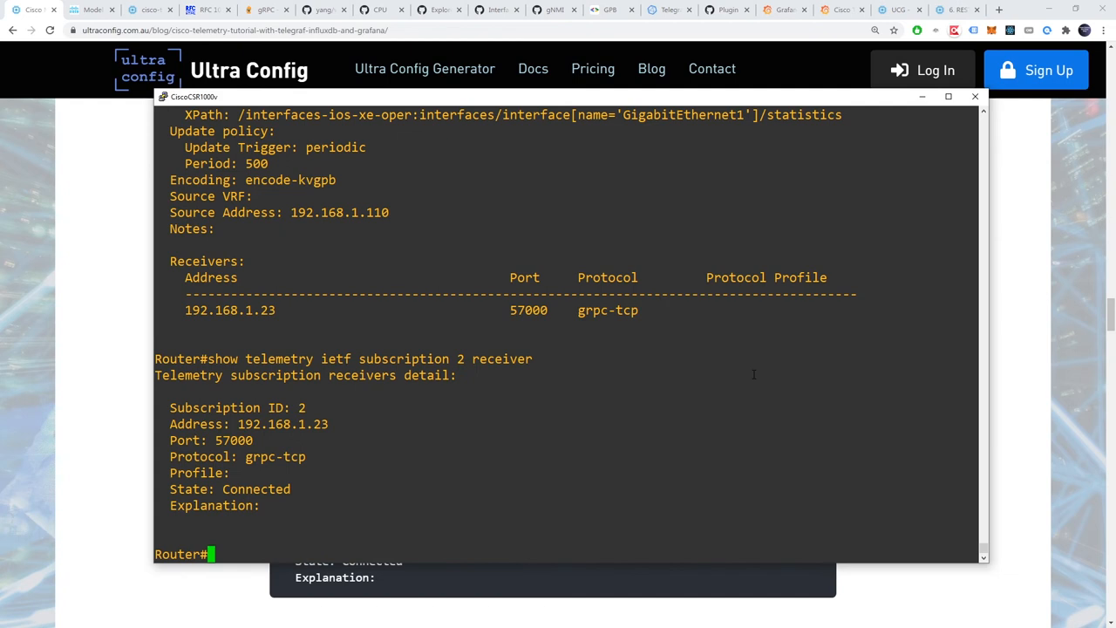
mouse_move(258, 488)
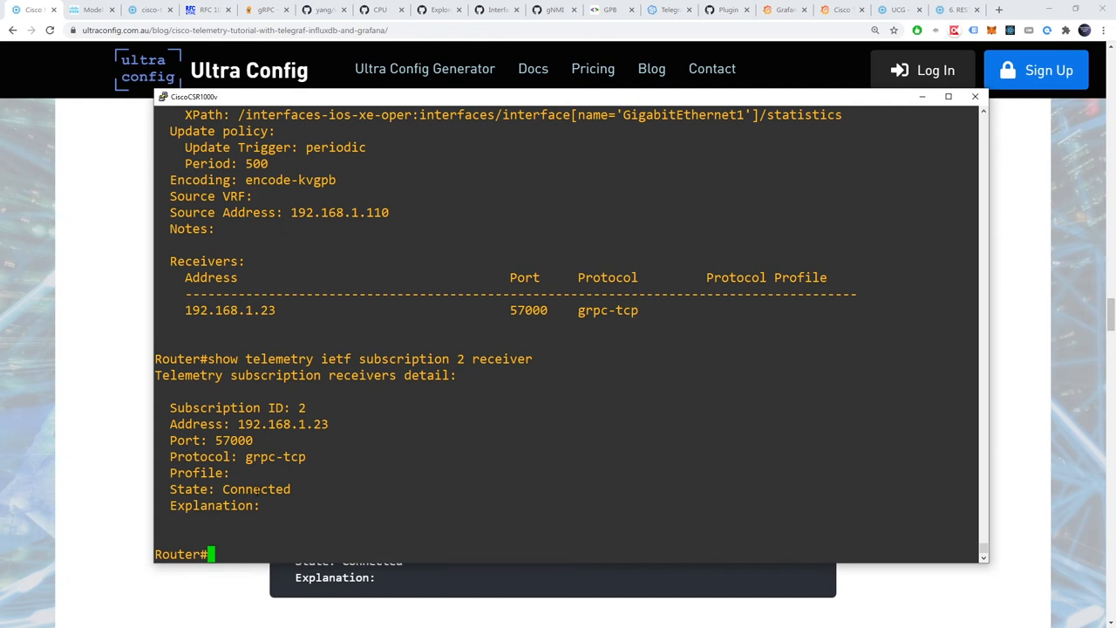
double_click(255, 488)
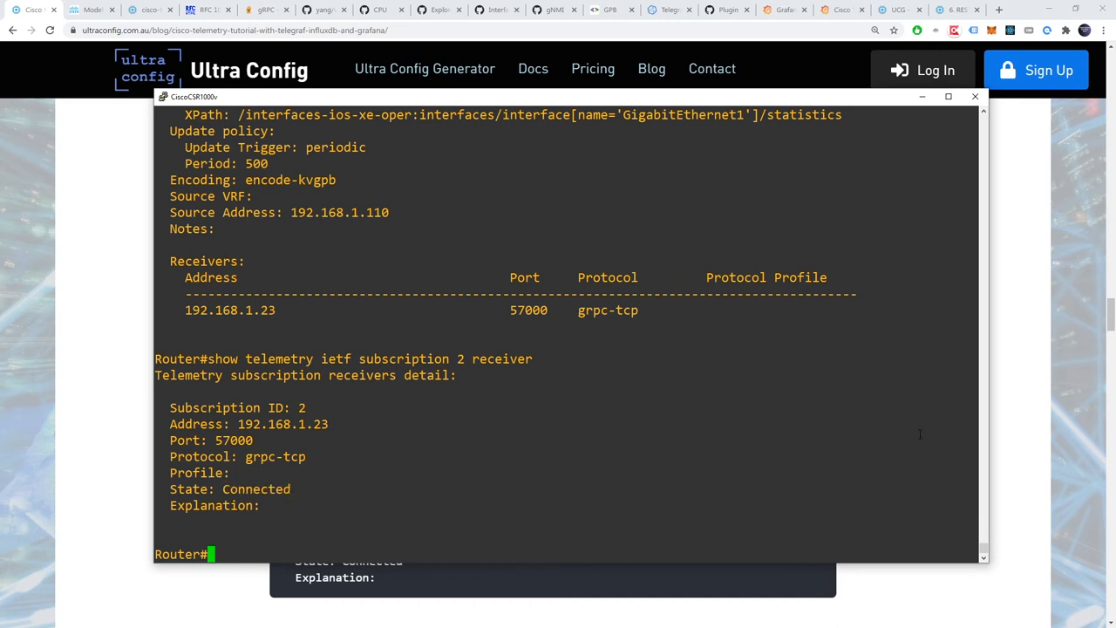
left_click(974, 96)
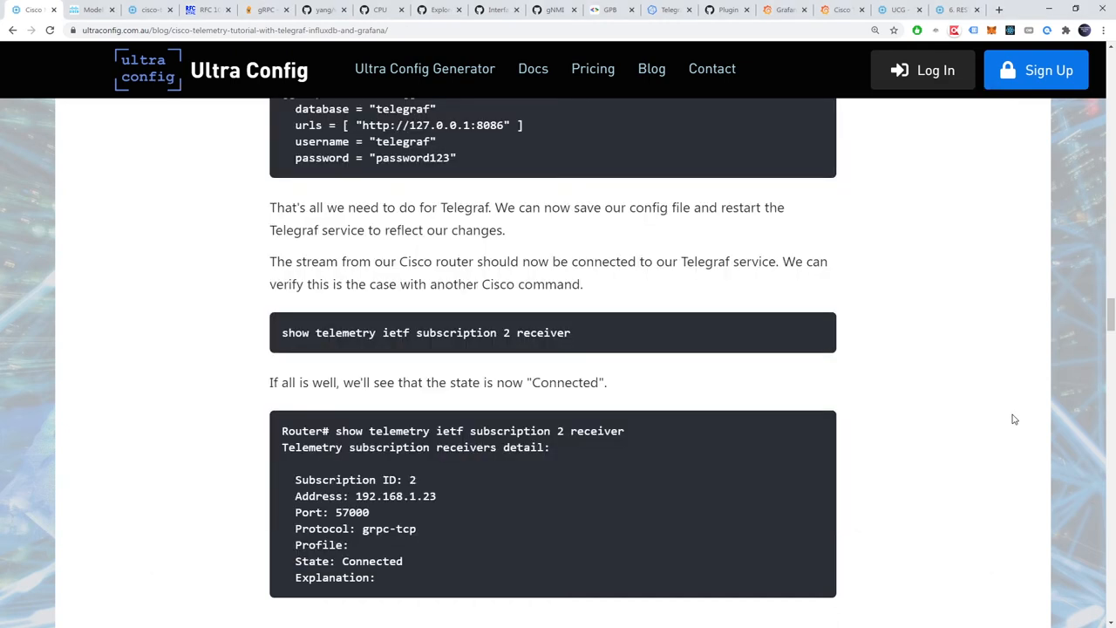
mouse_move(951, 387)
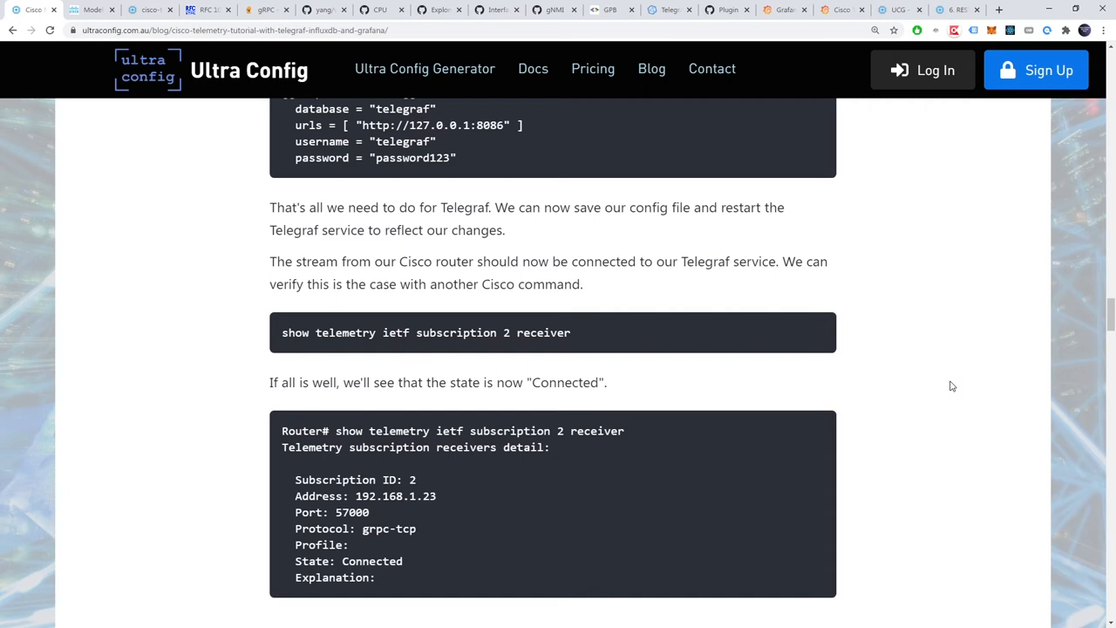
mouse_move(941, 376)
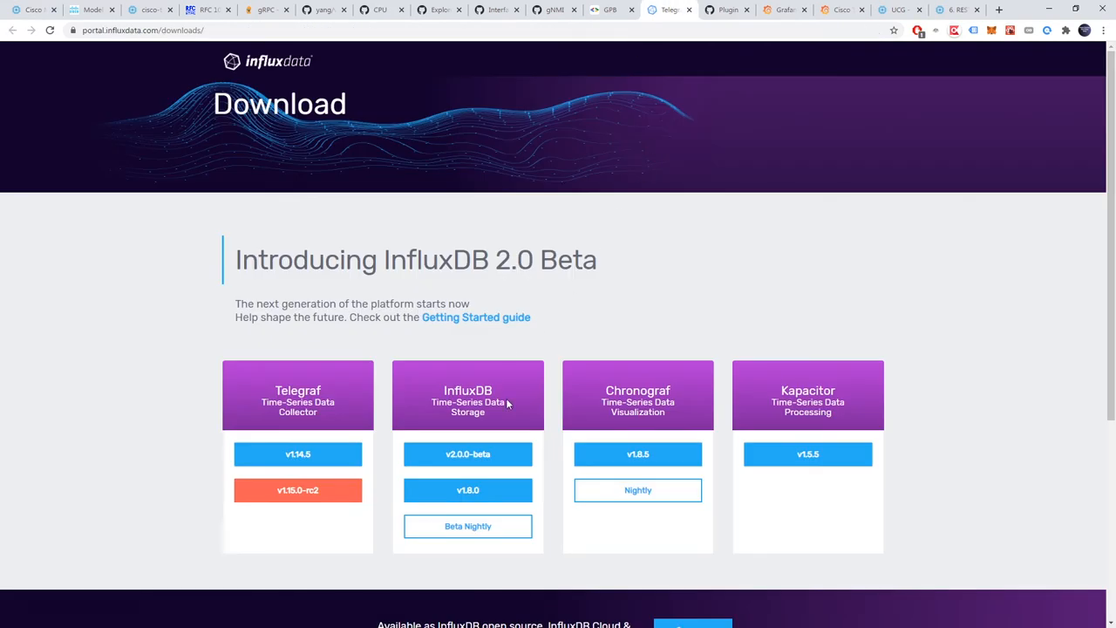
mouse_move(512, 405)
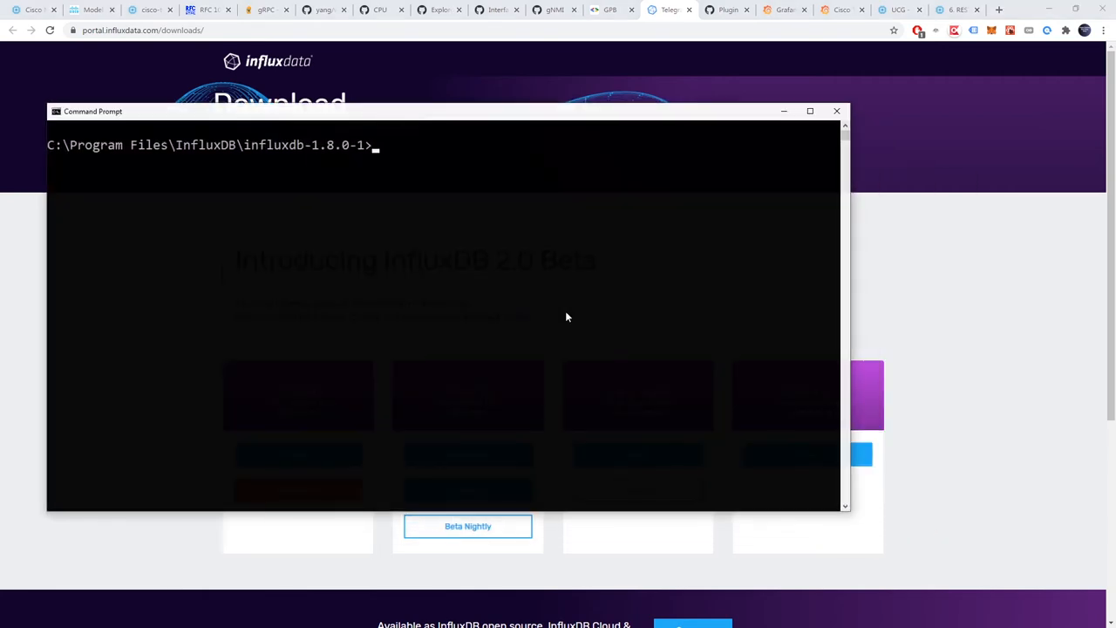
Step: Launch the influx shell to create the telegraf database and user in InfluxDB
type("influx")
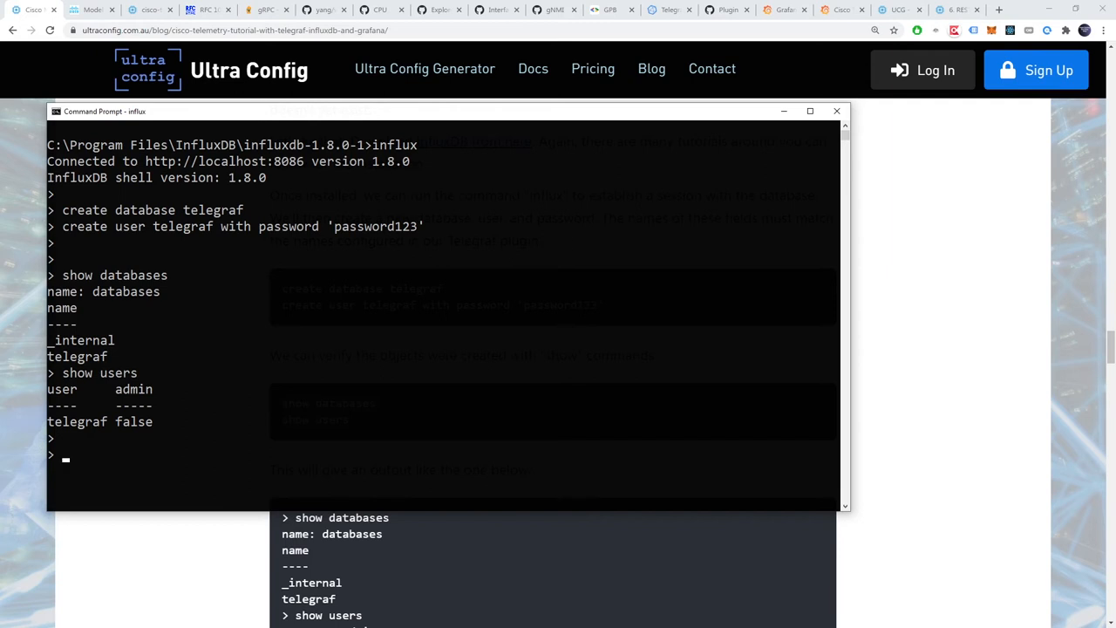
mouse_move(1036, 326)
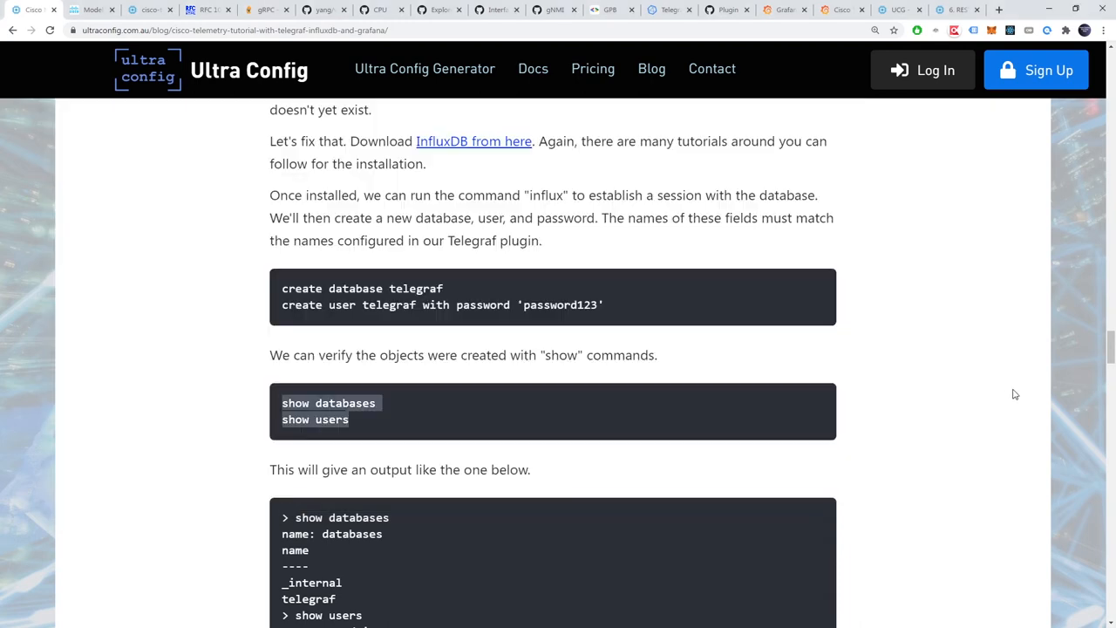
Step: Move from the Grafana download page to the localhost:3000 Cisco Telemetry dashboard panel editor
left_click(776, 11)
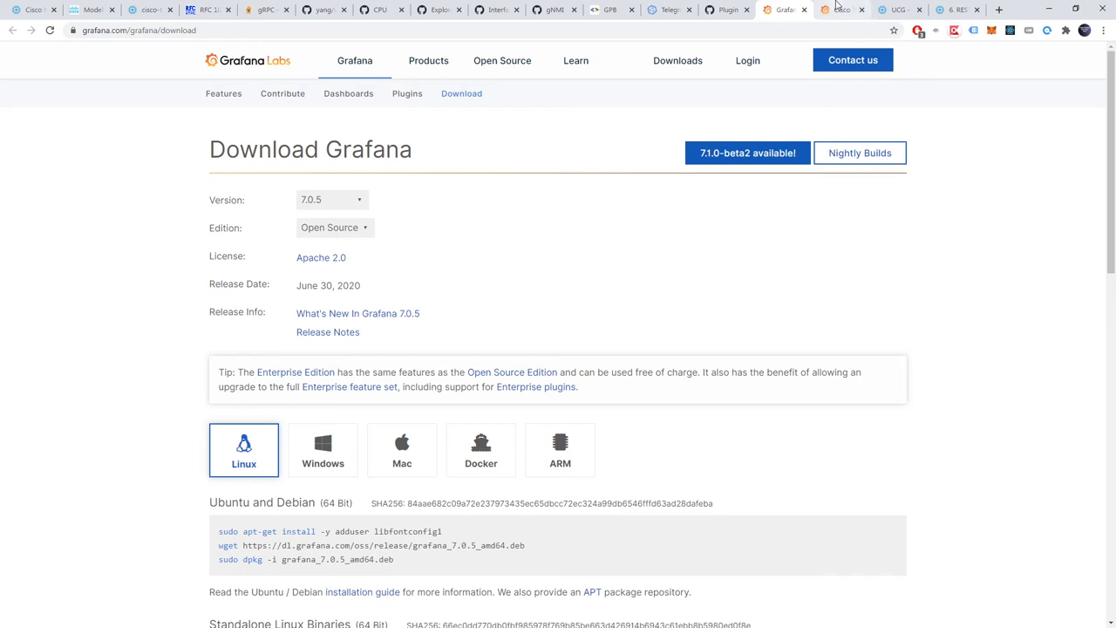
left_click(841, 10)
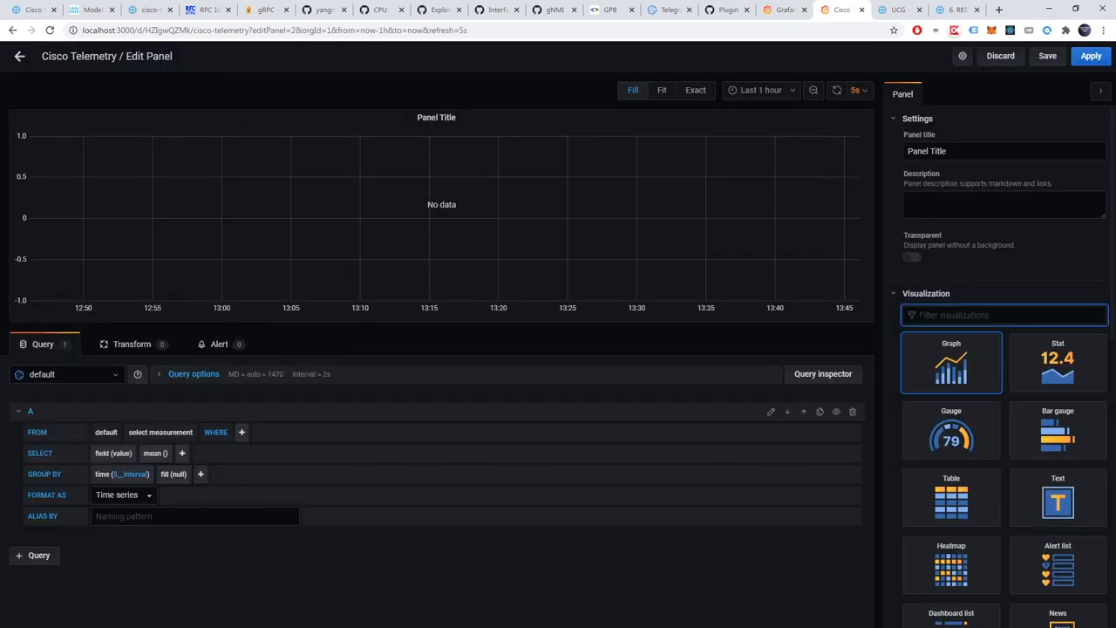
Step: Title the panel CPU Utilization and graph the Cisco-IOS-XE cpu-utilization measurement
type("CPU Utilization")
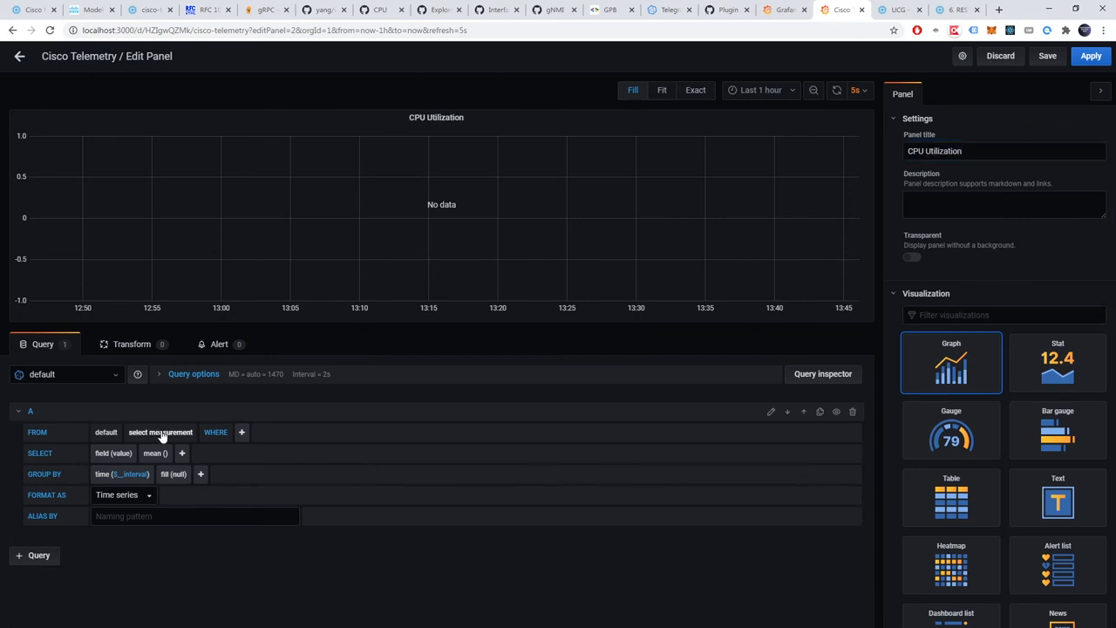
left_click(160, 432)
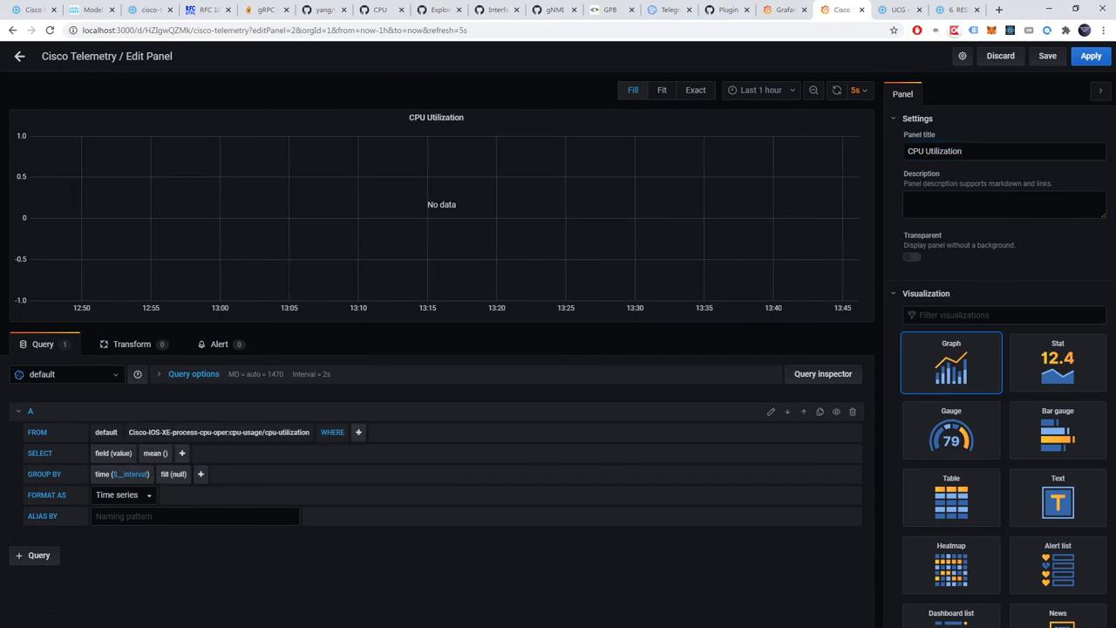
left_click(113, 453)
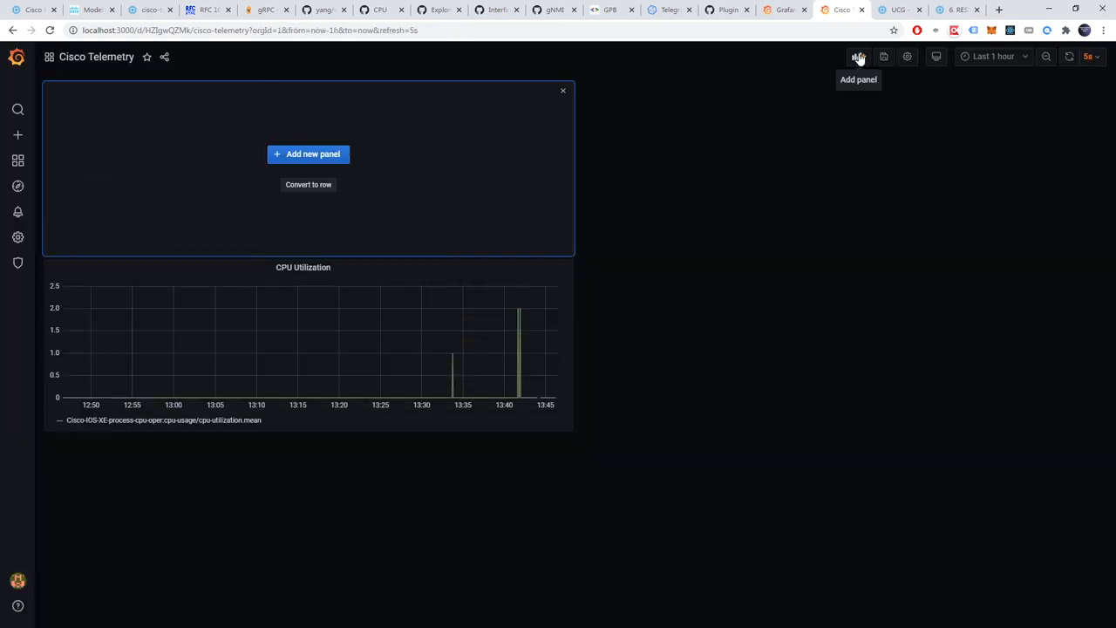
Step: Create a TX PPS panel graphing the tx_pps interface statistic and apply it to the dashboard
left_click(307, 153)
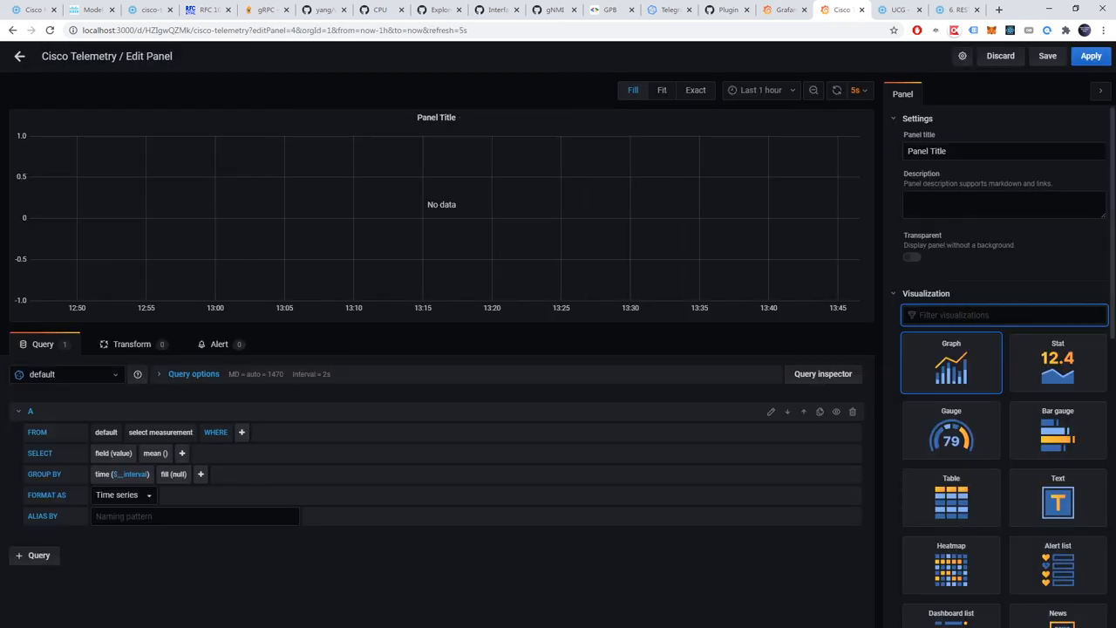
type("RX P")
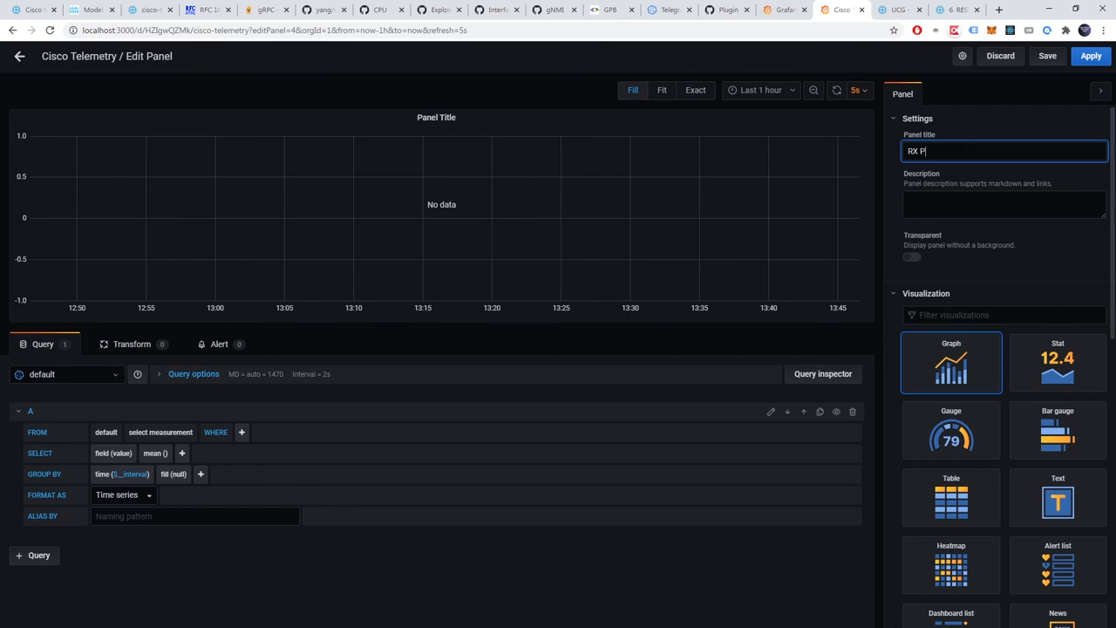
type("PS")
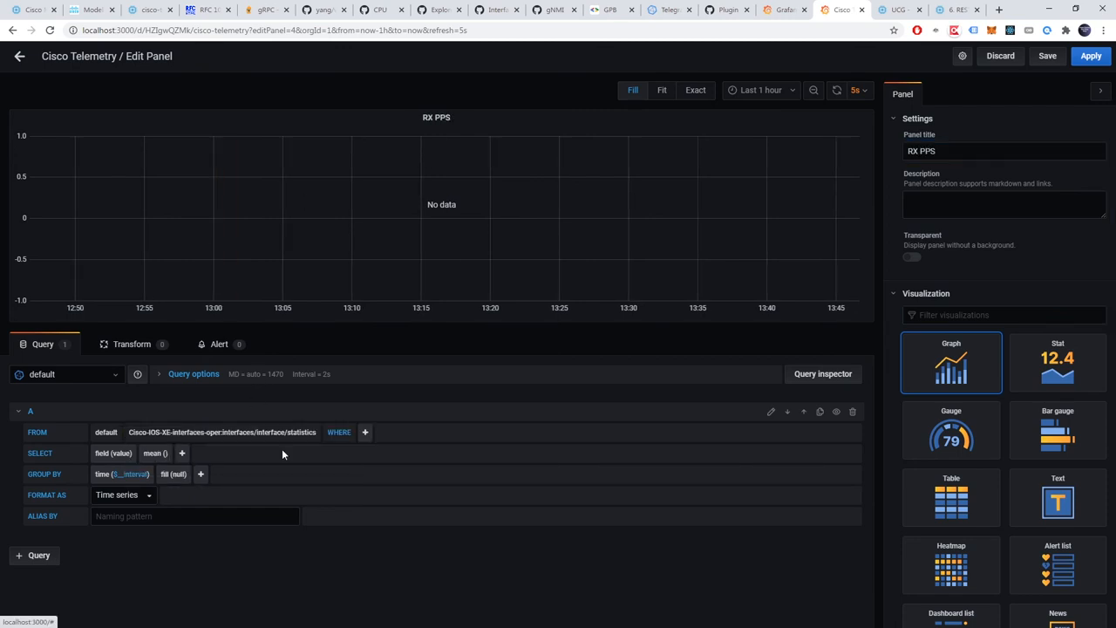
mouse_move(690, 481)
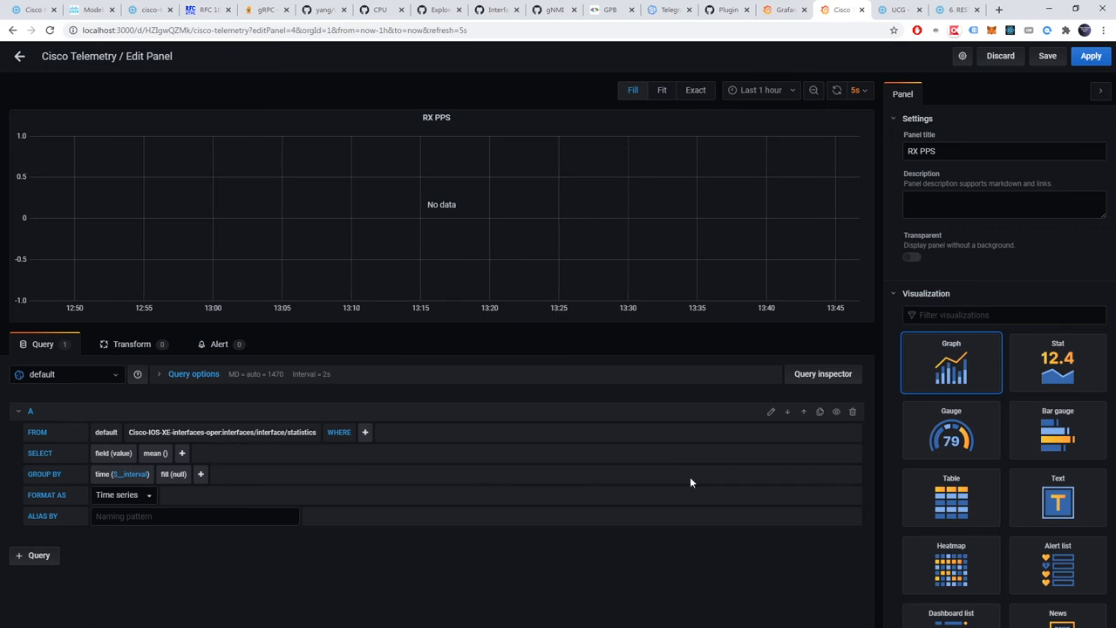
left_click(114, 453)
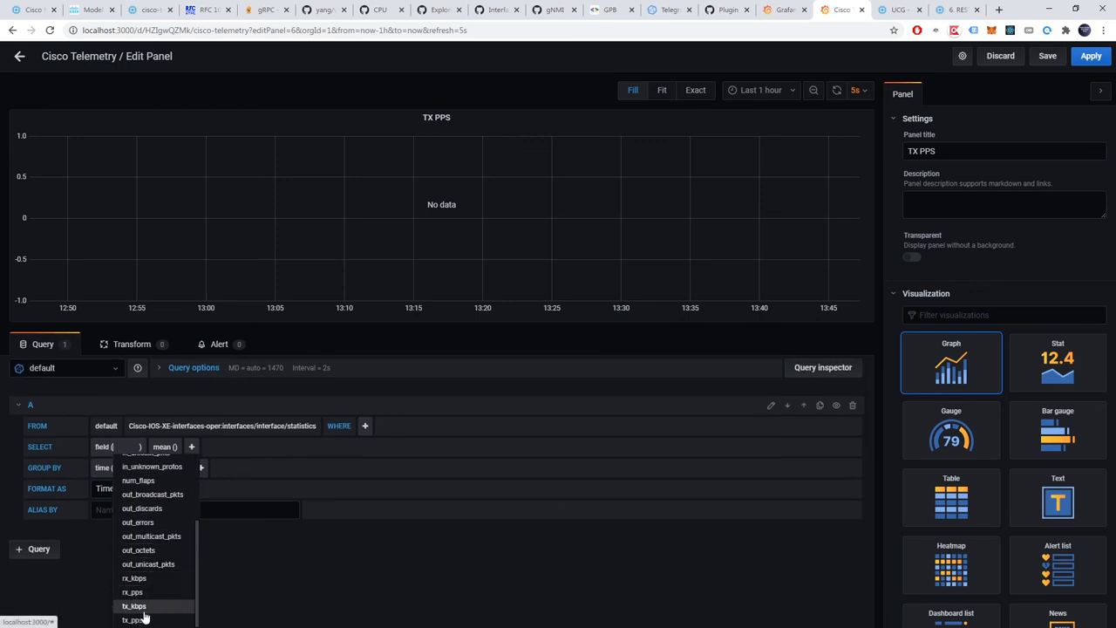
left_click(134, 619)
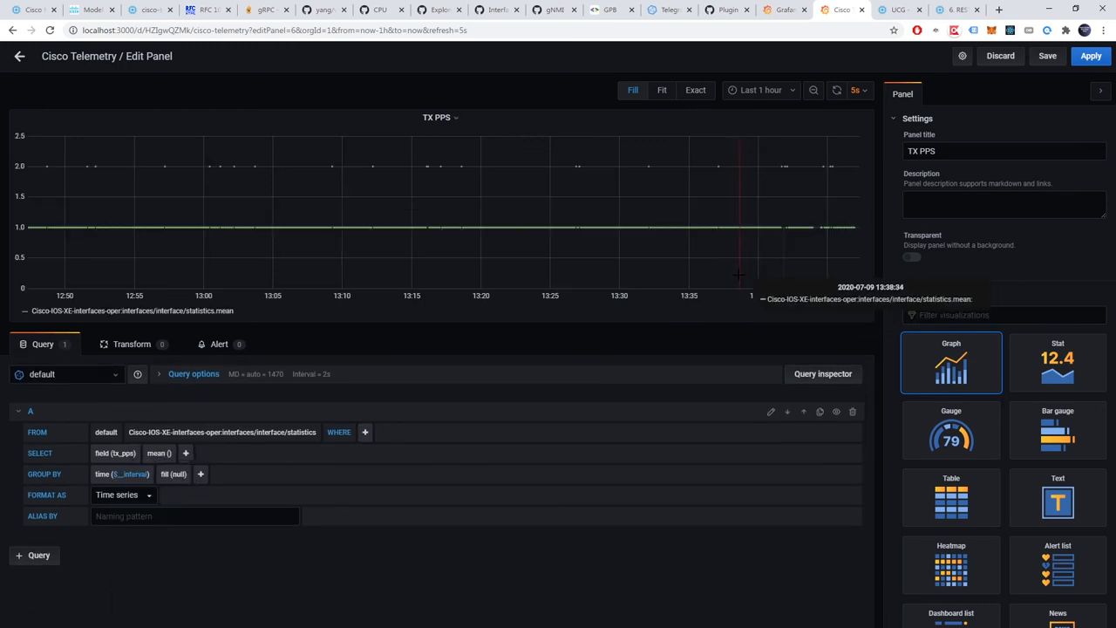
left_click(19, 56)
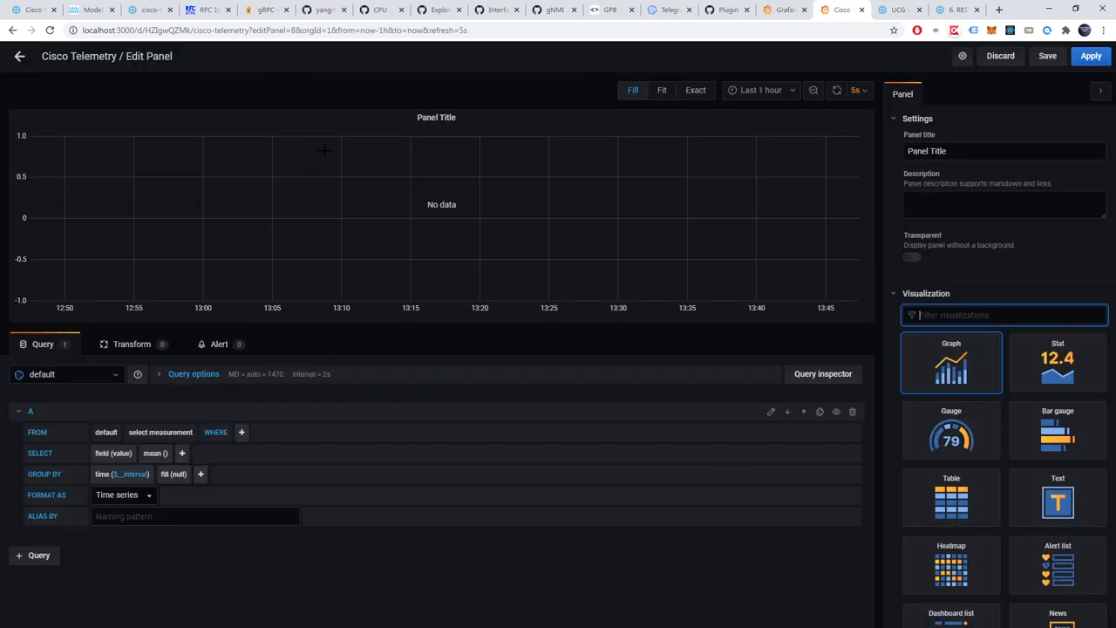
Step: Add an RX Unicast Packets stat panel showing in_unicast_pkts as a single number
left_click(114, 453)
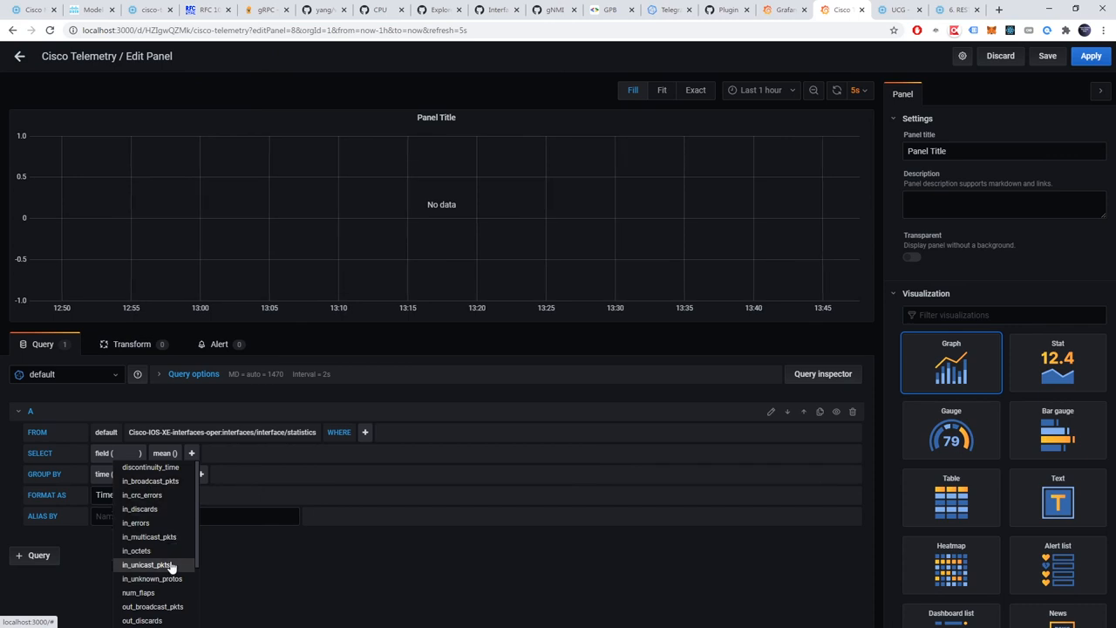
left_click(147, 565)
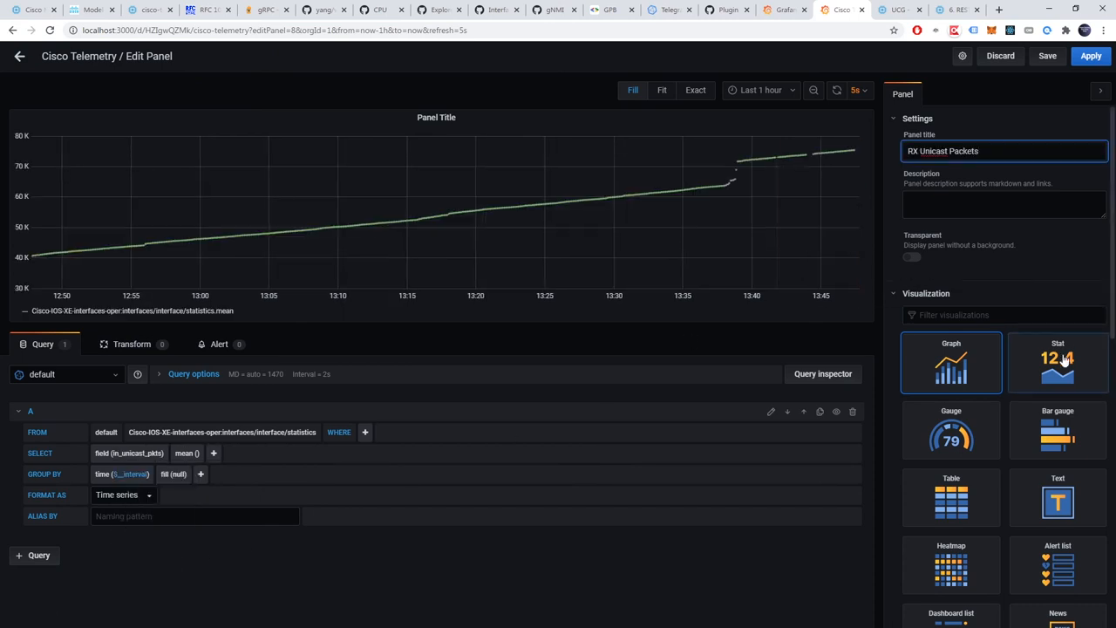
left_click(1057, 361)
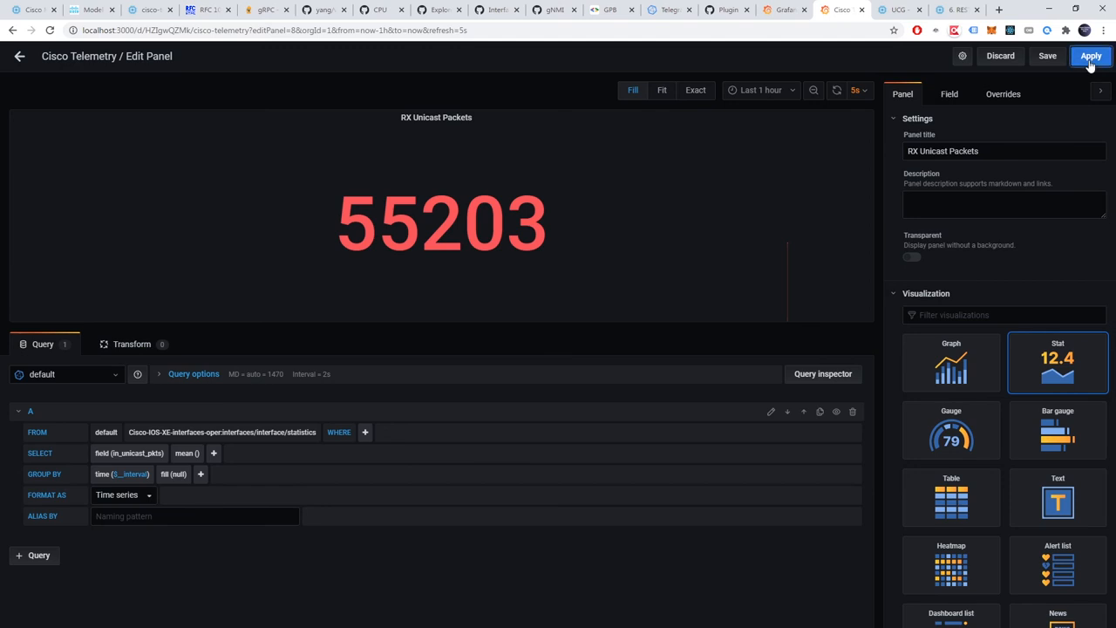
left_click(1092, 56)
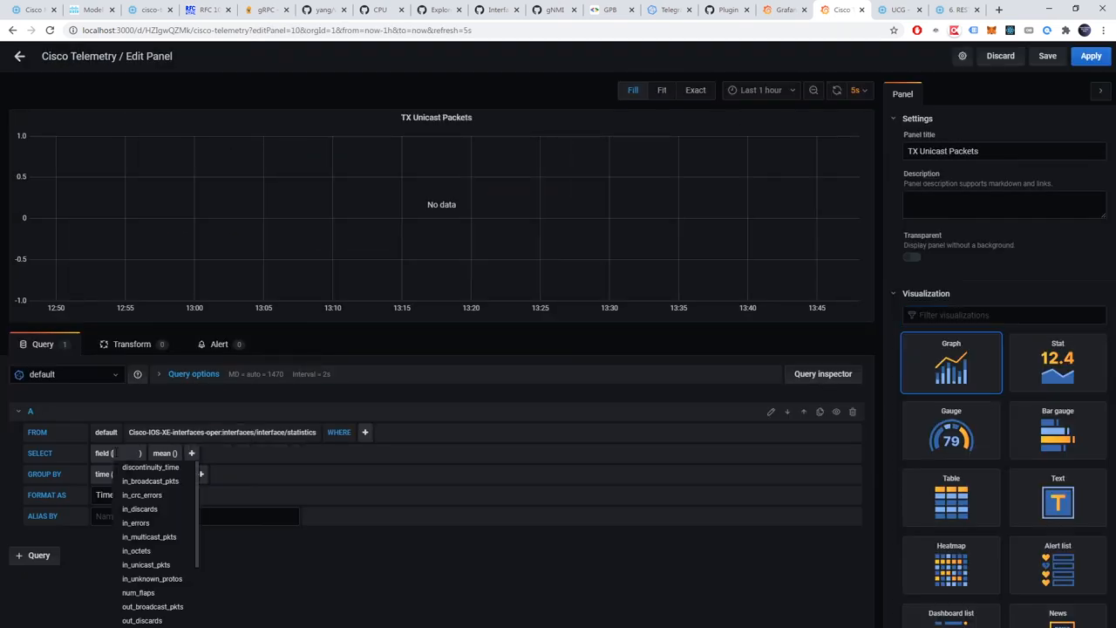
Step: Add a TX Unicast Packets stat panel showing out_unicast_pkts as a single number
scroll("down", 3)
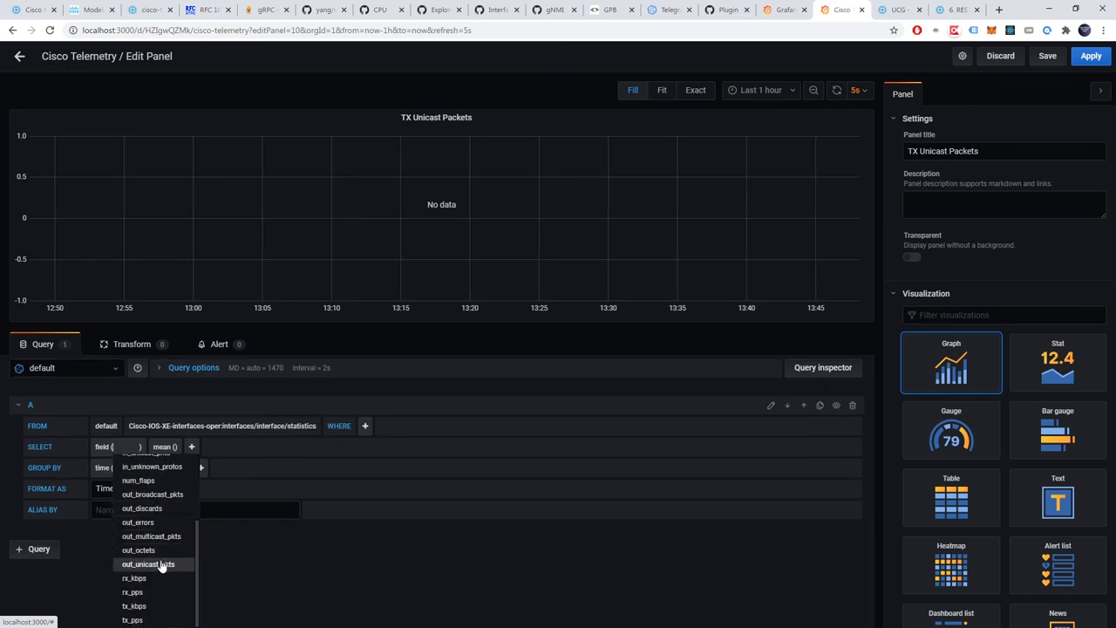
left_click(148, 565)
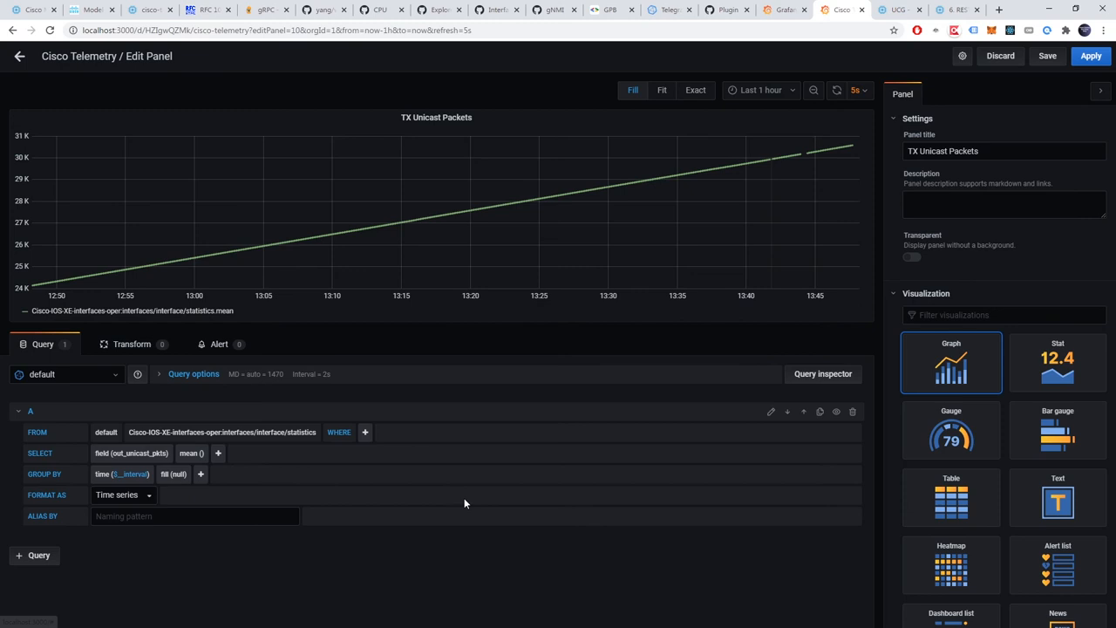
left_click(1056, 360)
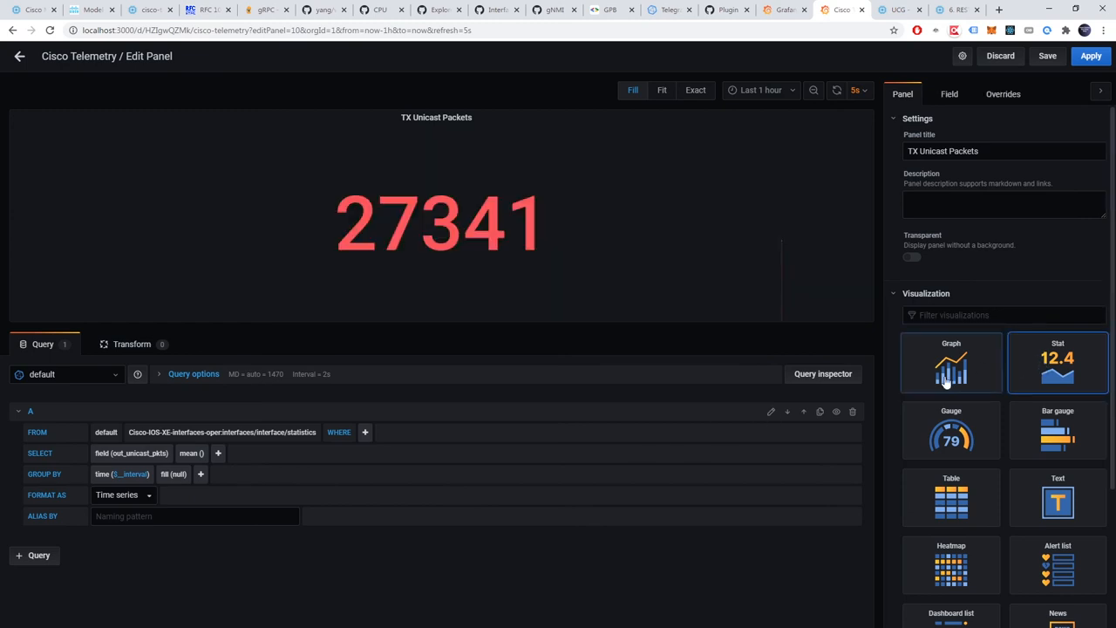
left_click(1091, 55)
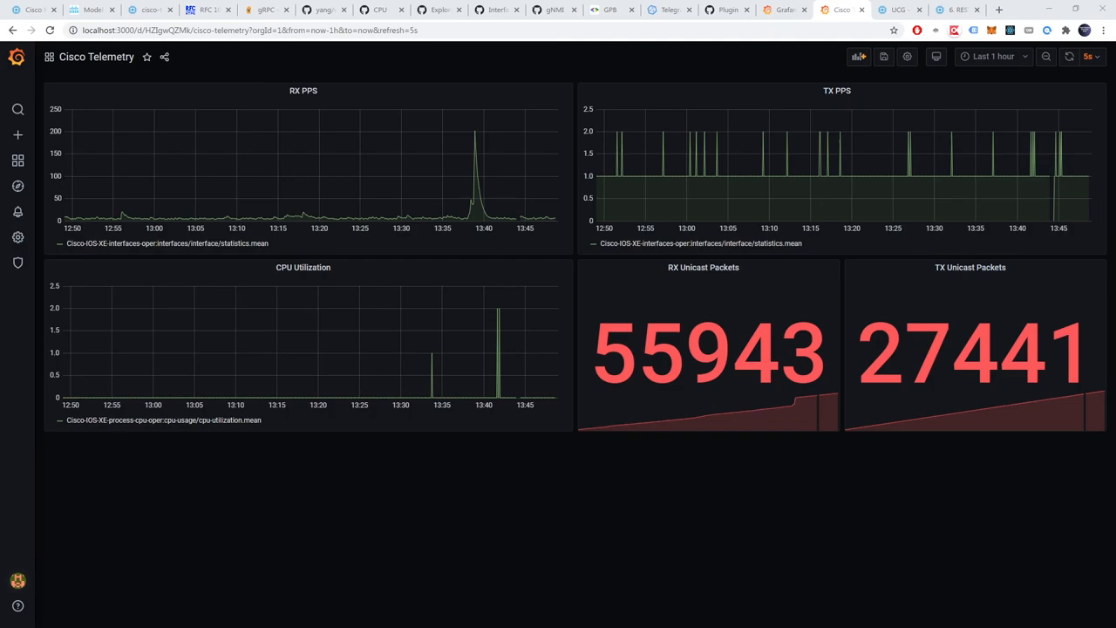
Step: Switch from the Grafana dashboard to the Ultra Config Generator console tab
left_click(898, 10)
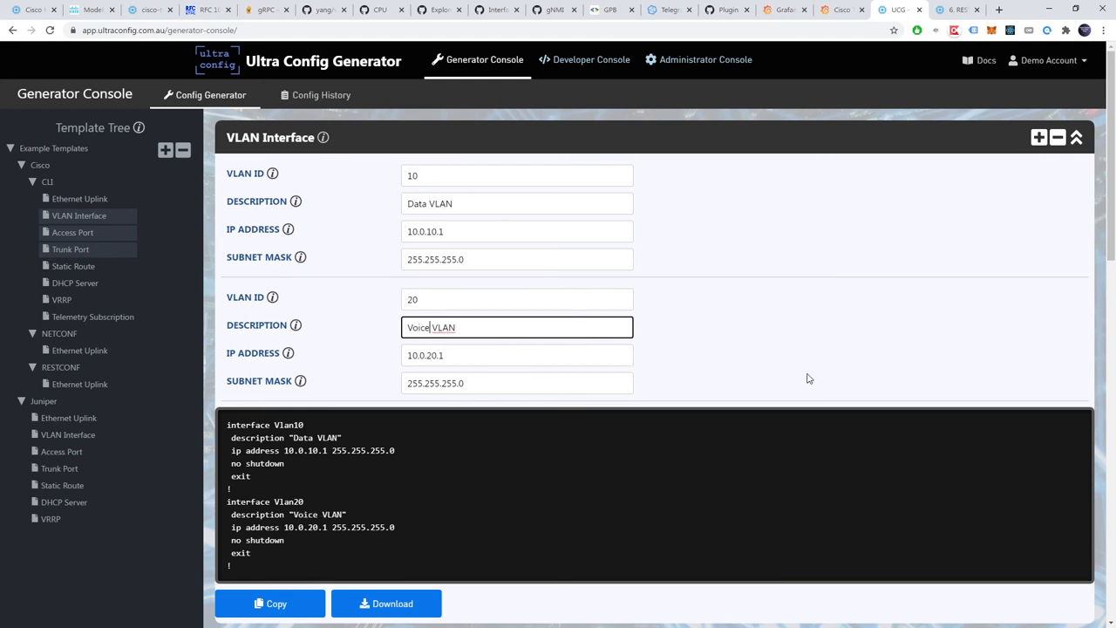
Step: Set the access port to GigabitEthernet0/1/1 and trunk ports to GigabitEthernet0/1/3 and 0/1/2
scroll("down", 3)
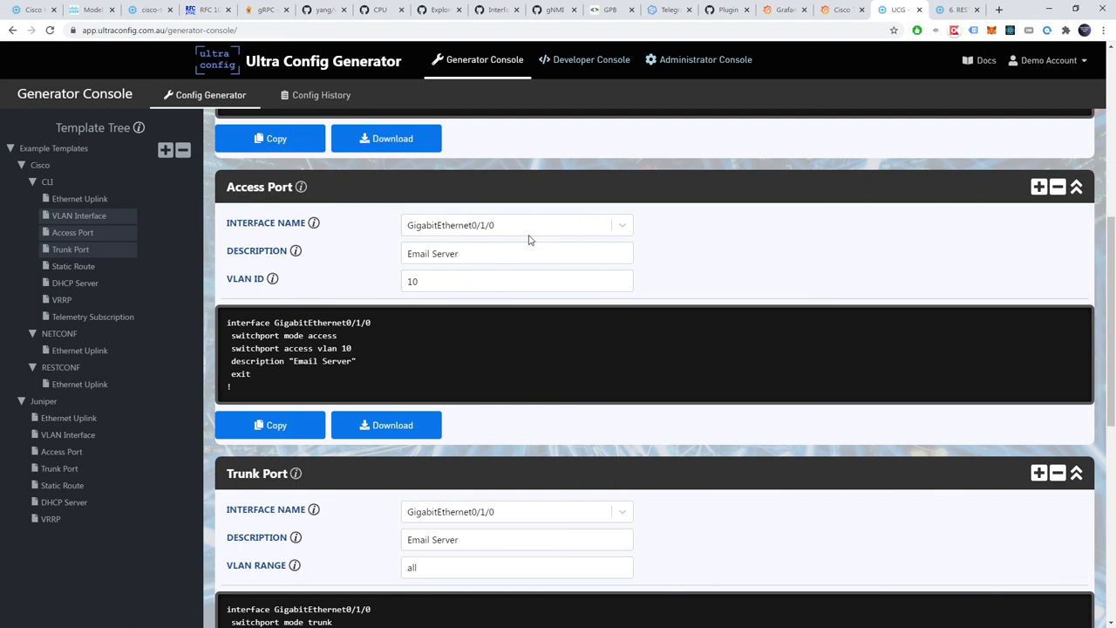
left_click(516, 225)
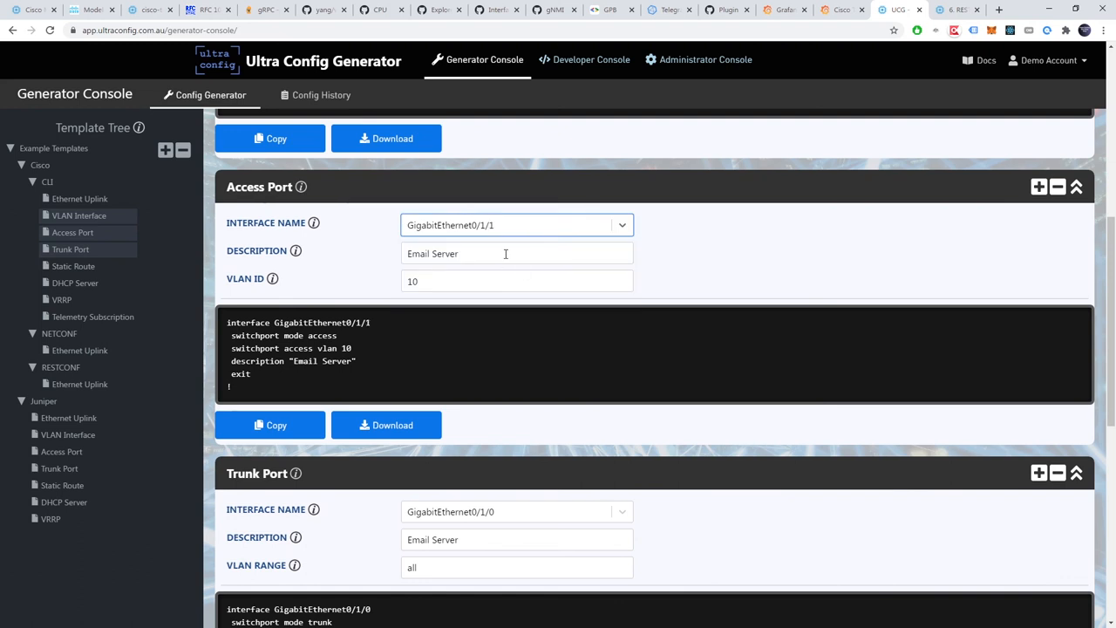
left_click(516, 279)
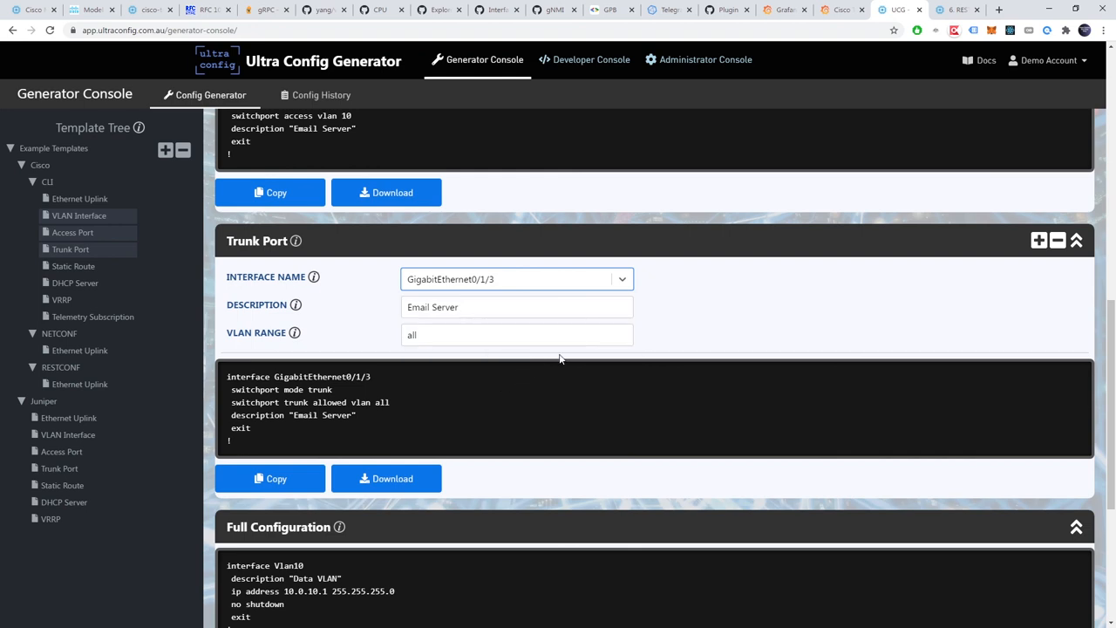
left_click(1039, 241)
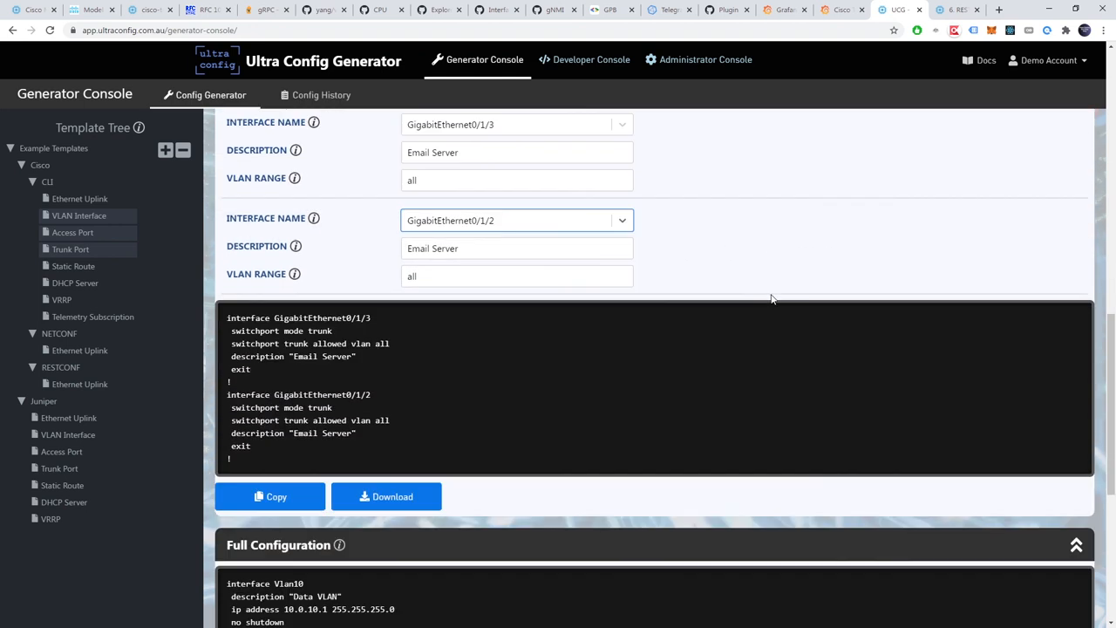
Step: Save the full VLAN, access and trunk configuration to Config History
scroll("down", 3)
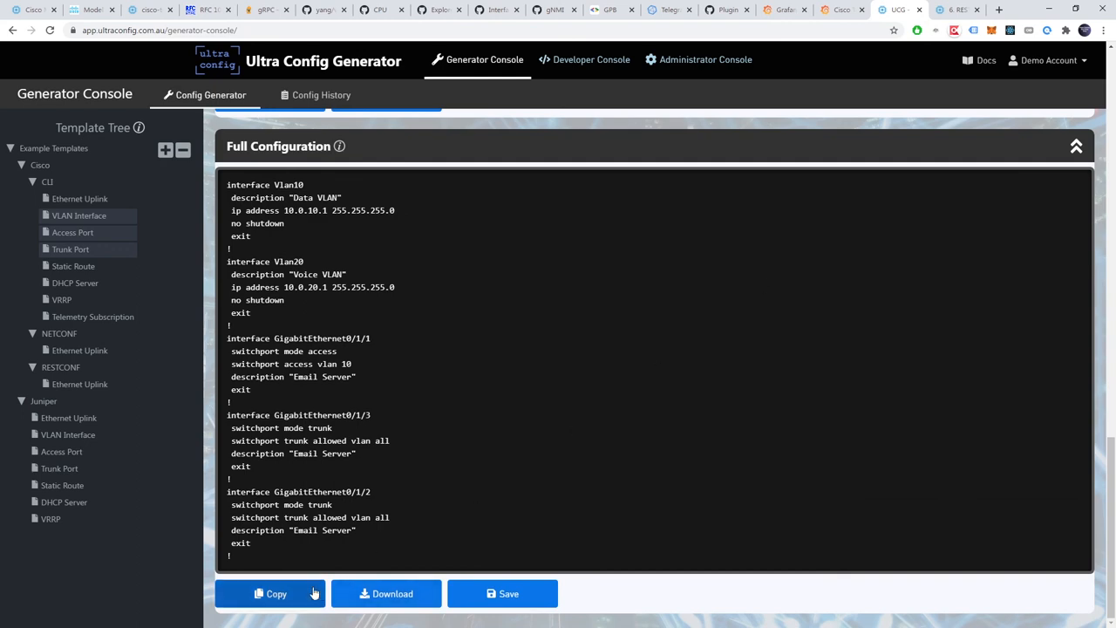
left_click(502, 593)
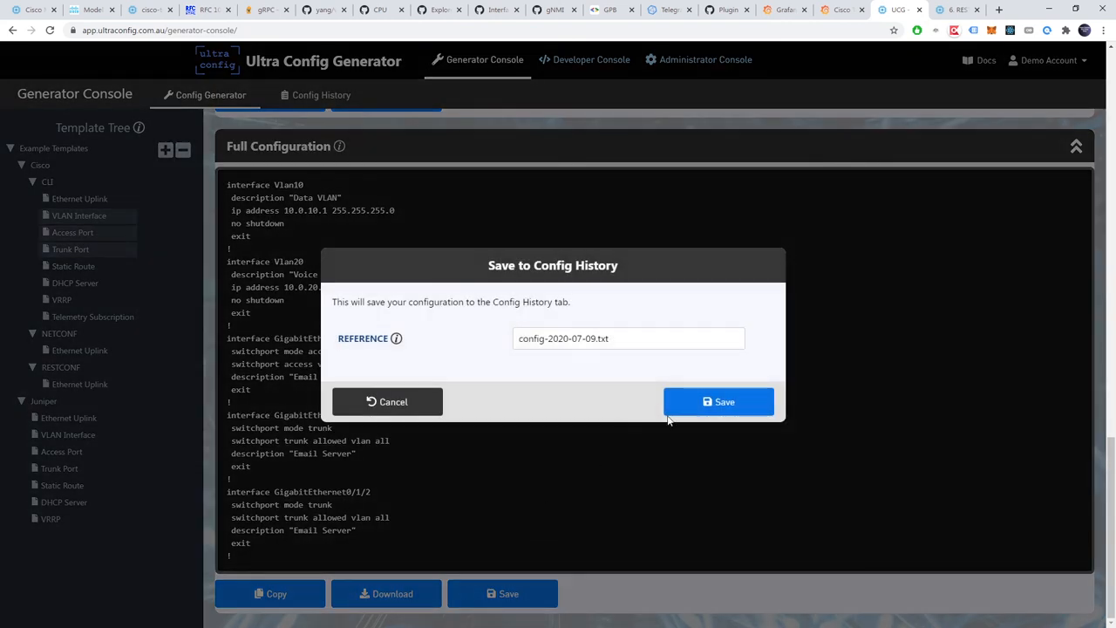
left_click(718, 401)
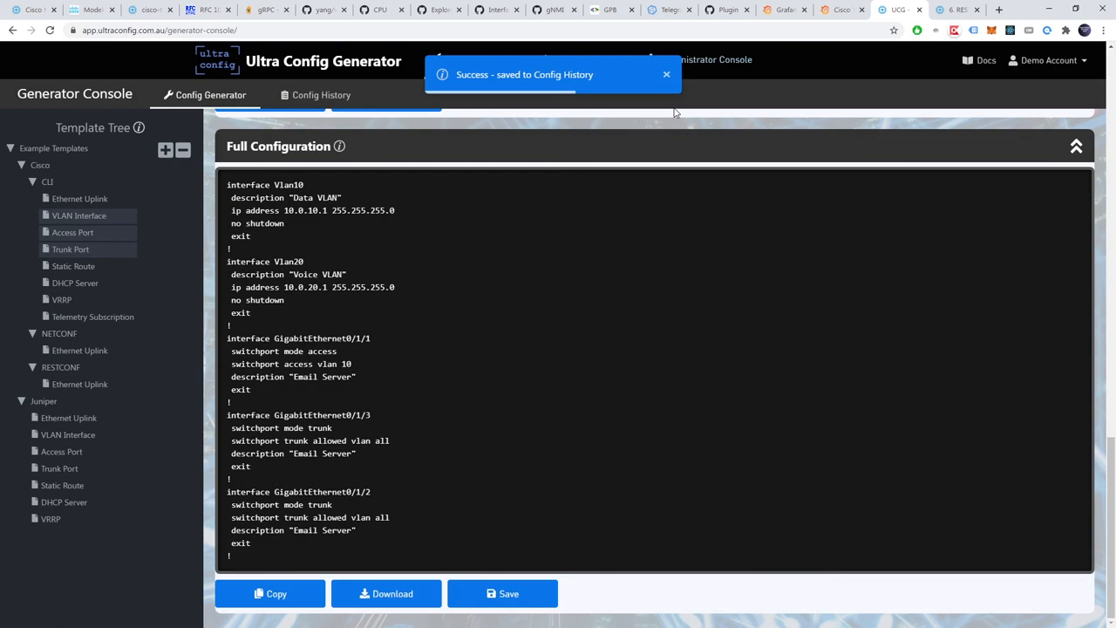
left_click(582, 60)
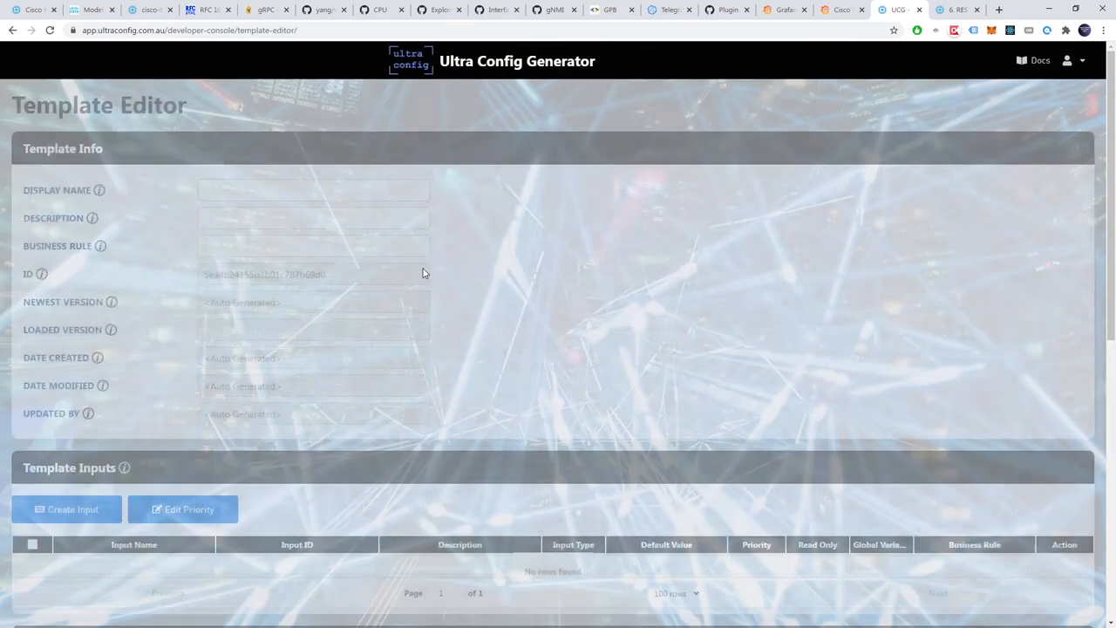
Step: Scroll through the Ethernet Uplink template's details and return to the Generator Console
scroll("down", 3)
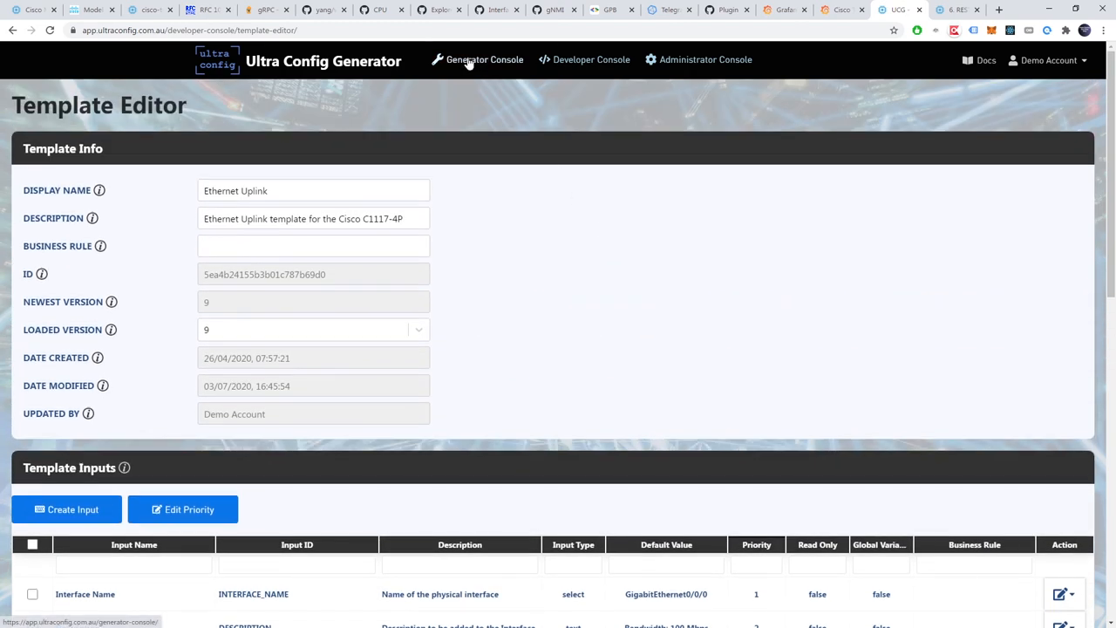
left_click(485, 59)
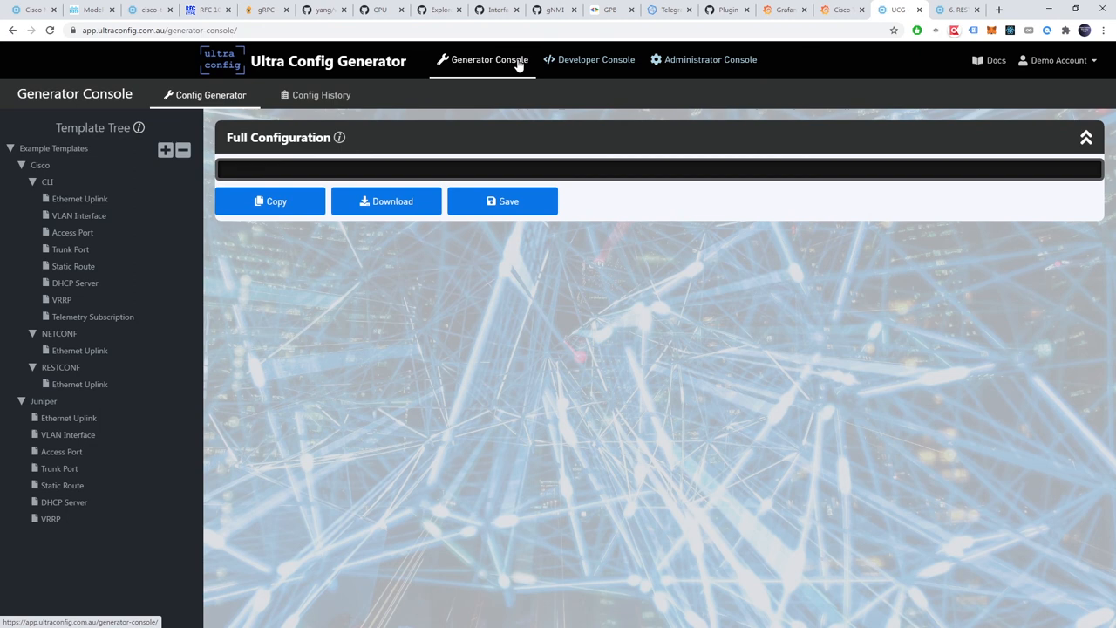
mouse_move(771, 230)
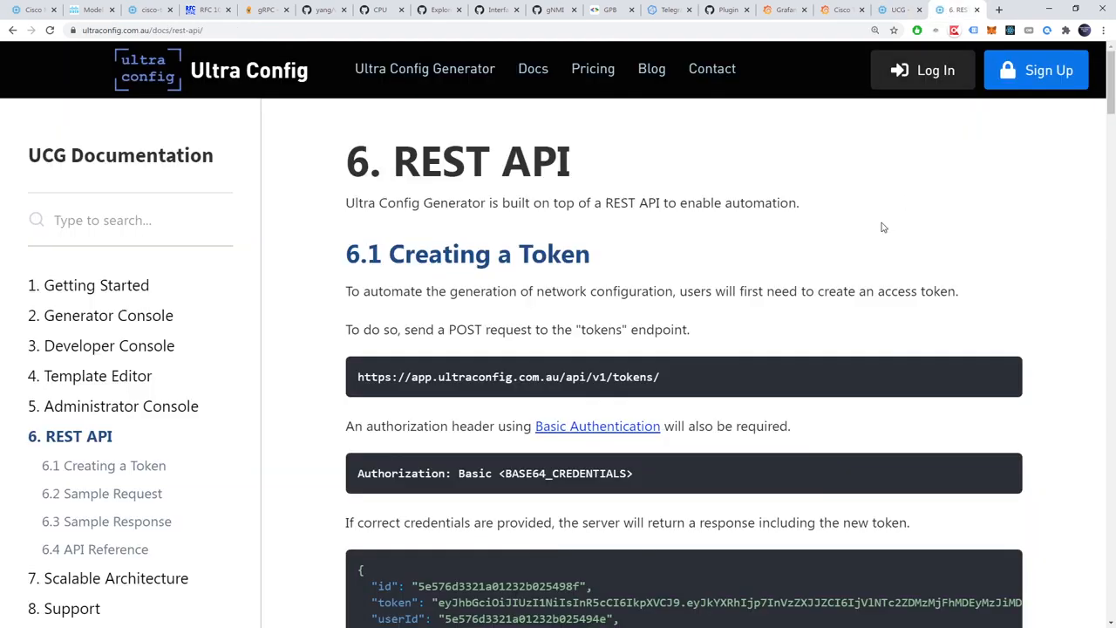
Step: Visit the REST API docs, Pricing and Individual sign-up pages, ending on the Ultra Config home page
key("ctrl+plus")
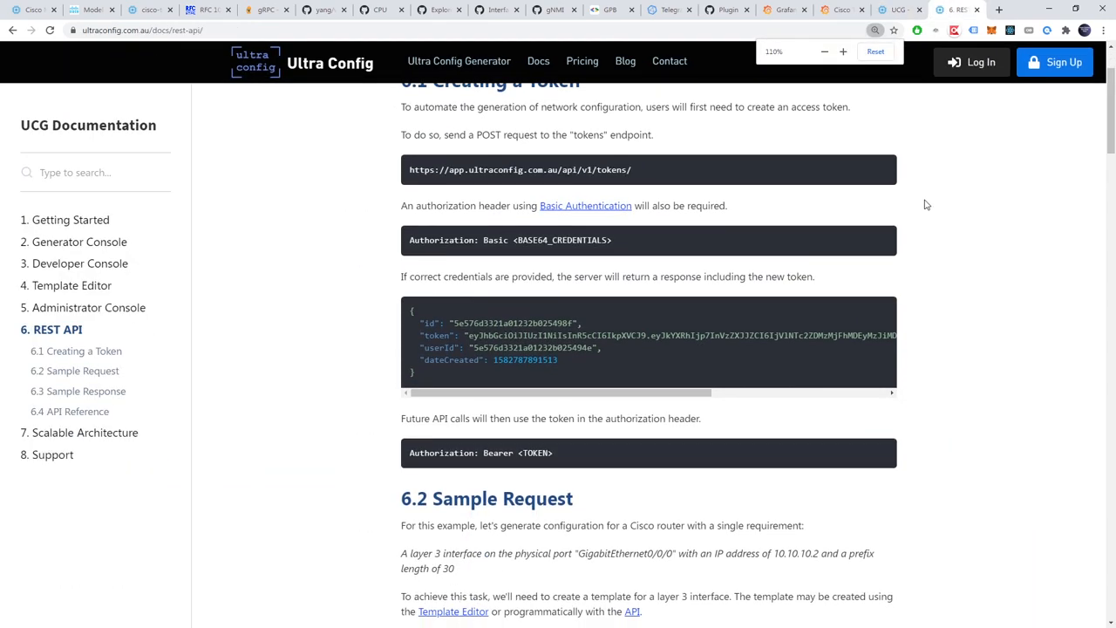
left_click(582, 61)
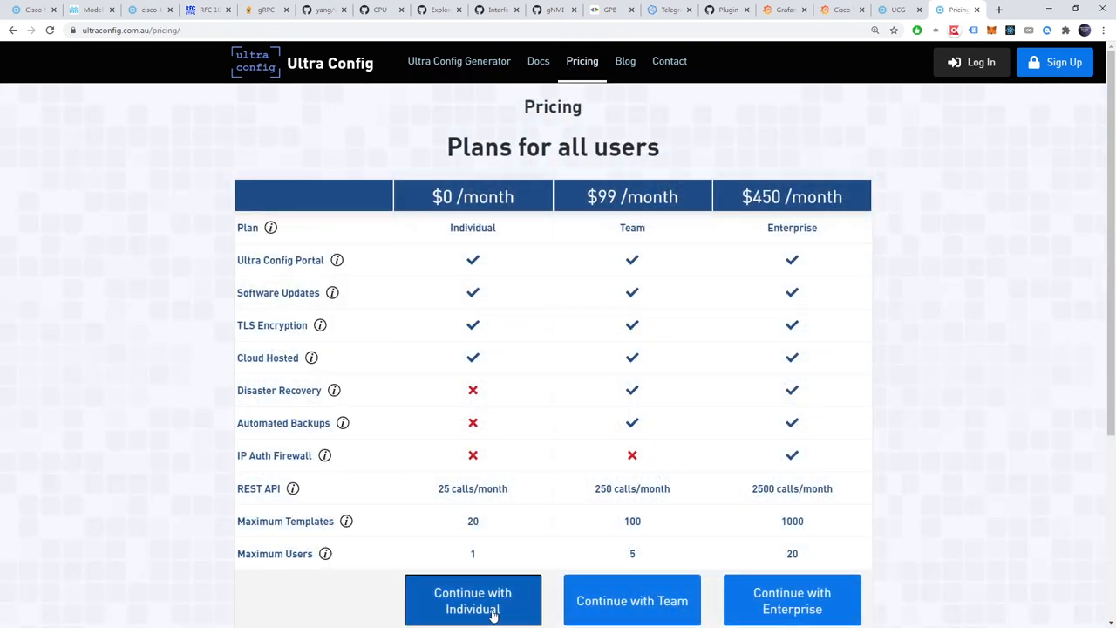
left_click(472, 600)
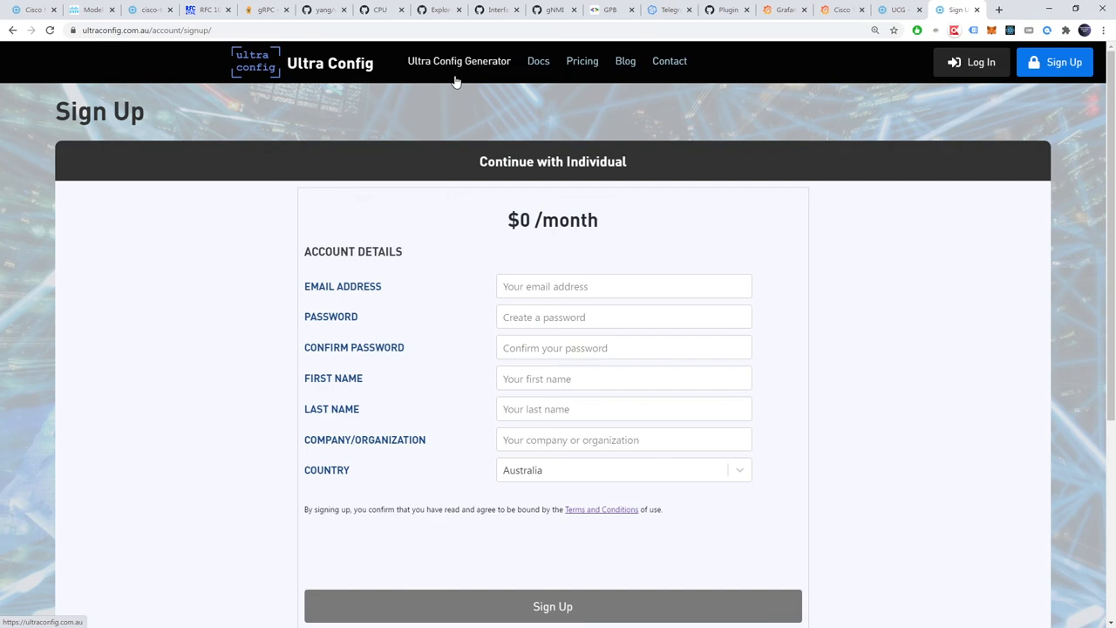
left_click(458, 61)
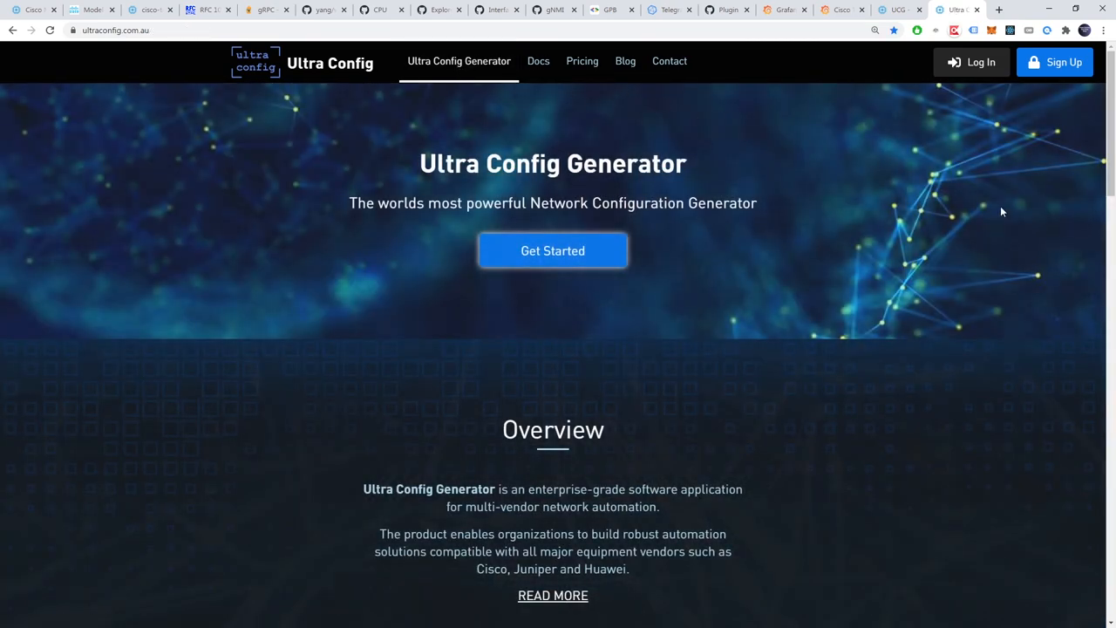
mouse_move(1032, 220)
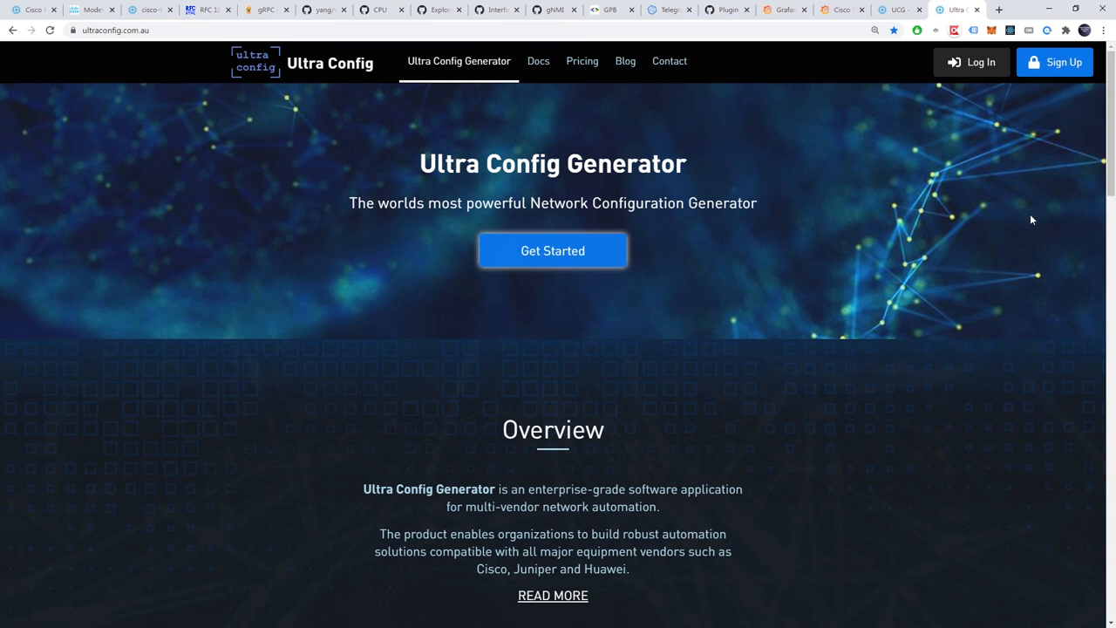